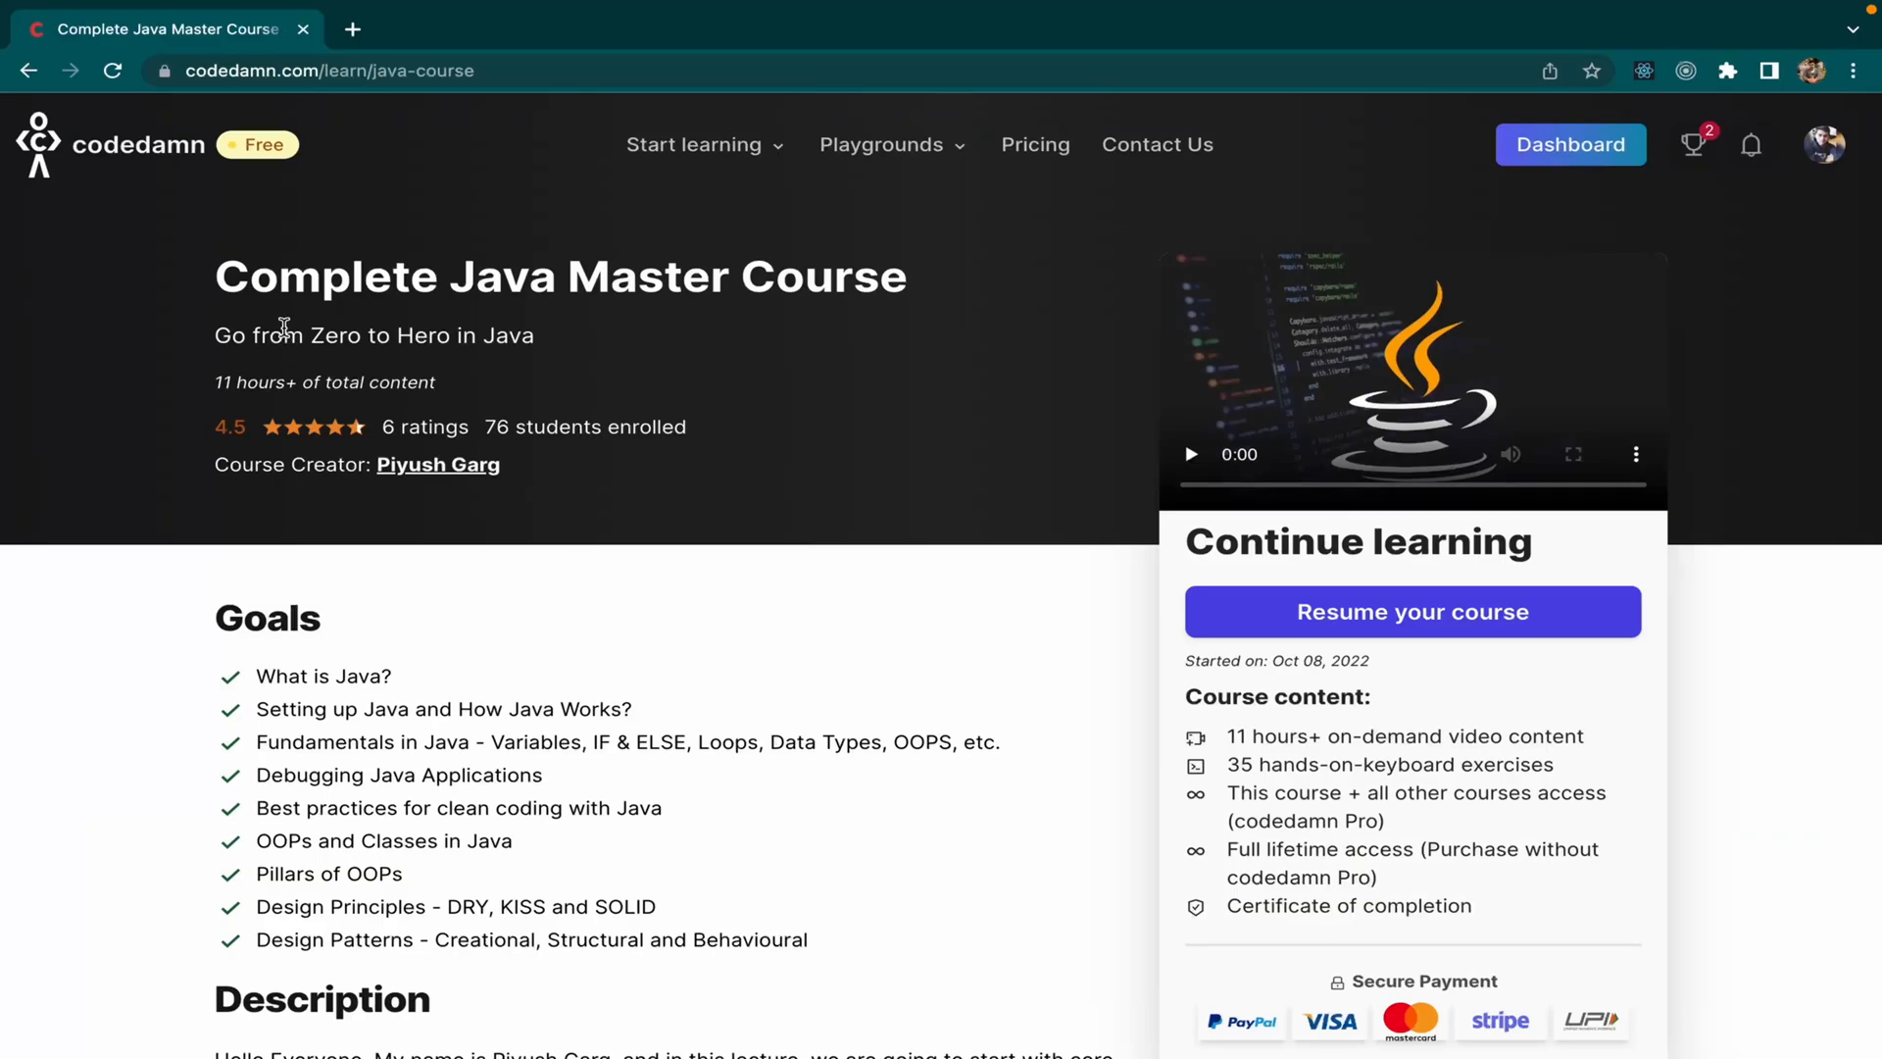
Step: From the learning dashboard, browse all courses and resume the Complete Java Master Course
{"action": "left_click", "coordinate": [1569, 143]}
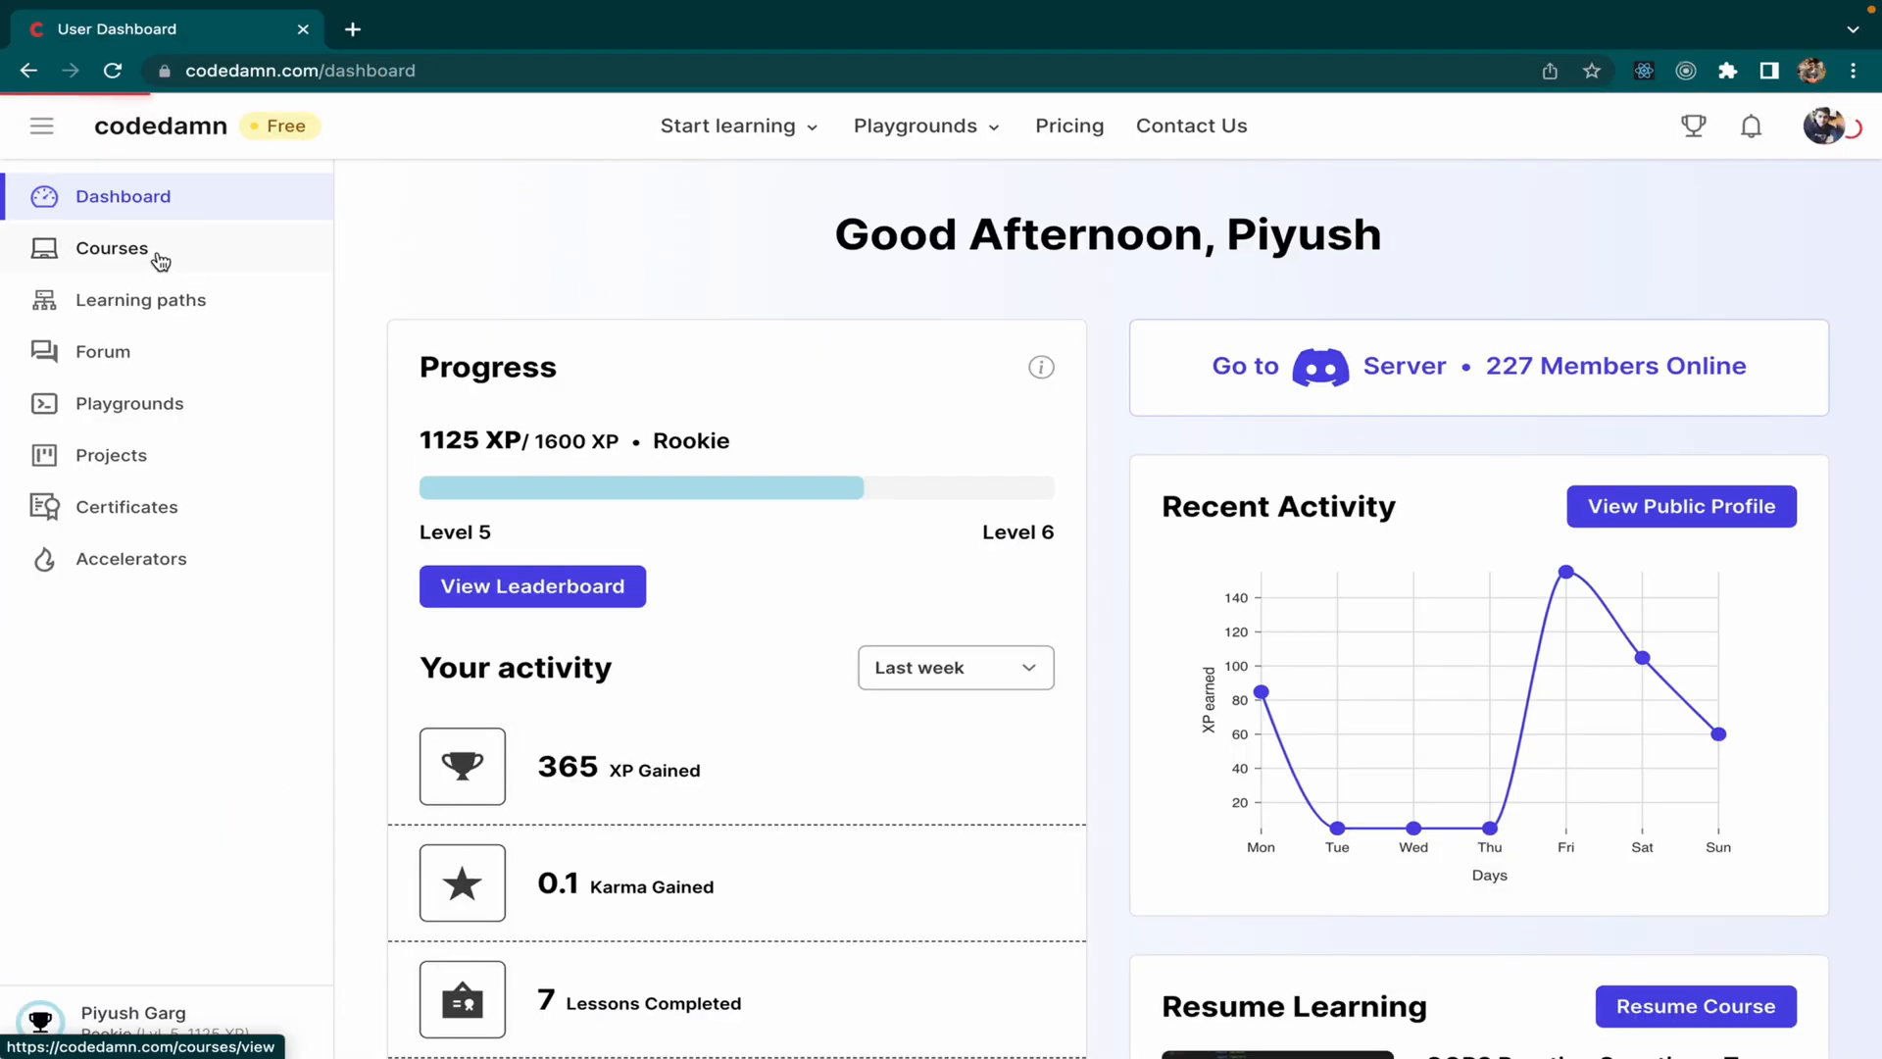
{"action": "left_click", "coordinate": [112, 247]}
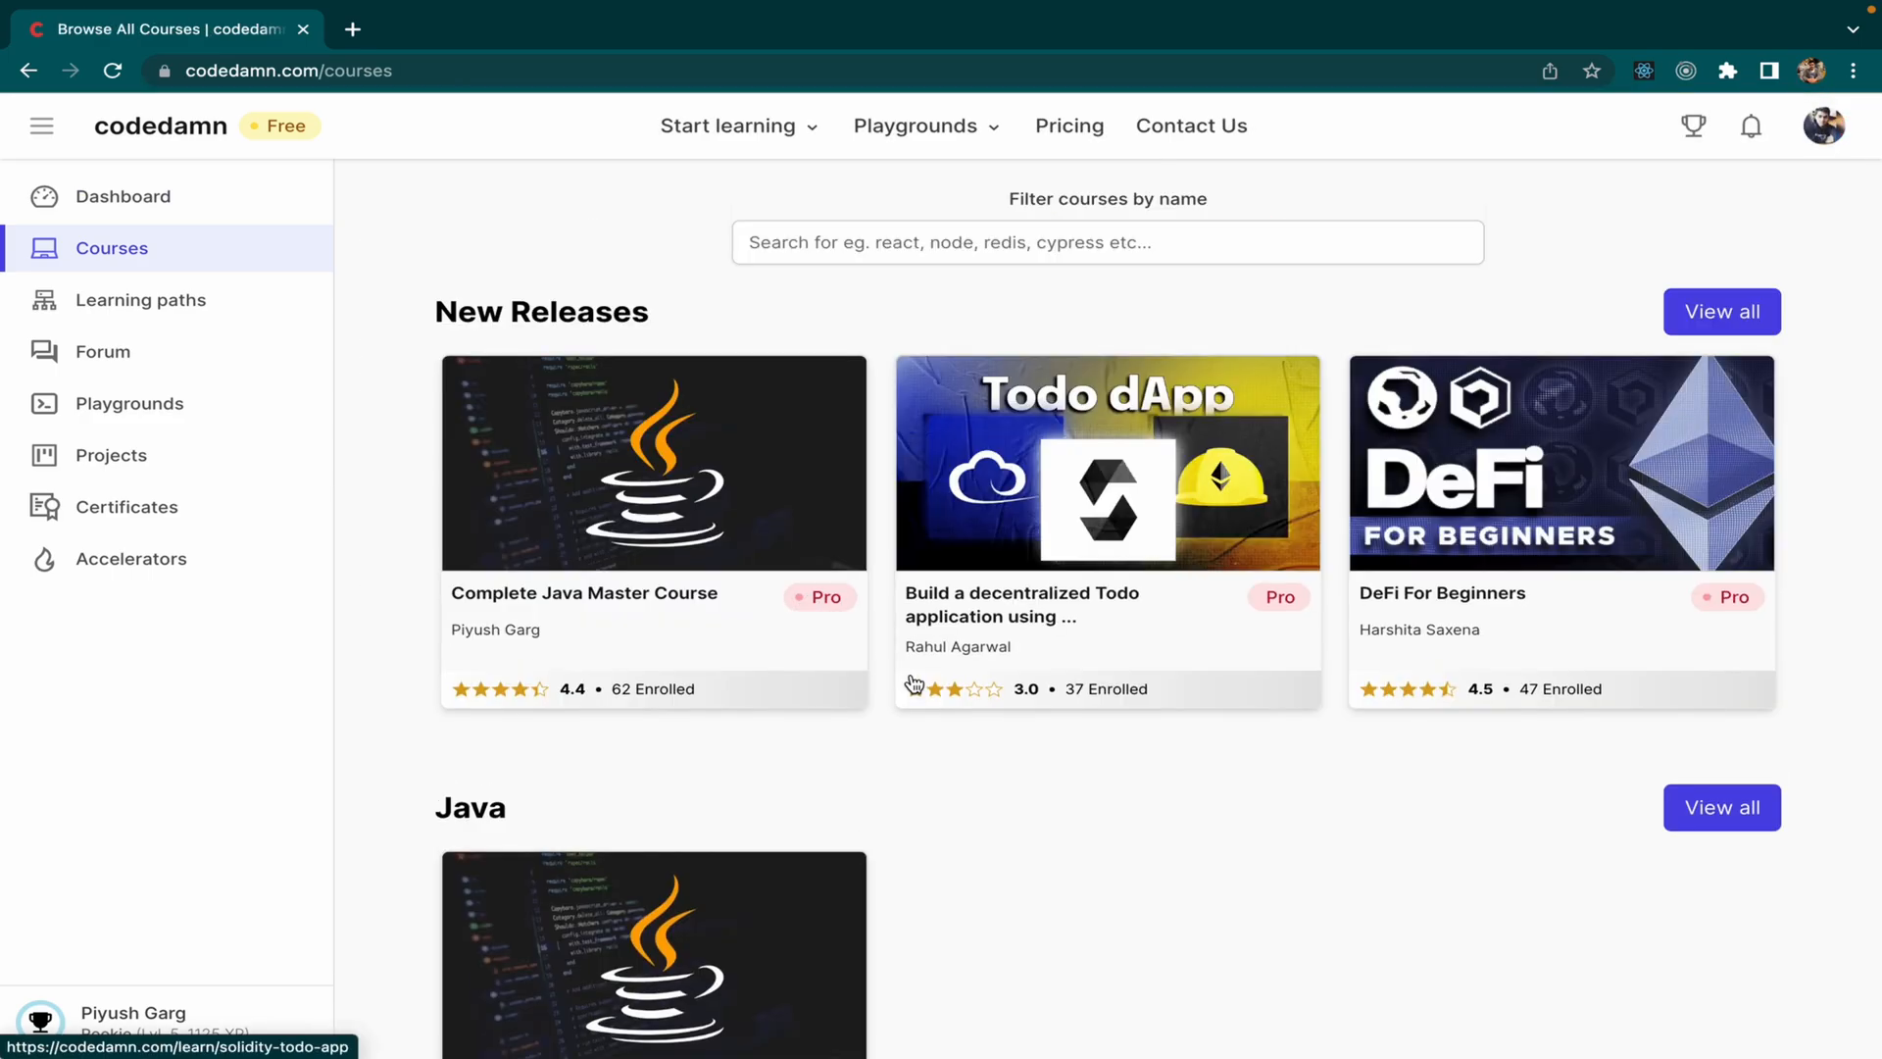
{"action": "scroll", "scroll_direction": "down", "scroll_amount": 3}
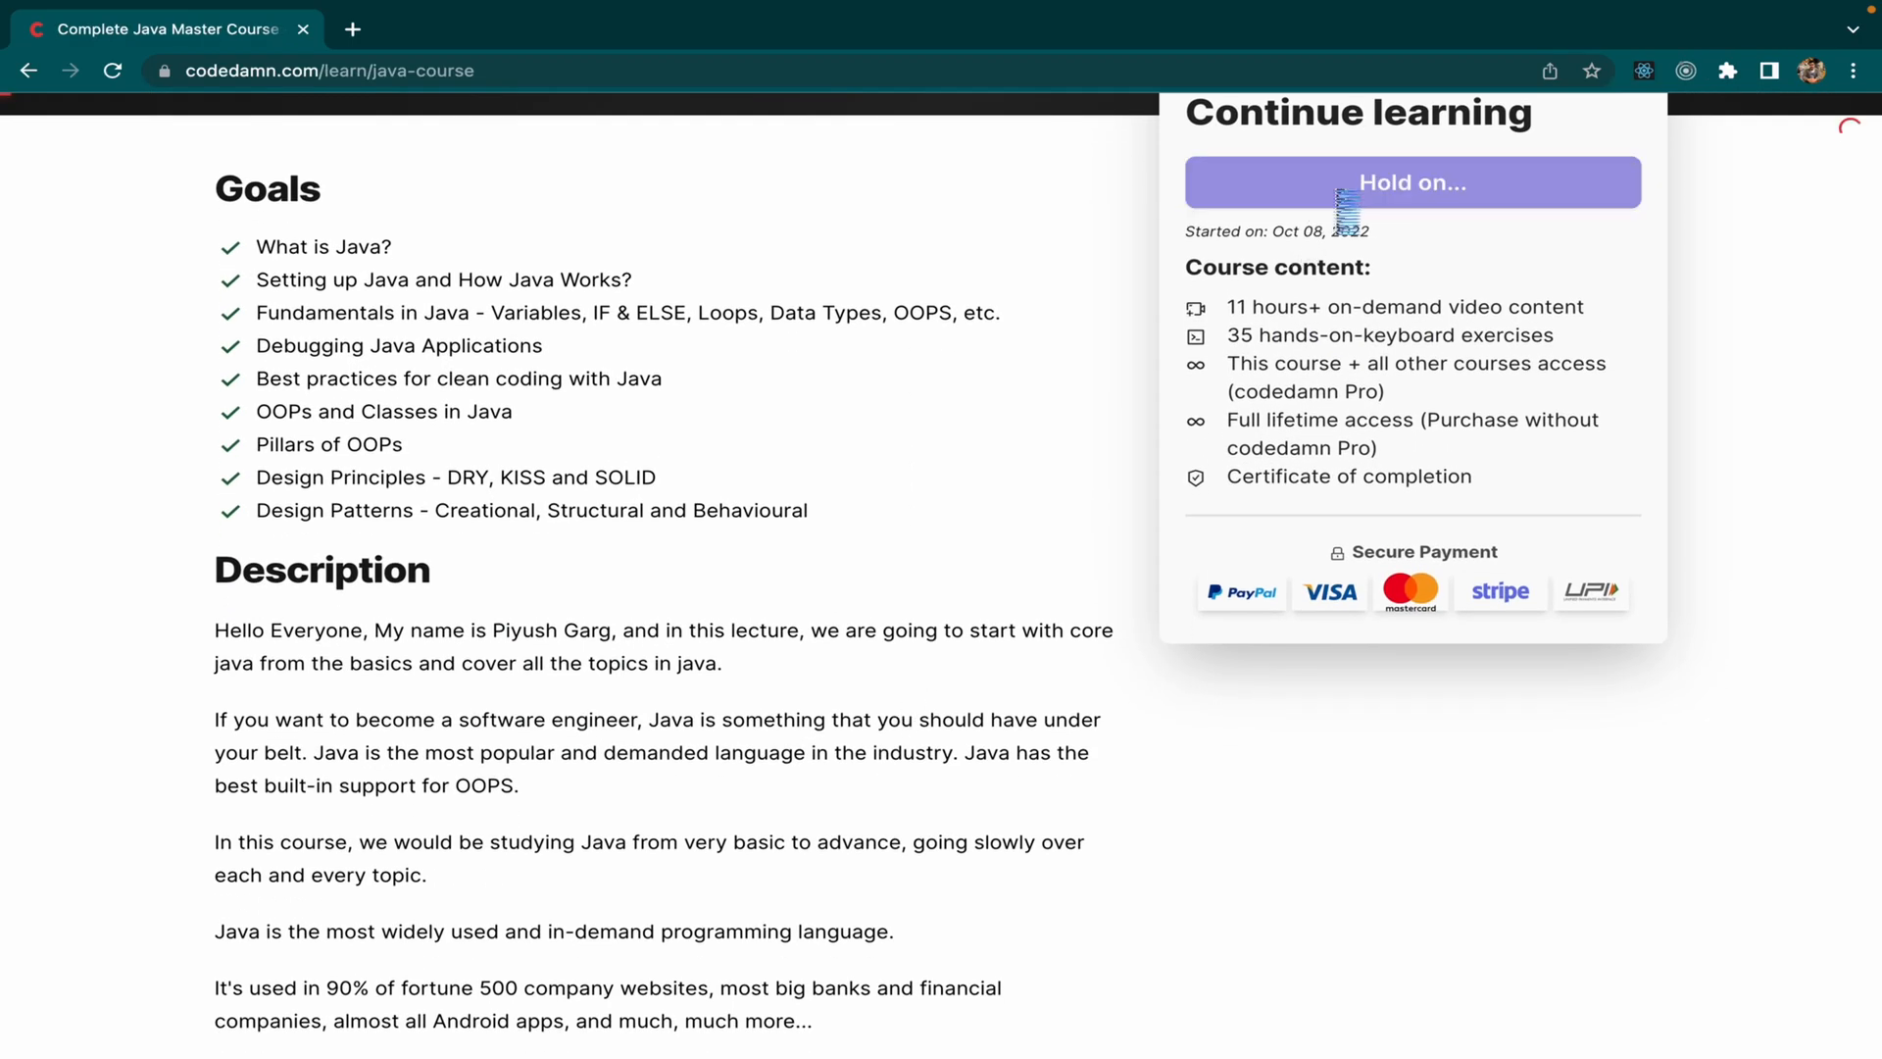
{"action": "left_click", "coordinate": [1412, 182]}
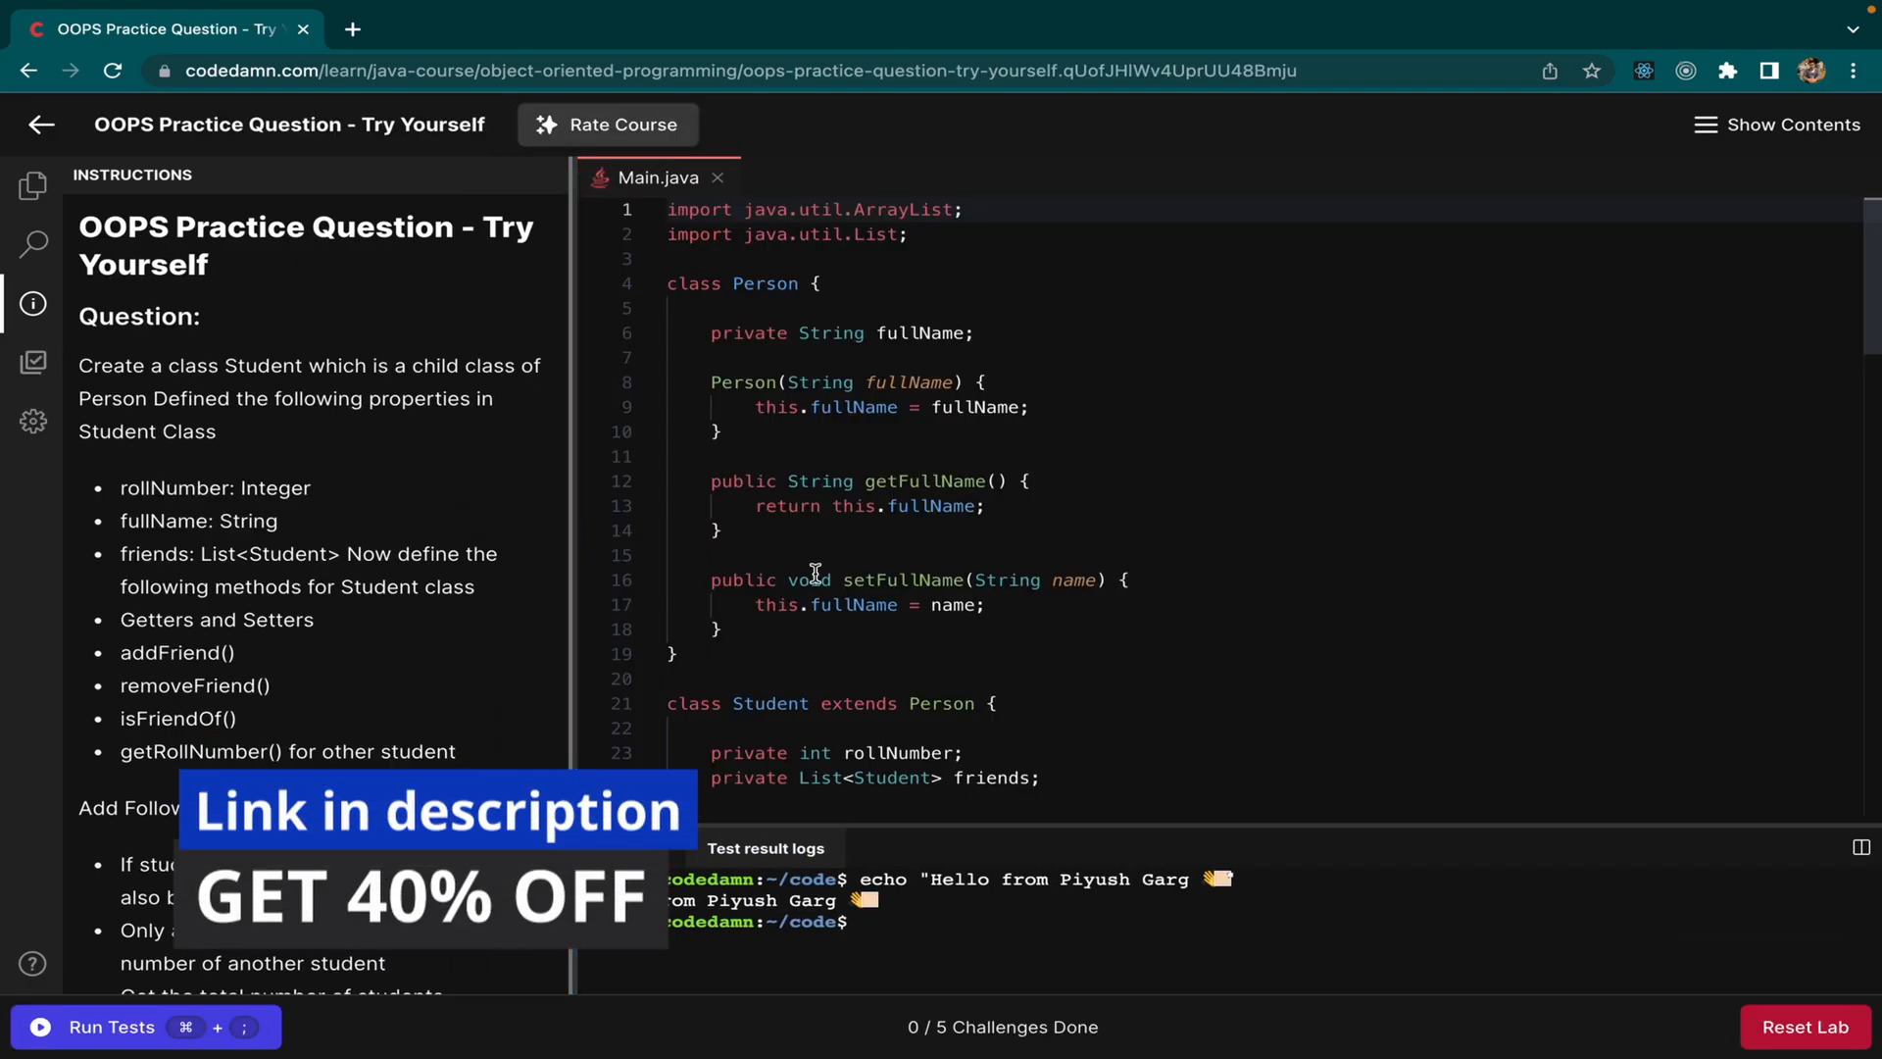
Step: Navigate to the Hello World lecture under Basics and enter the Hello World Java practice lab
{"action": "scroll", "scroll_direction": "down", "scroll_amount": 3}
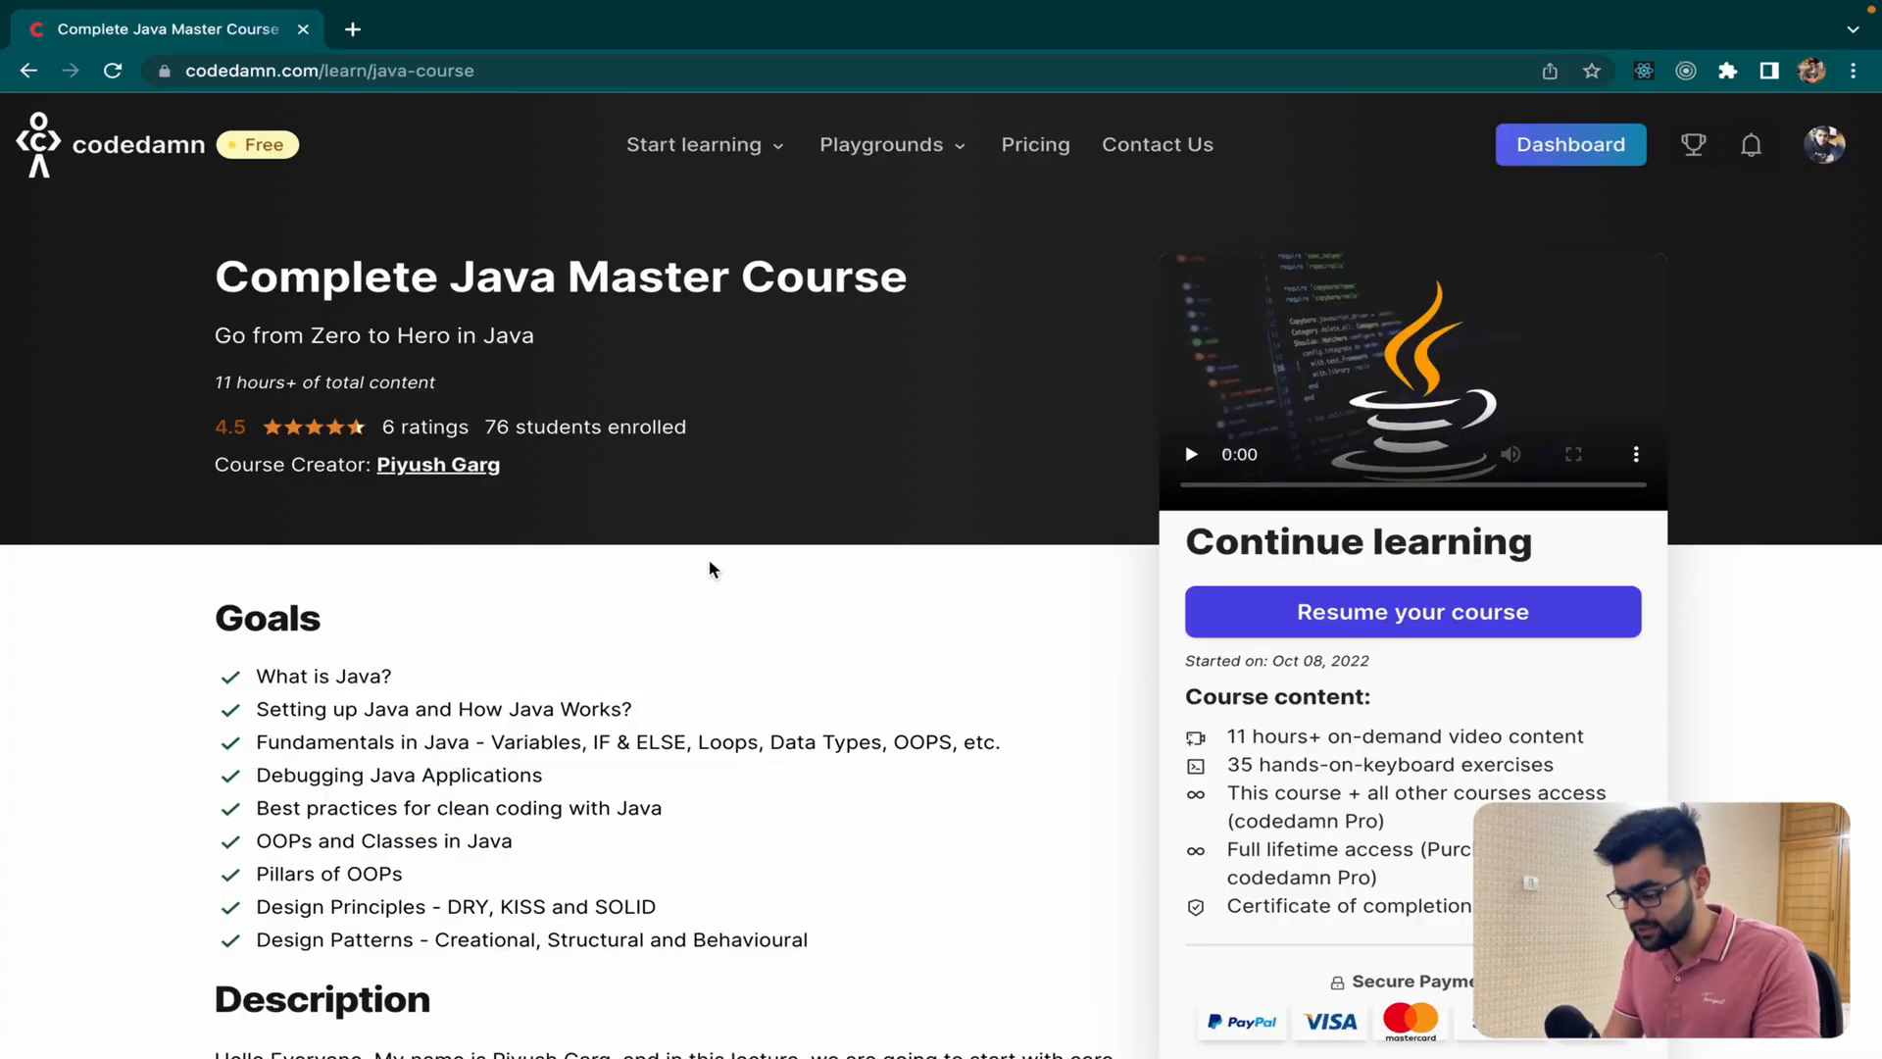
{"action": "mouse_move", "coordinate": [445, 318]}
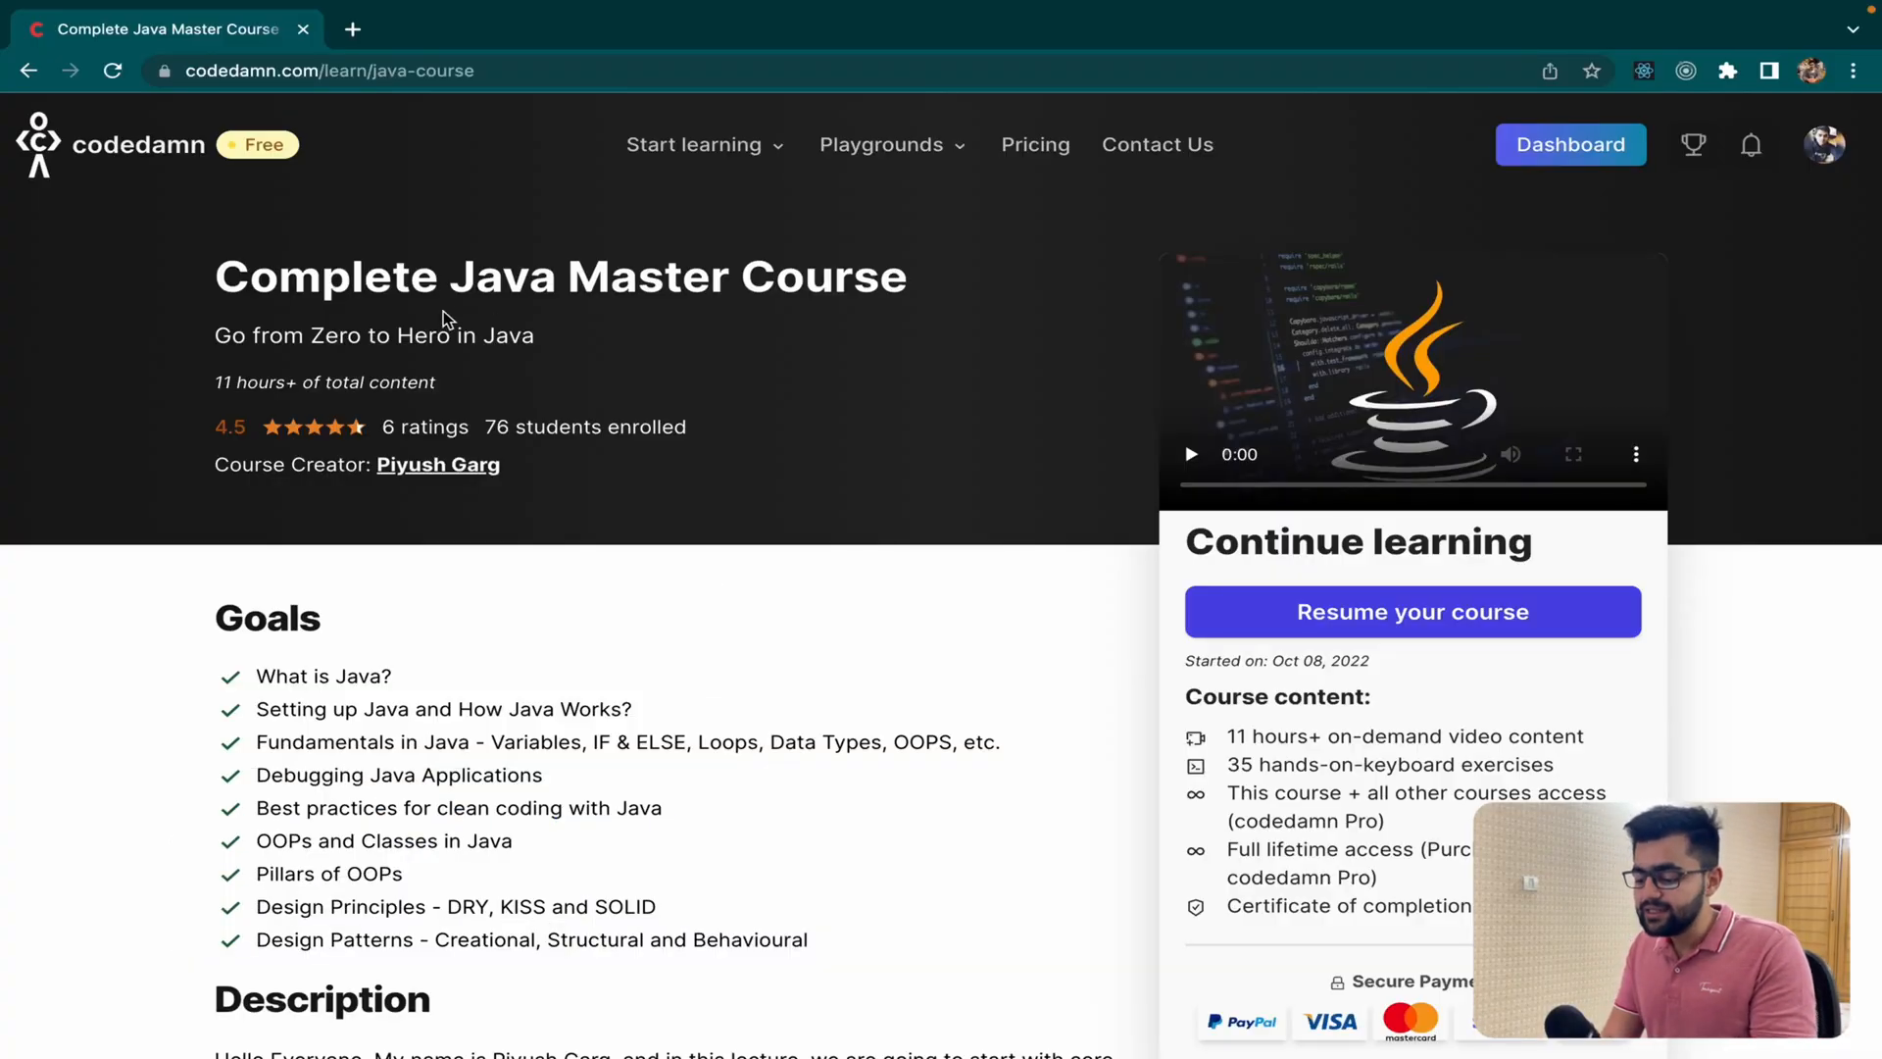
{"action": "scroll", "scroll_direction": "down", "scroll_amount": 3}
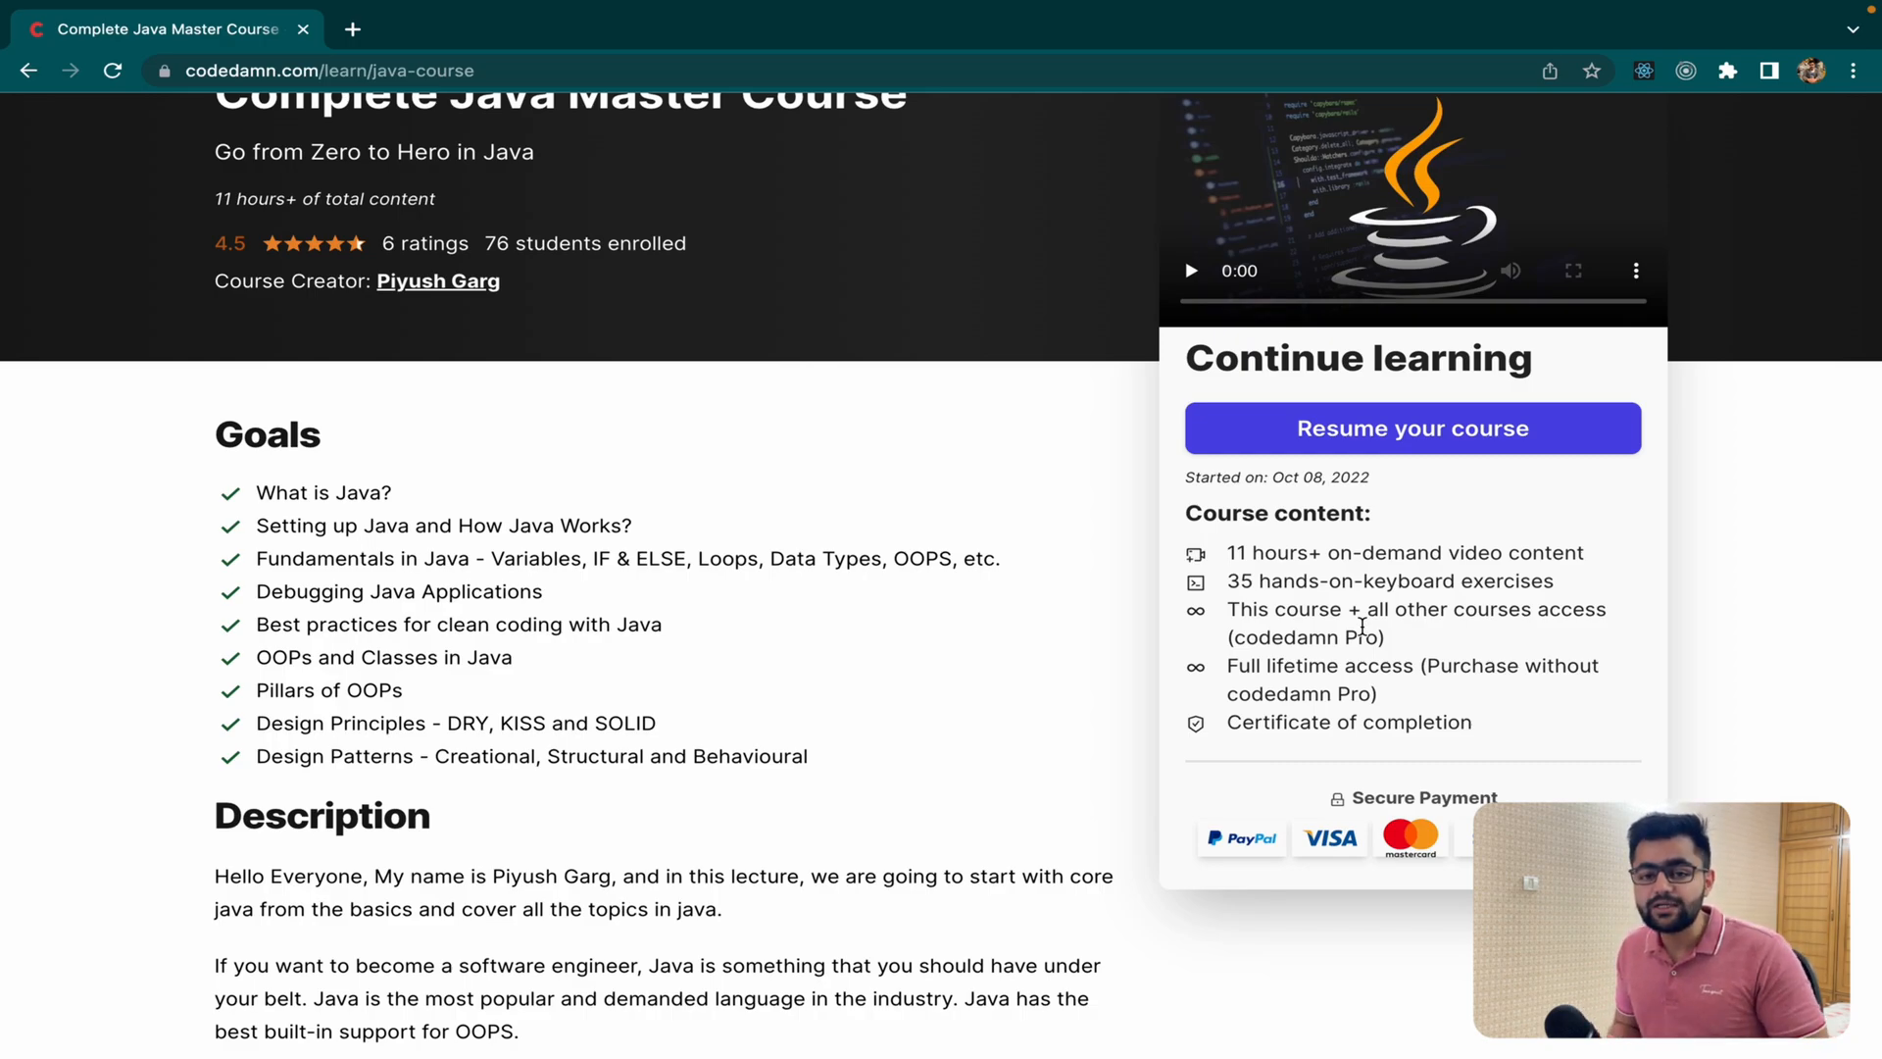
{"action": "scroll", "scroll_direction": "down", "scroll_amount": 3}
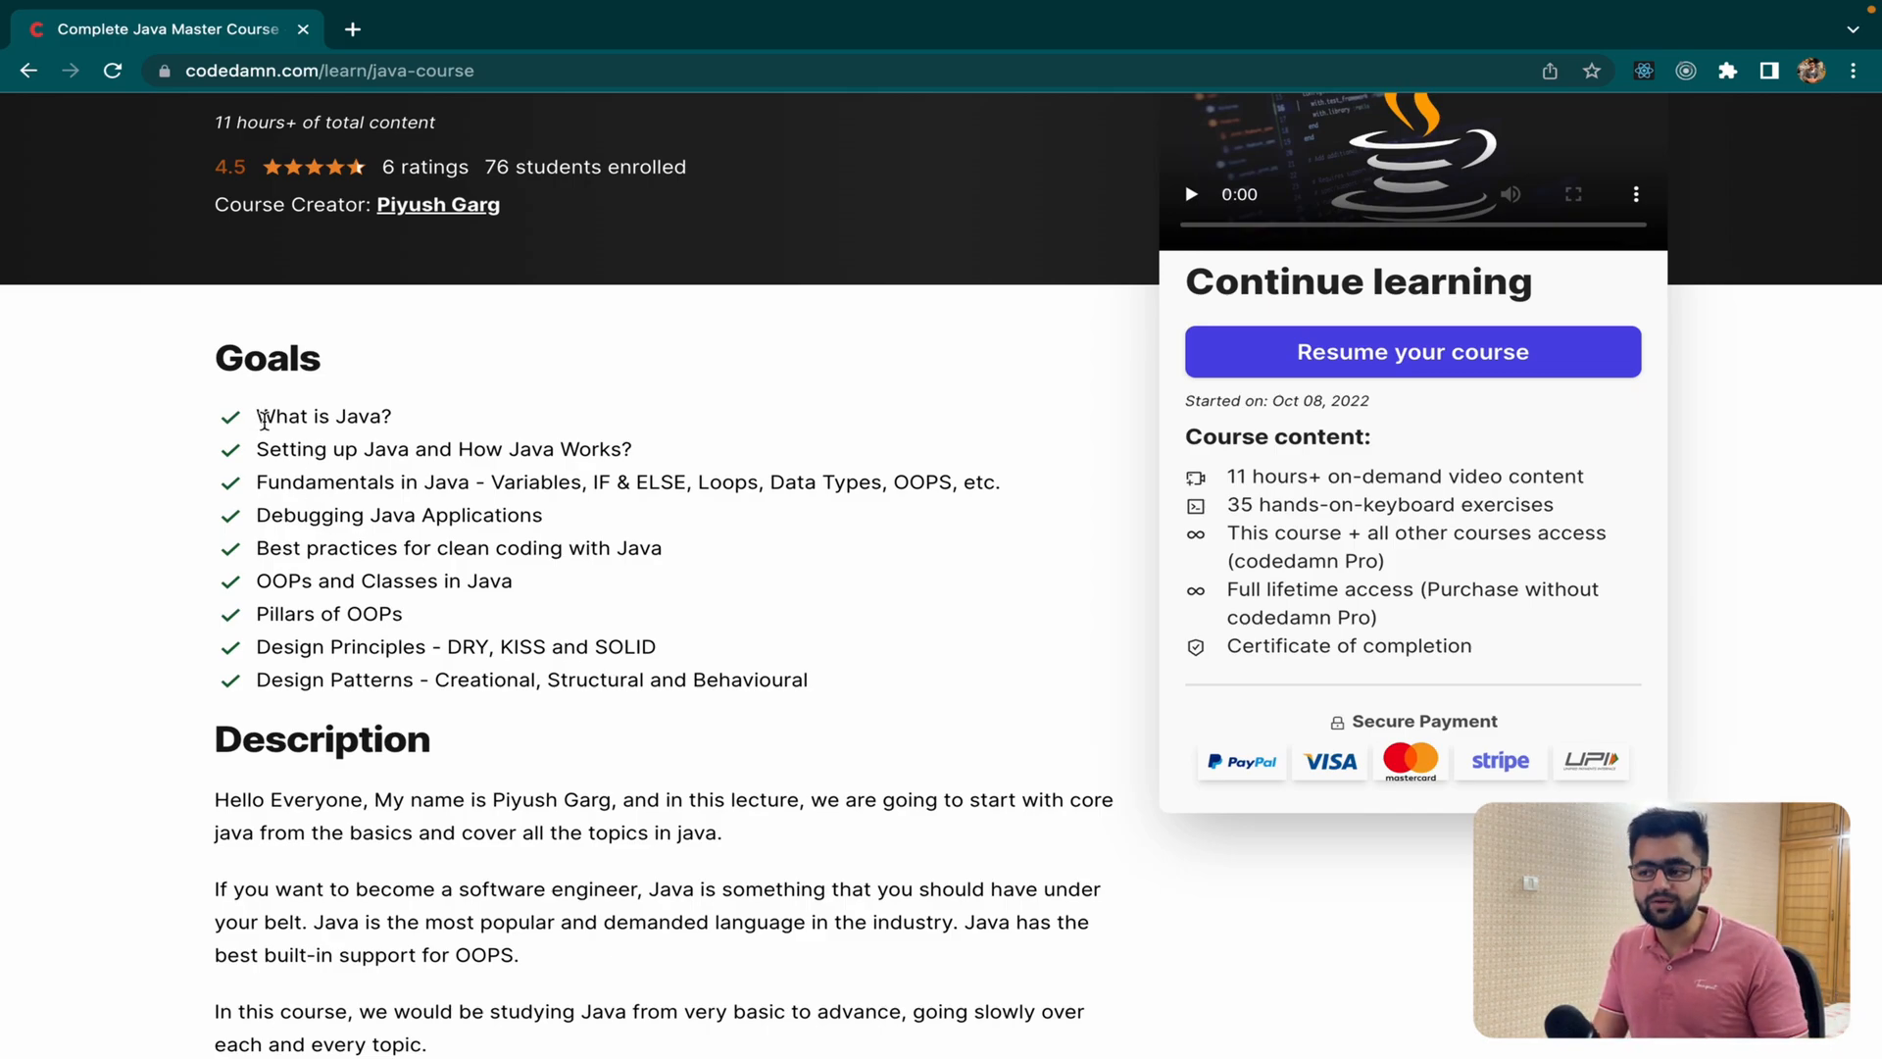
{"action": "mouse_move", "coordinate": [357, 509]}
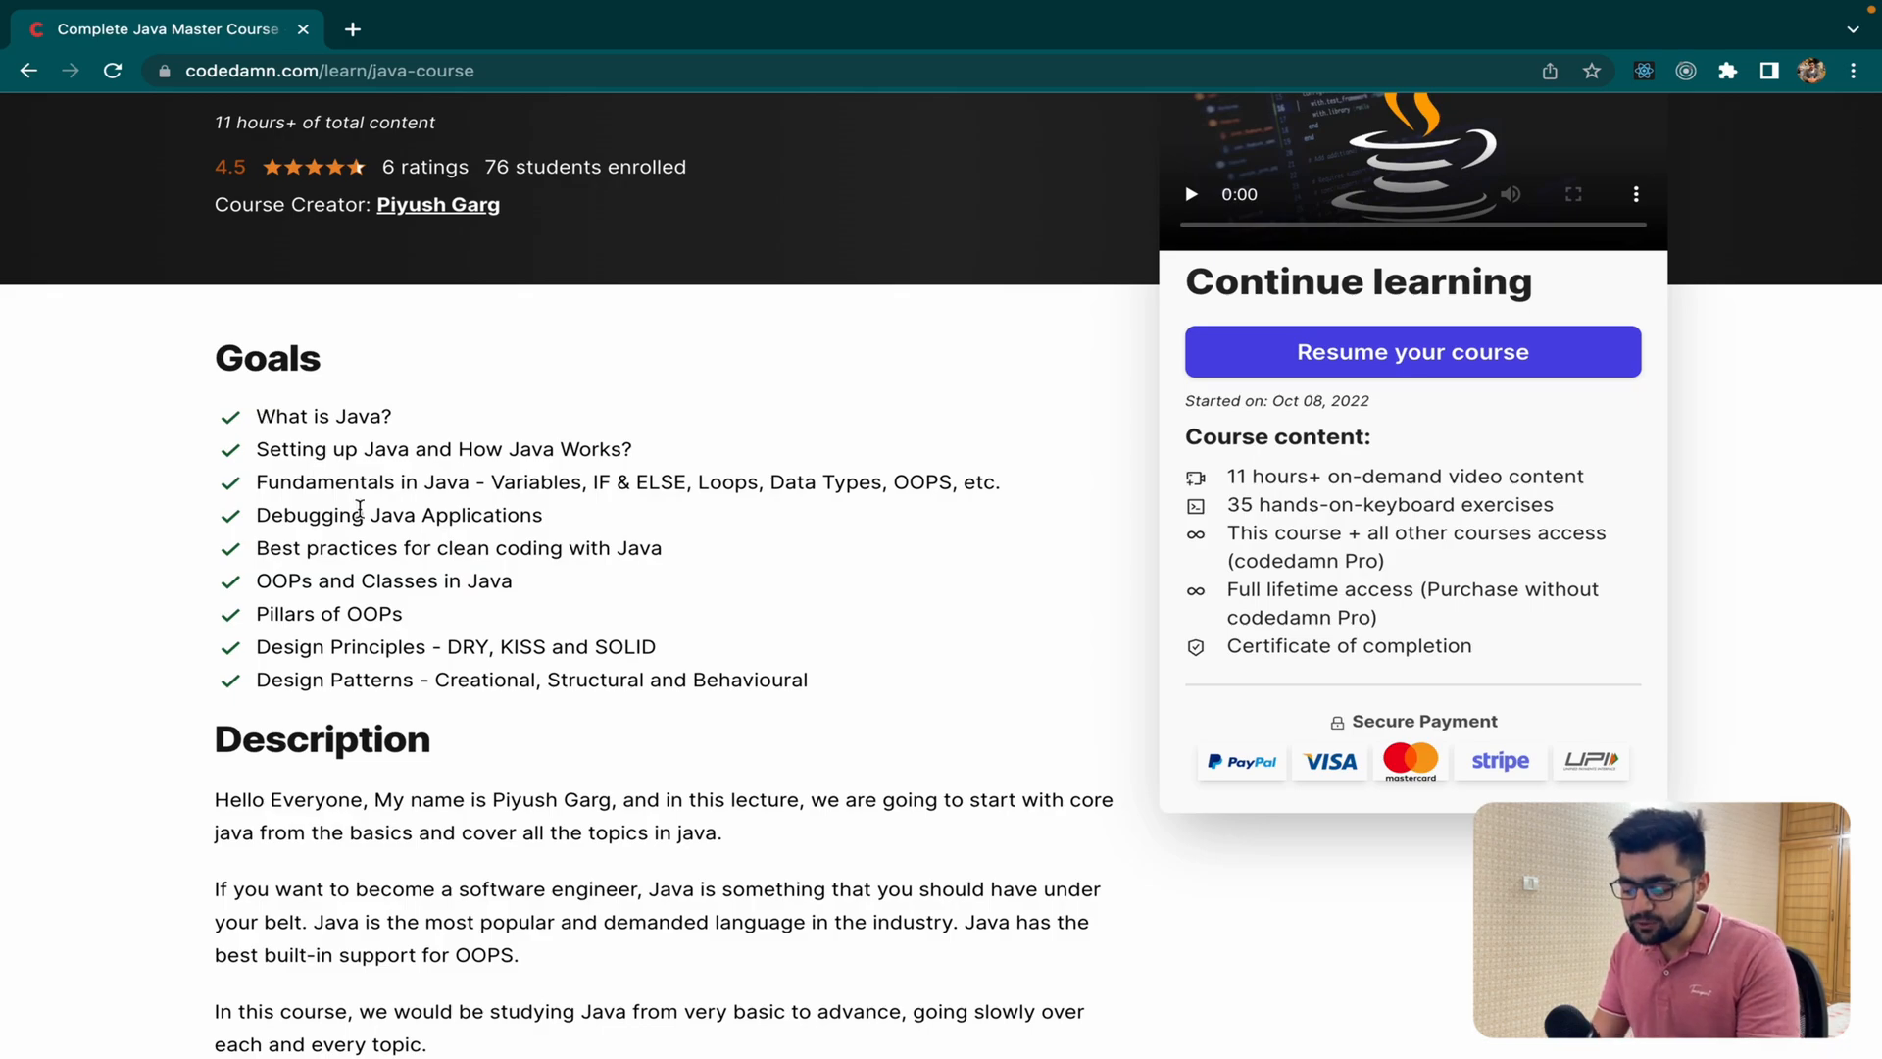
{"action": "mouse_move", "coordinate": [258, 615]}
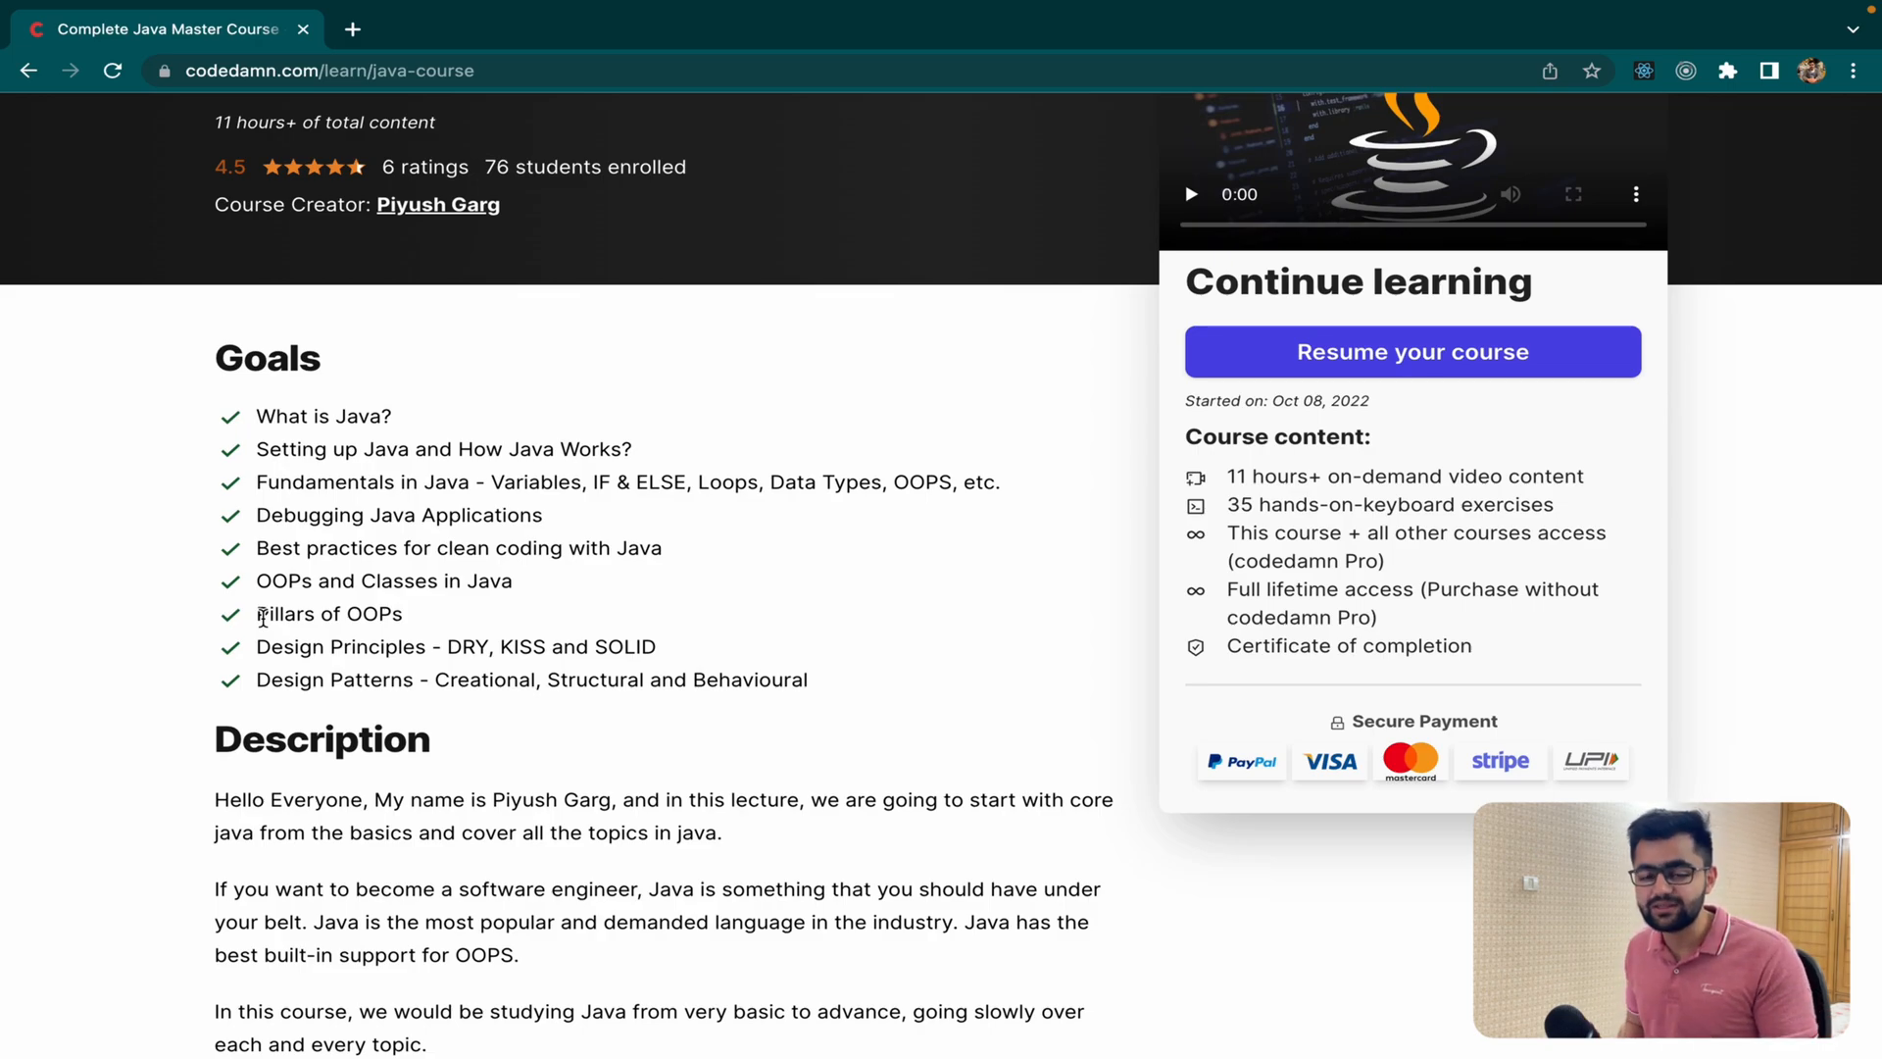
{"action": "scroll", "scroll_direction": "down", "scroll_amount": 3}
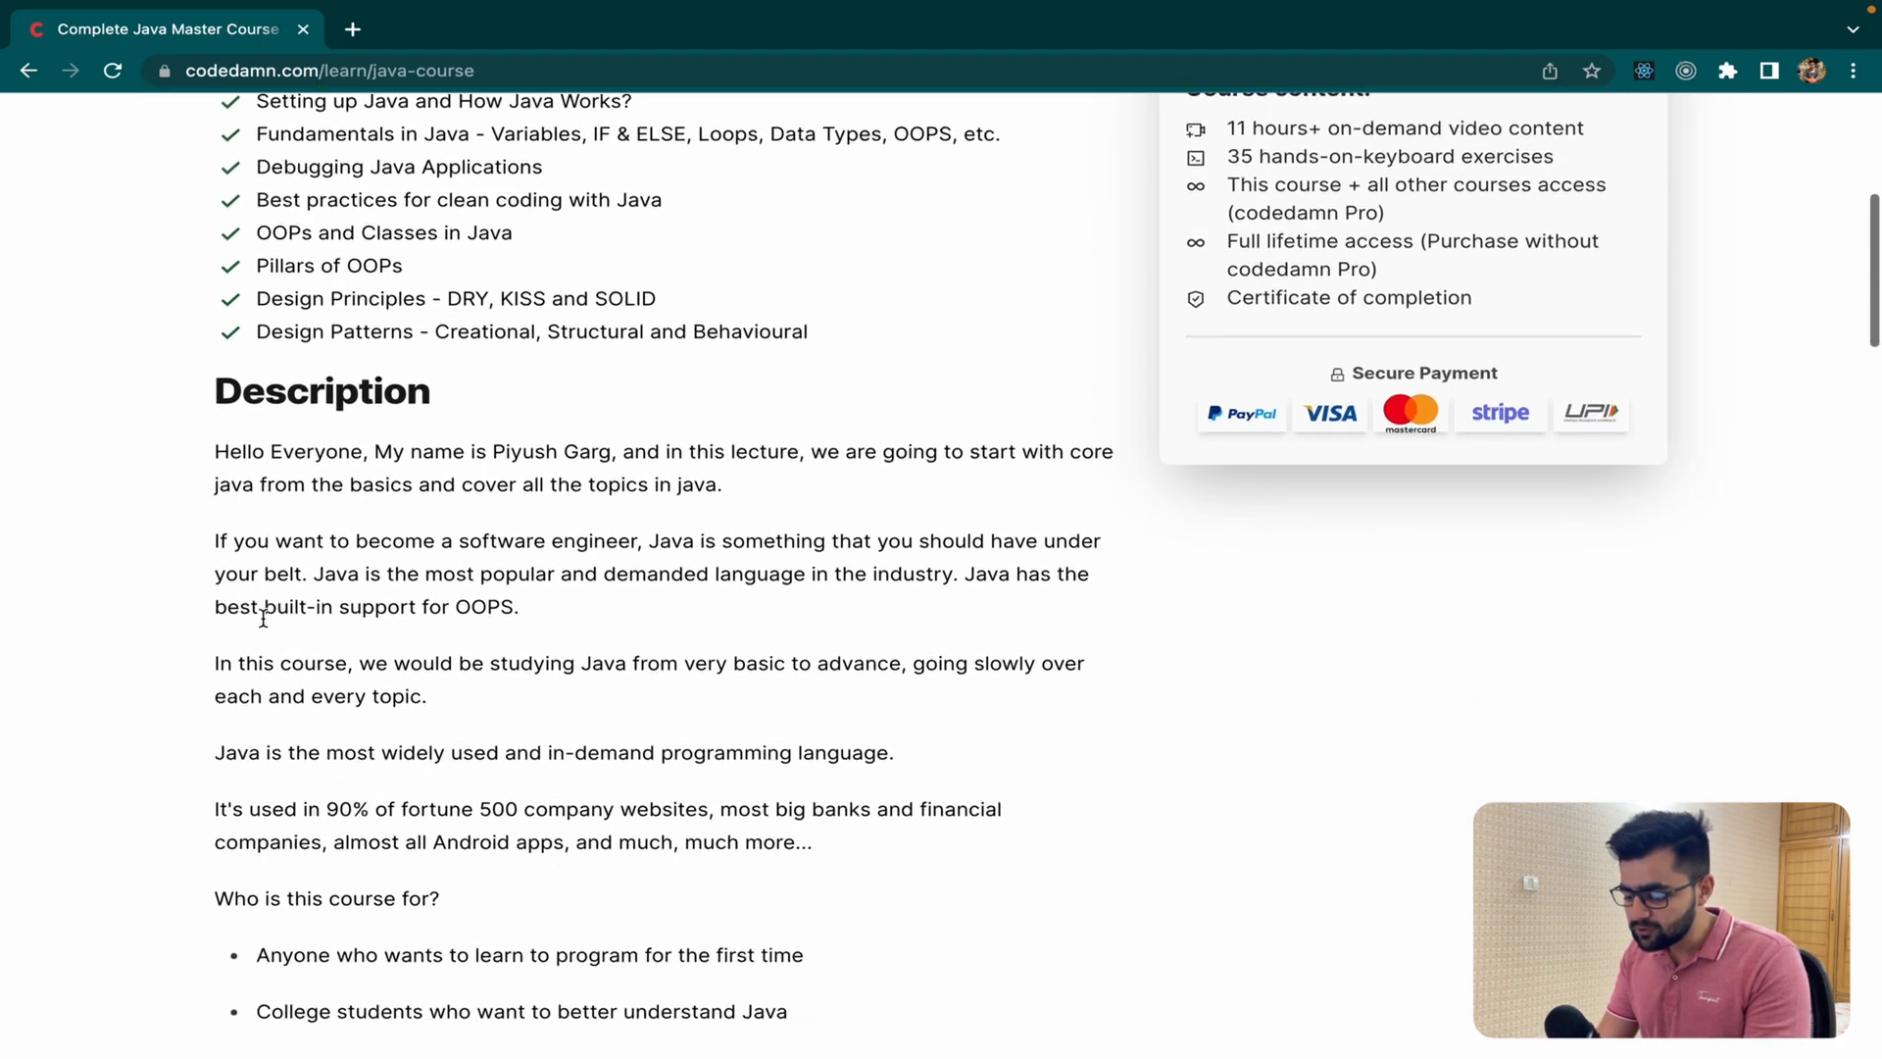
{"action": "scroll", "scroll_direction": "up", "scroll_amount": 3}
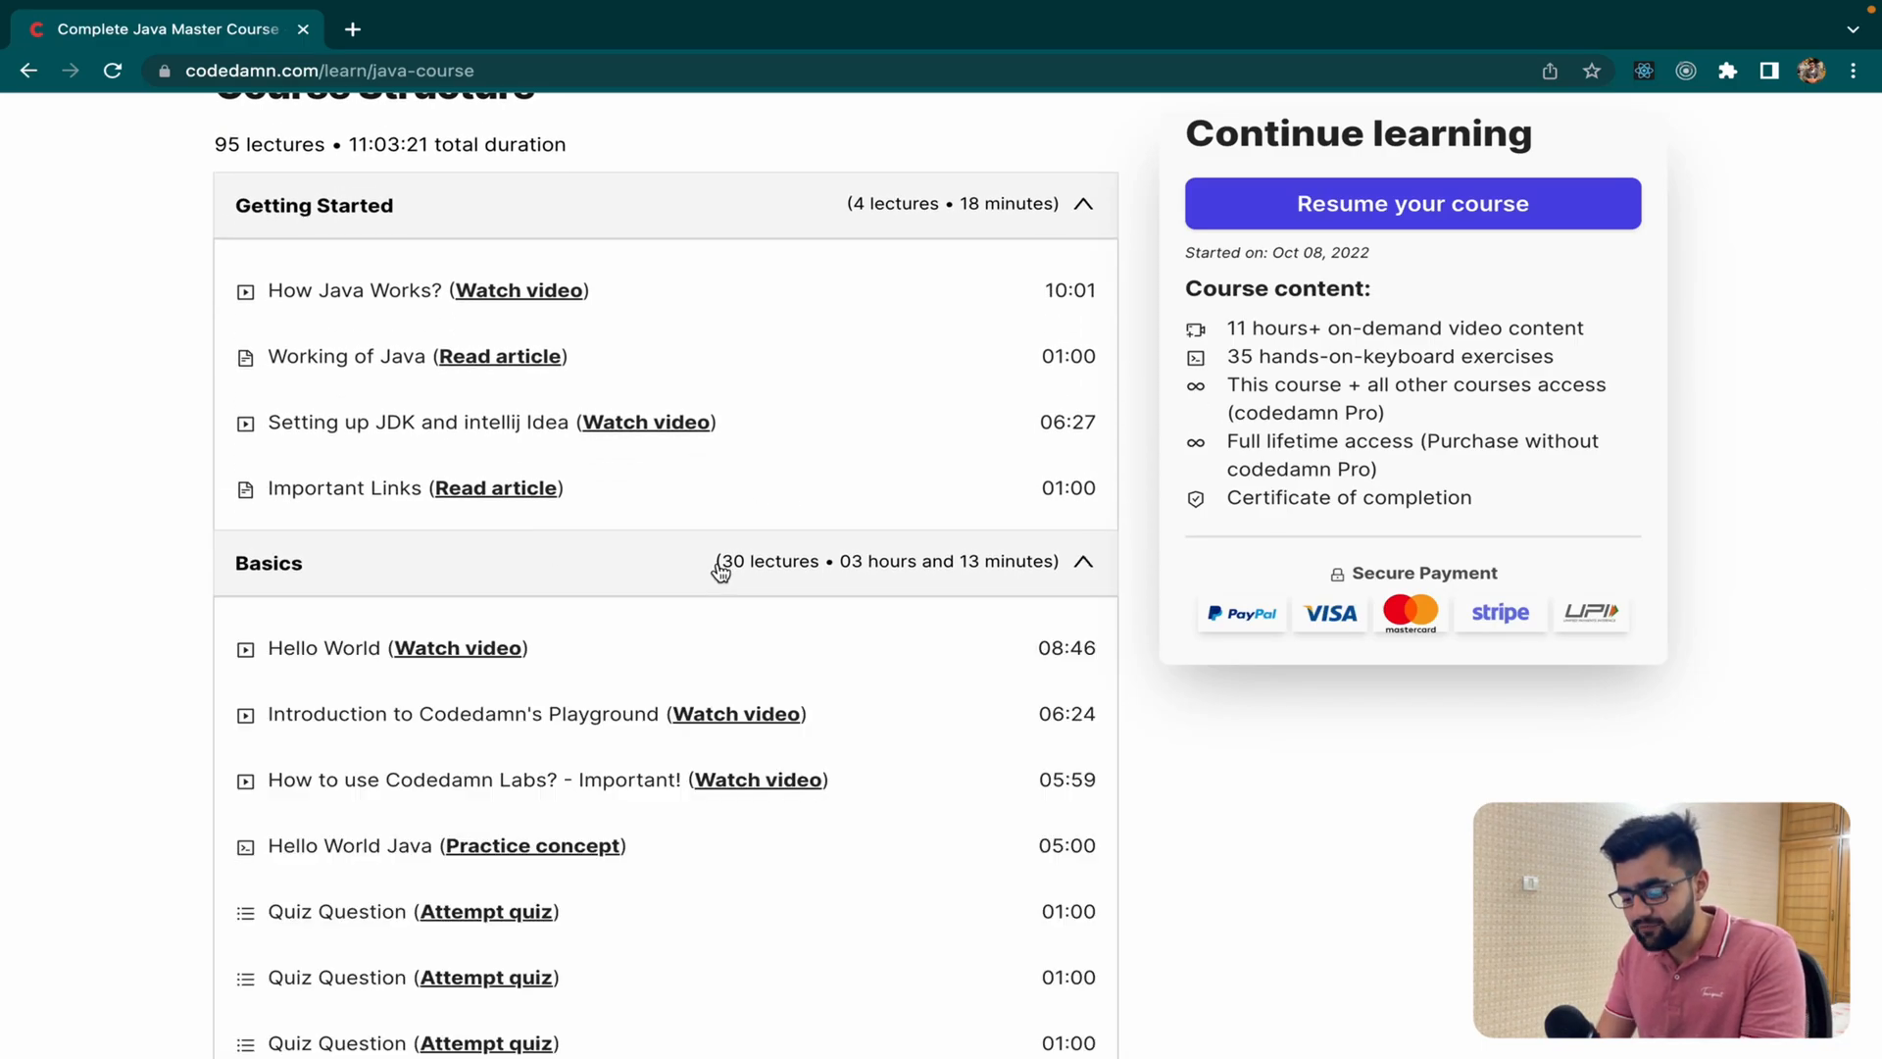
{"action": "left_click", "coordinate": [459, 647]}
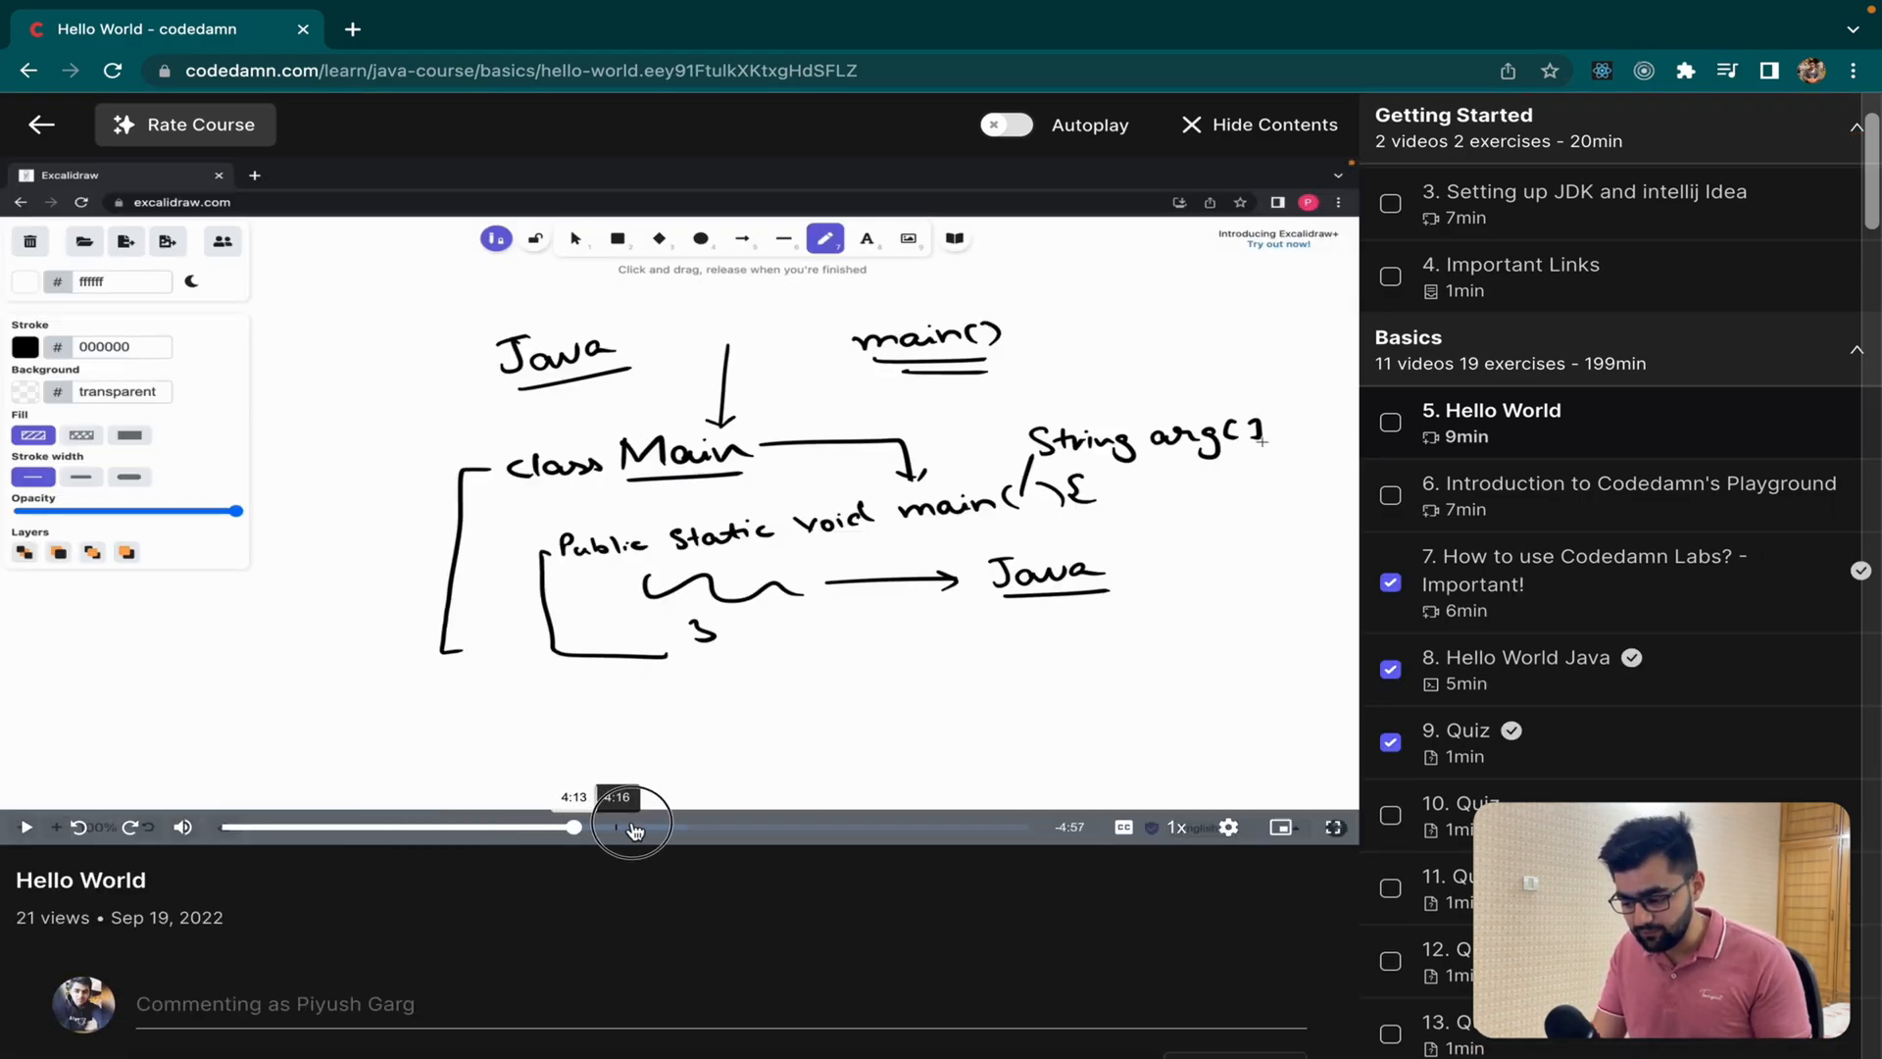
{"action": "left_click", "coordinate": [1517, 657]}
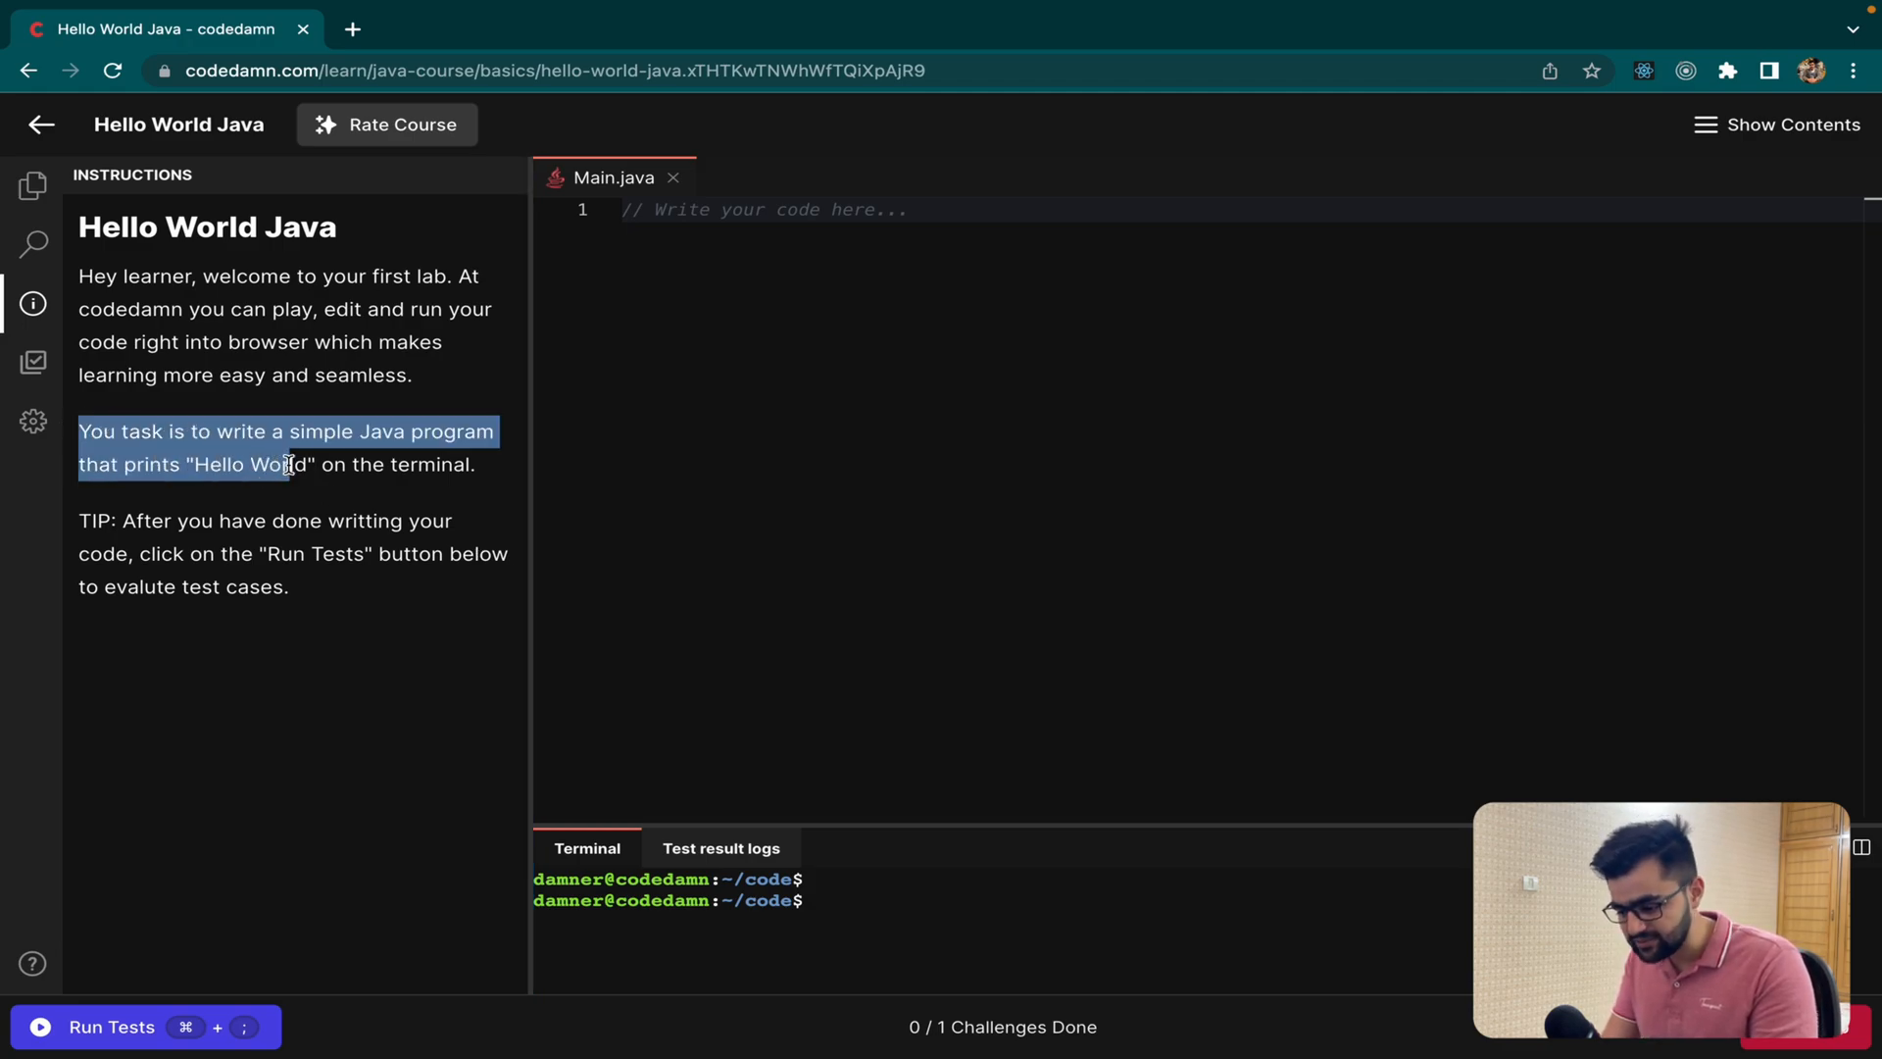
Step: Write a public class Main with a main(String args) method in the empty Main.java
{"action": "left_click", "coordinate": [366, 484]}
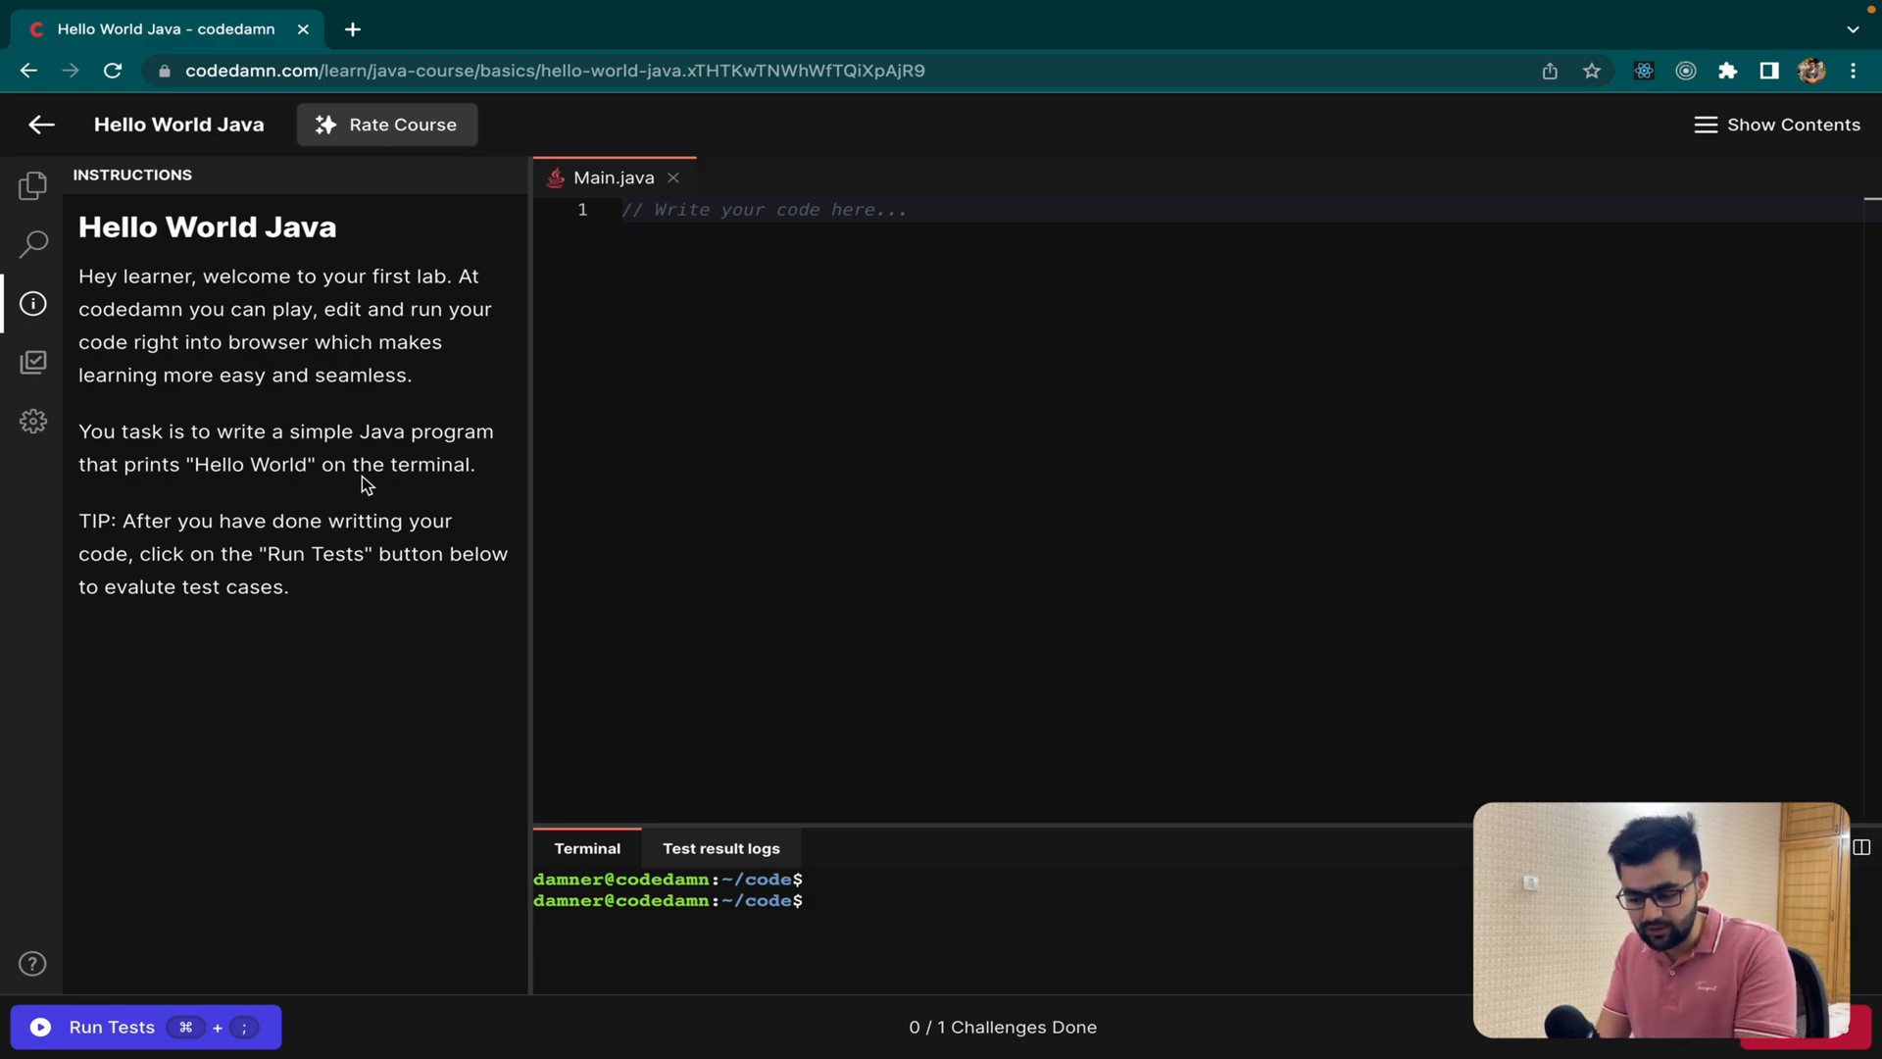
{"action": "type", "text": "publ"}
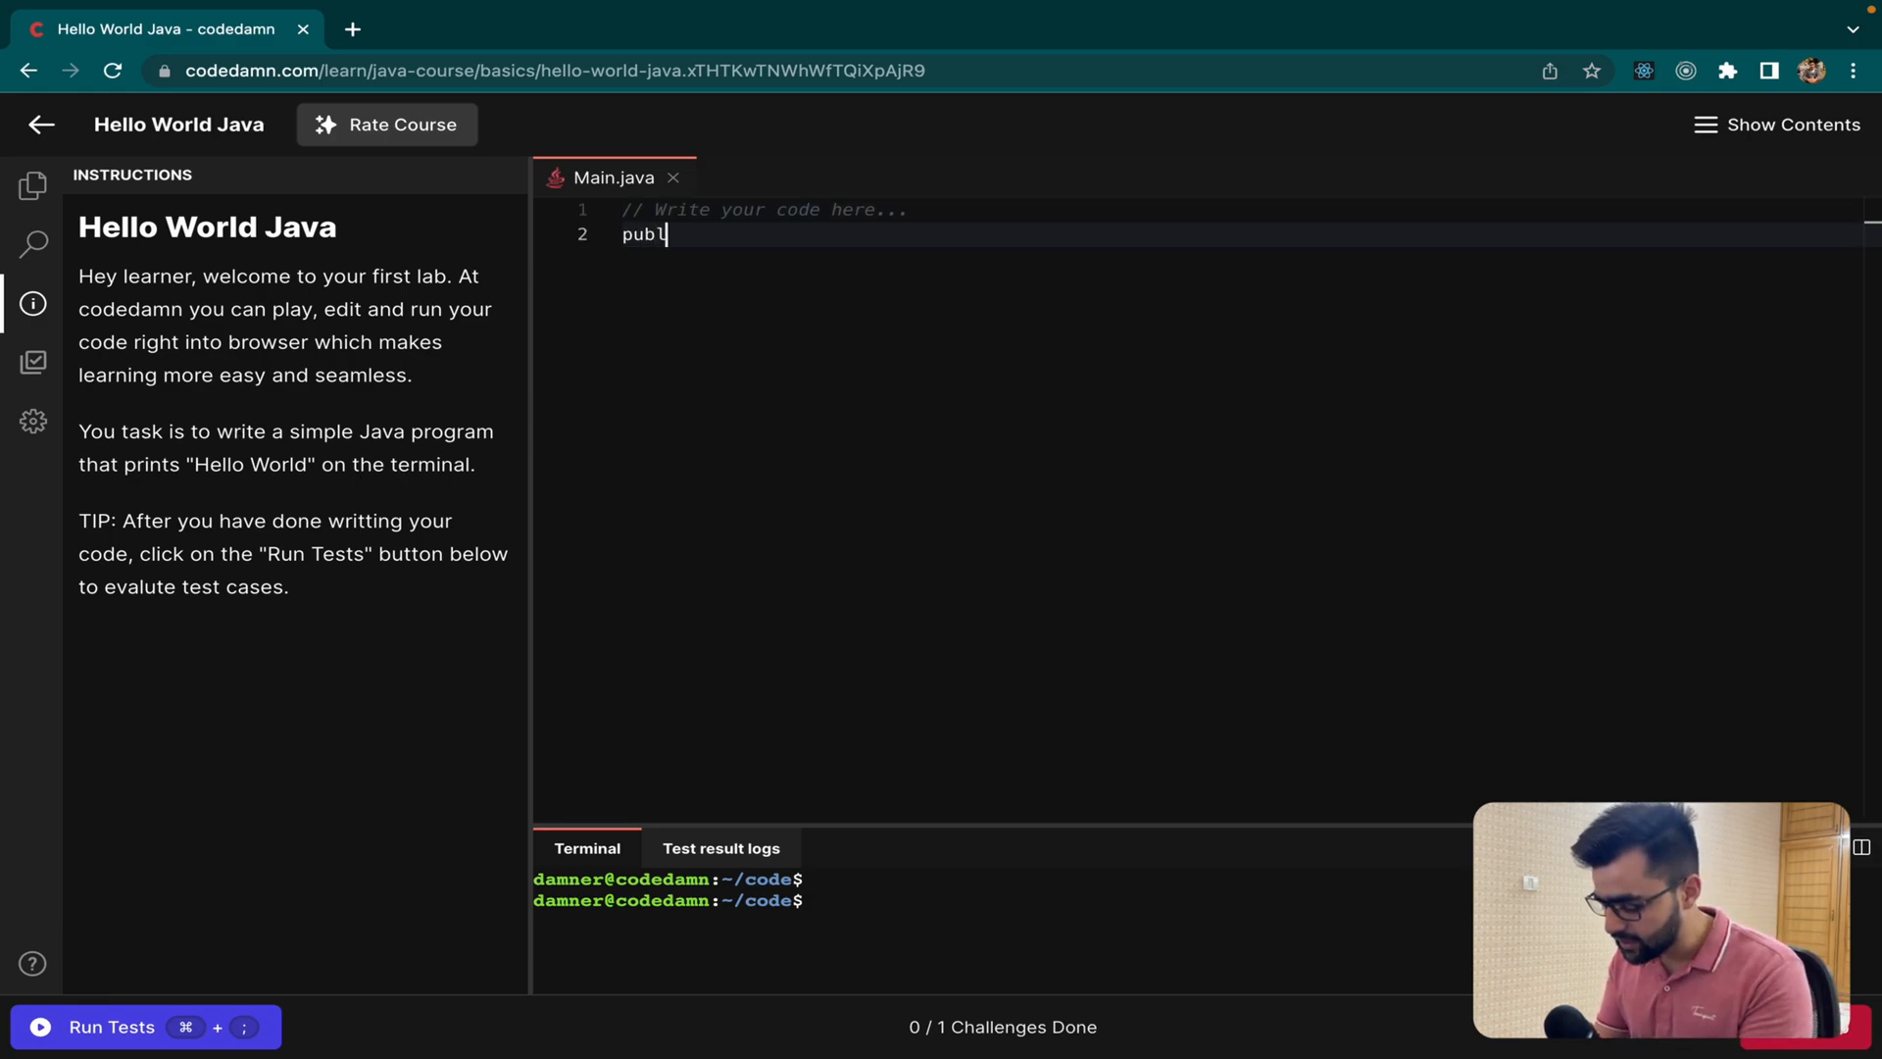
{"action": "type", "text": "ic class Main"}
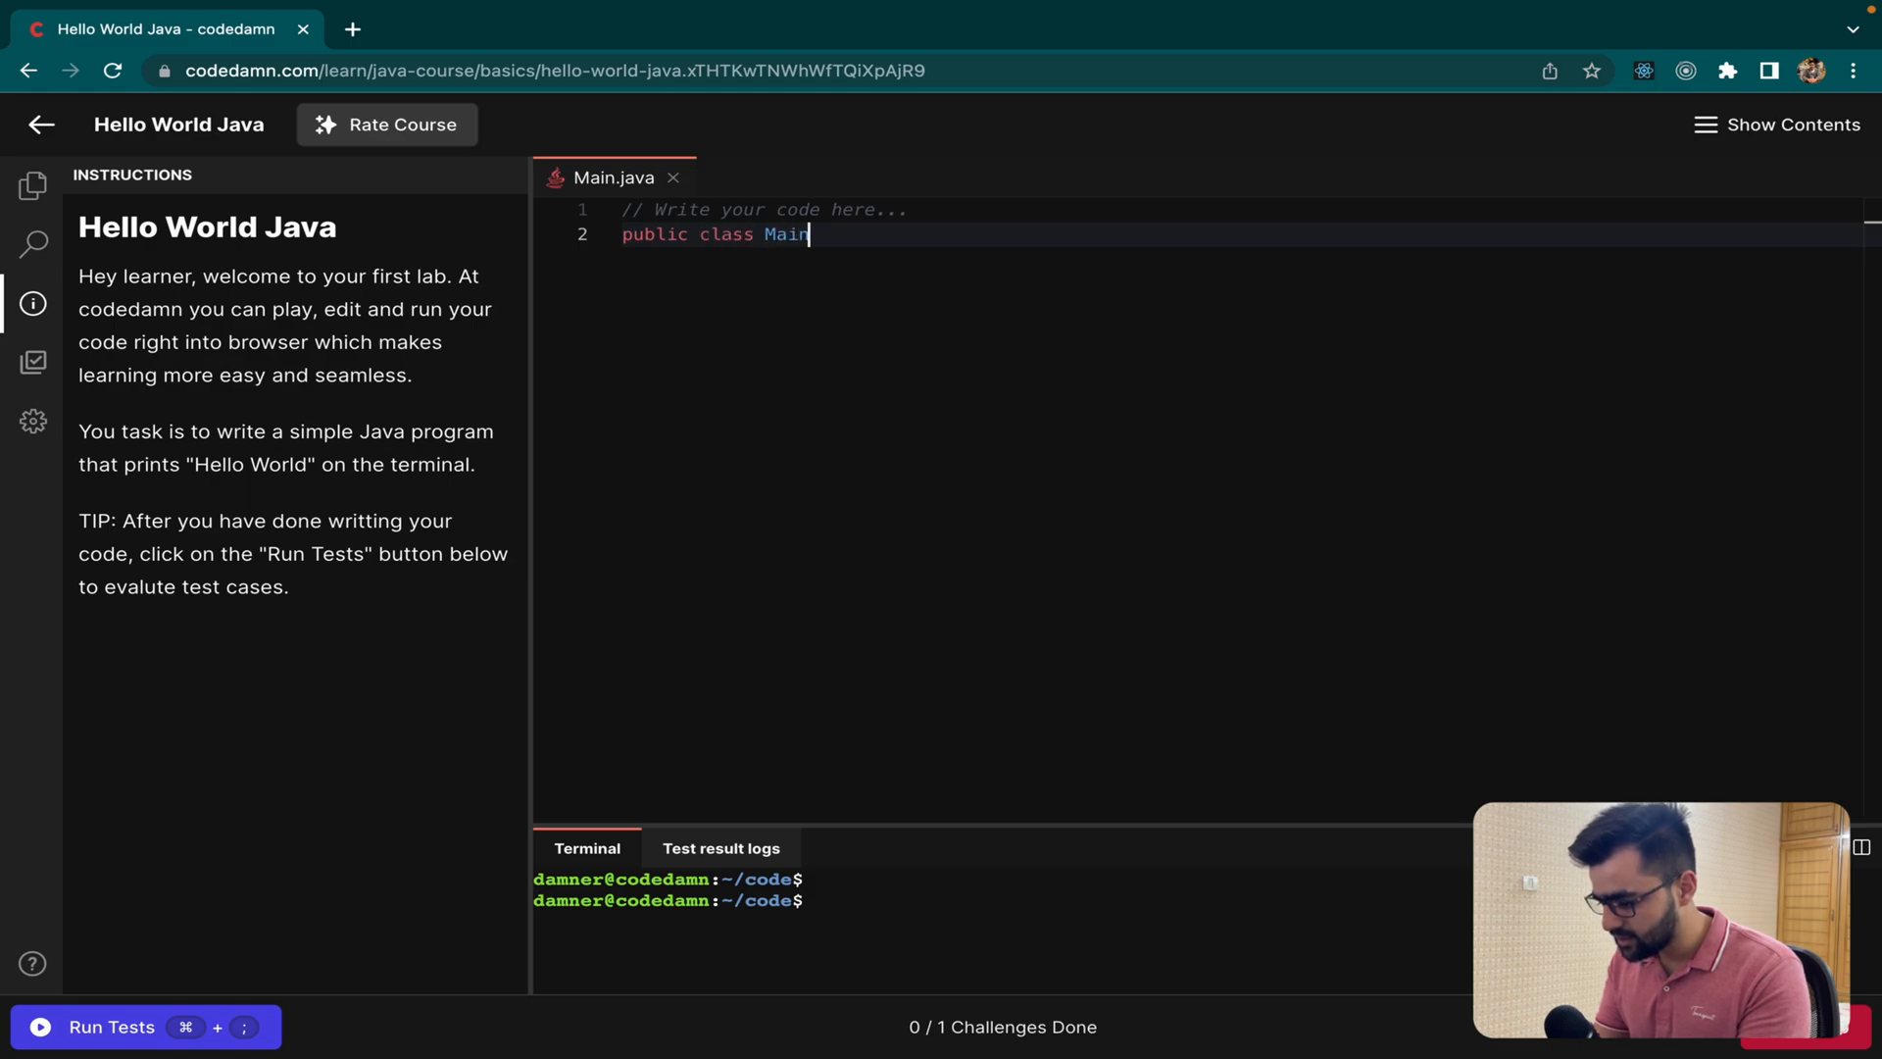
{"action": "type", "text": "{ publi"}
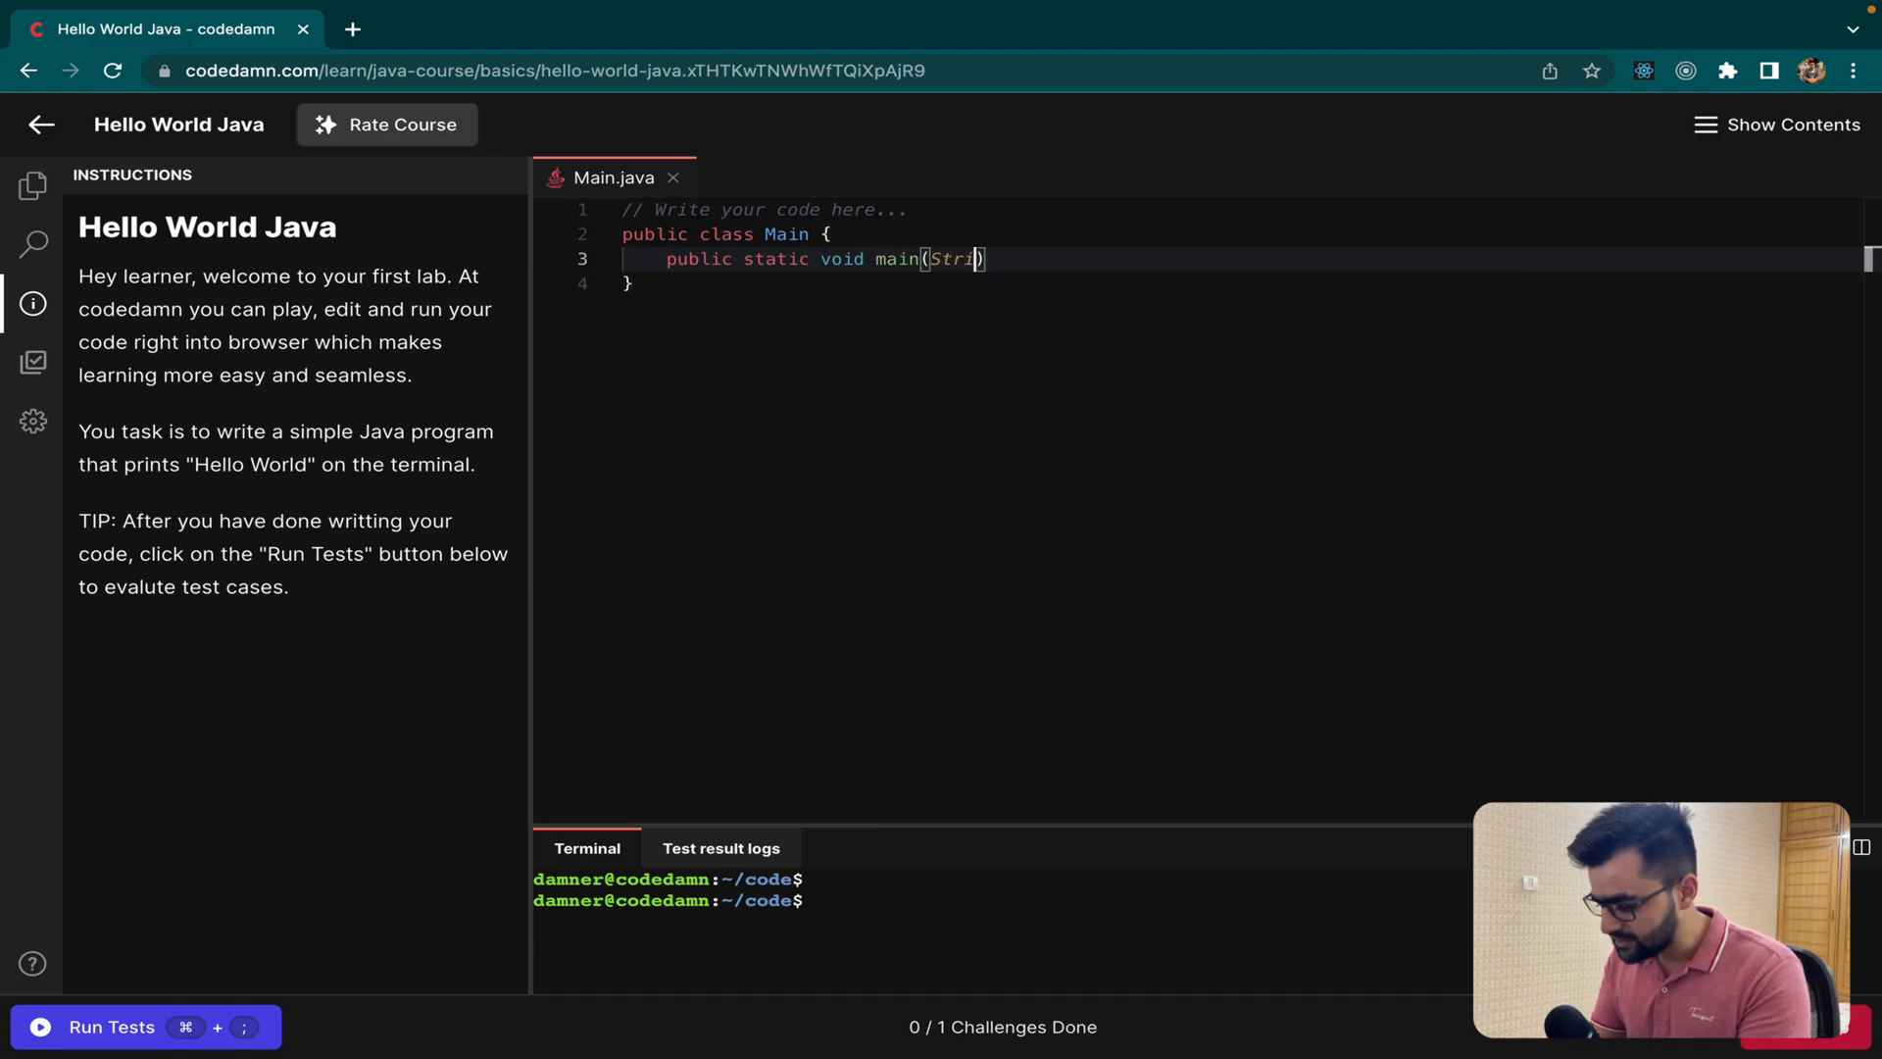
{"action": "type", "text": "ng args["}
{"action": "type", "text": "Syste"}
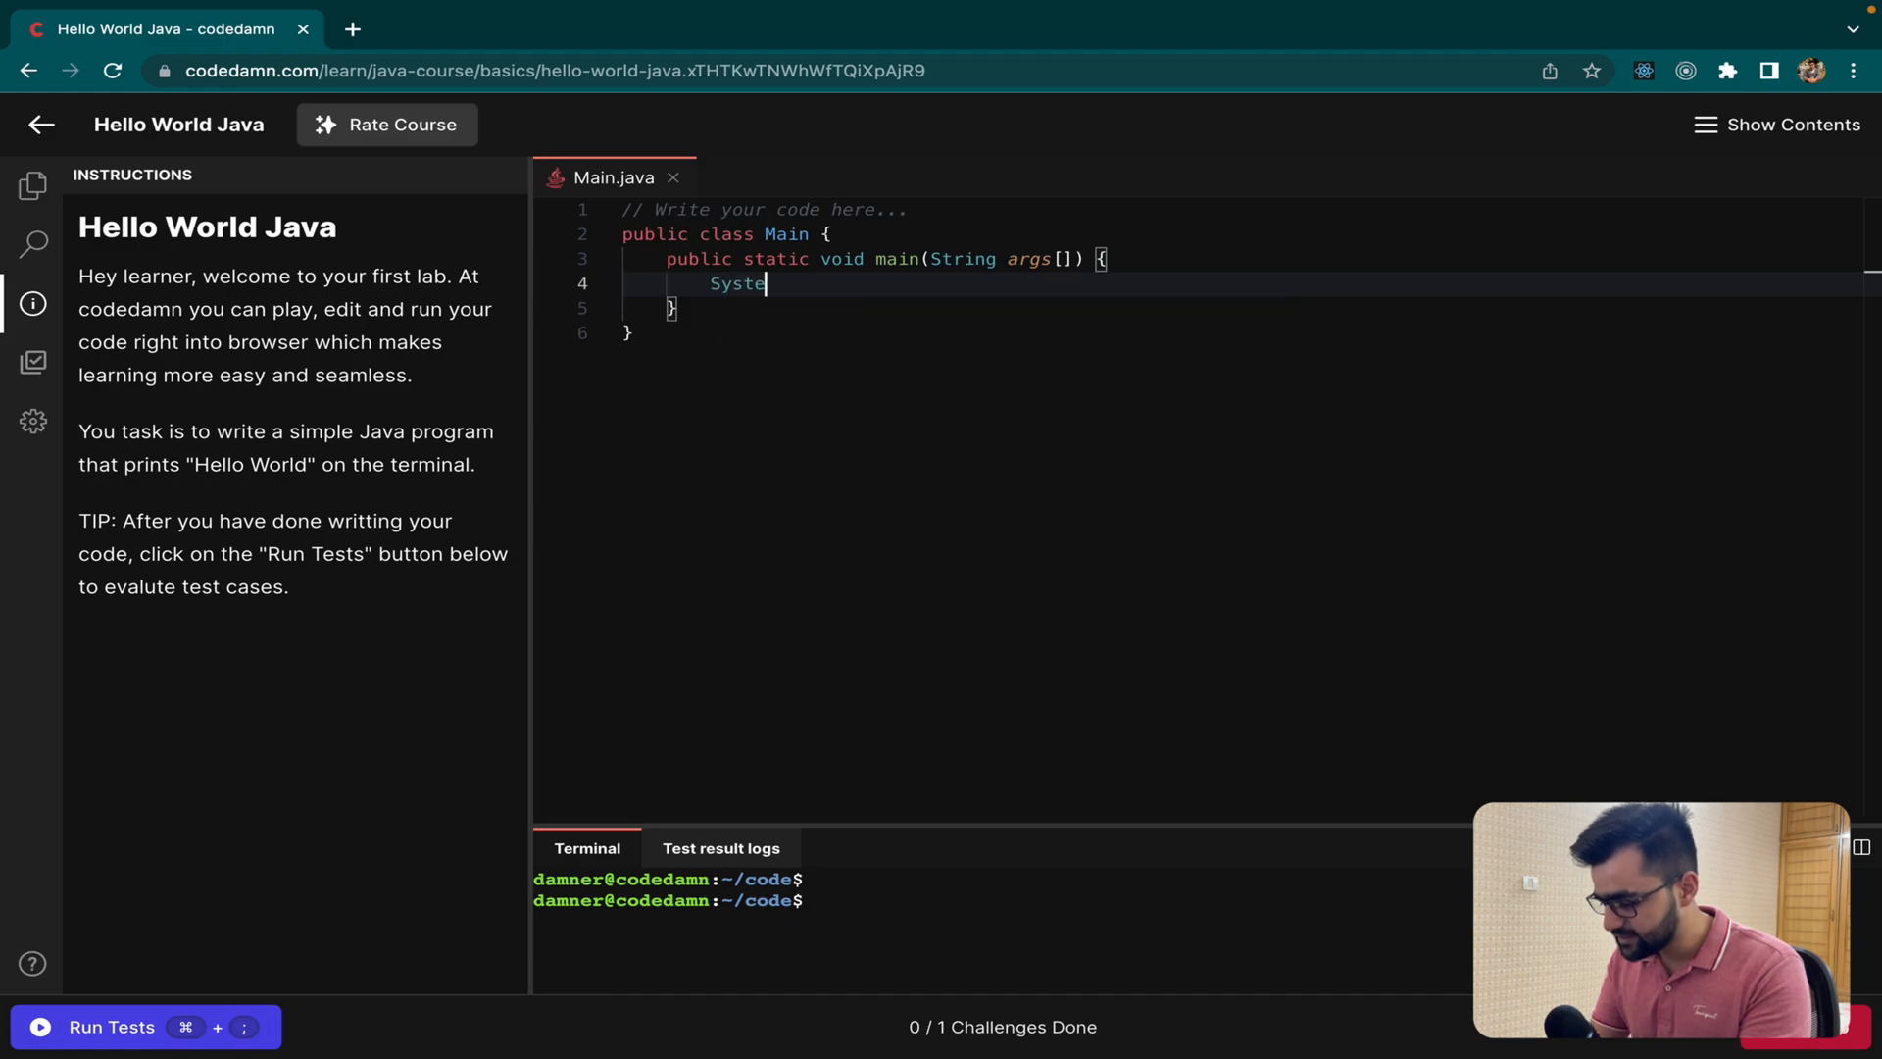
Step: Add a System.out.println statement printing the greeting "Hey Piyush"
{"action": "type", "text": "m.out.println(\""}
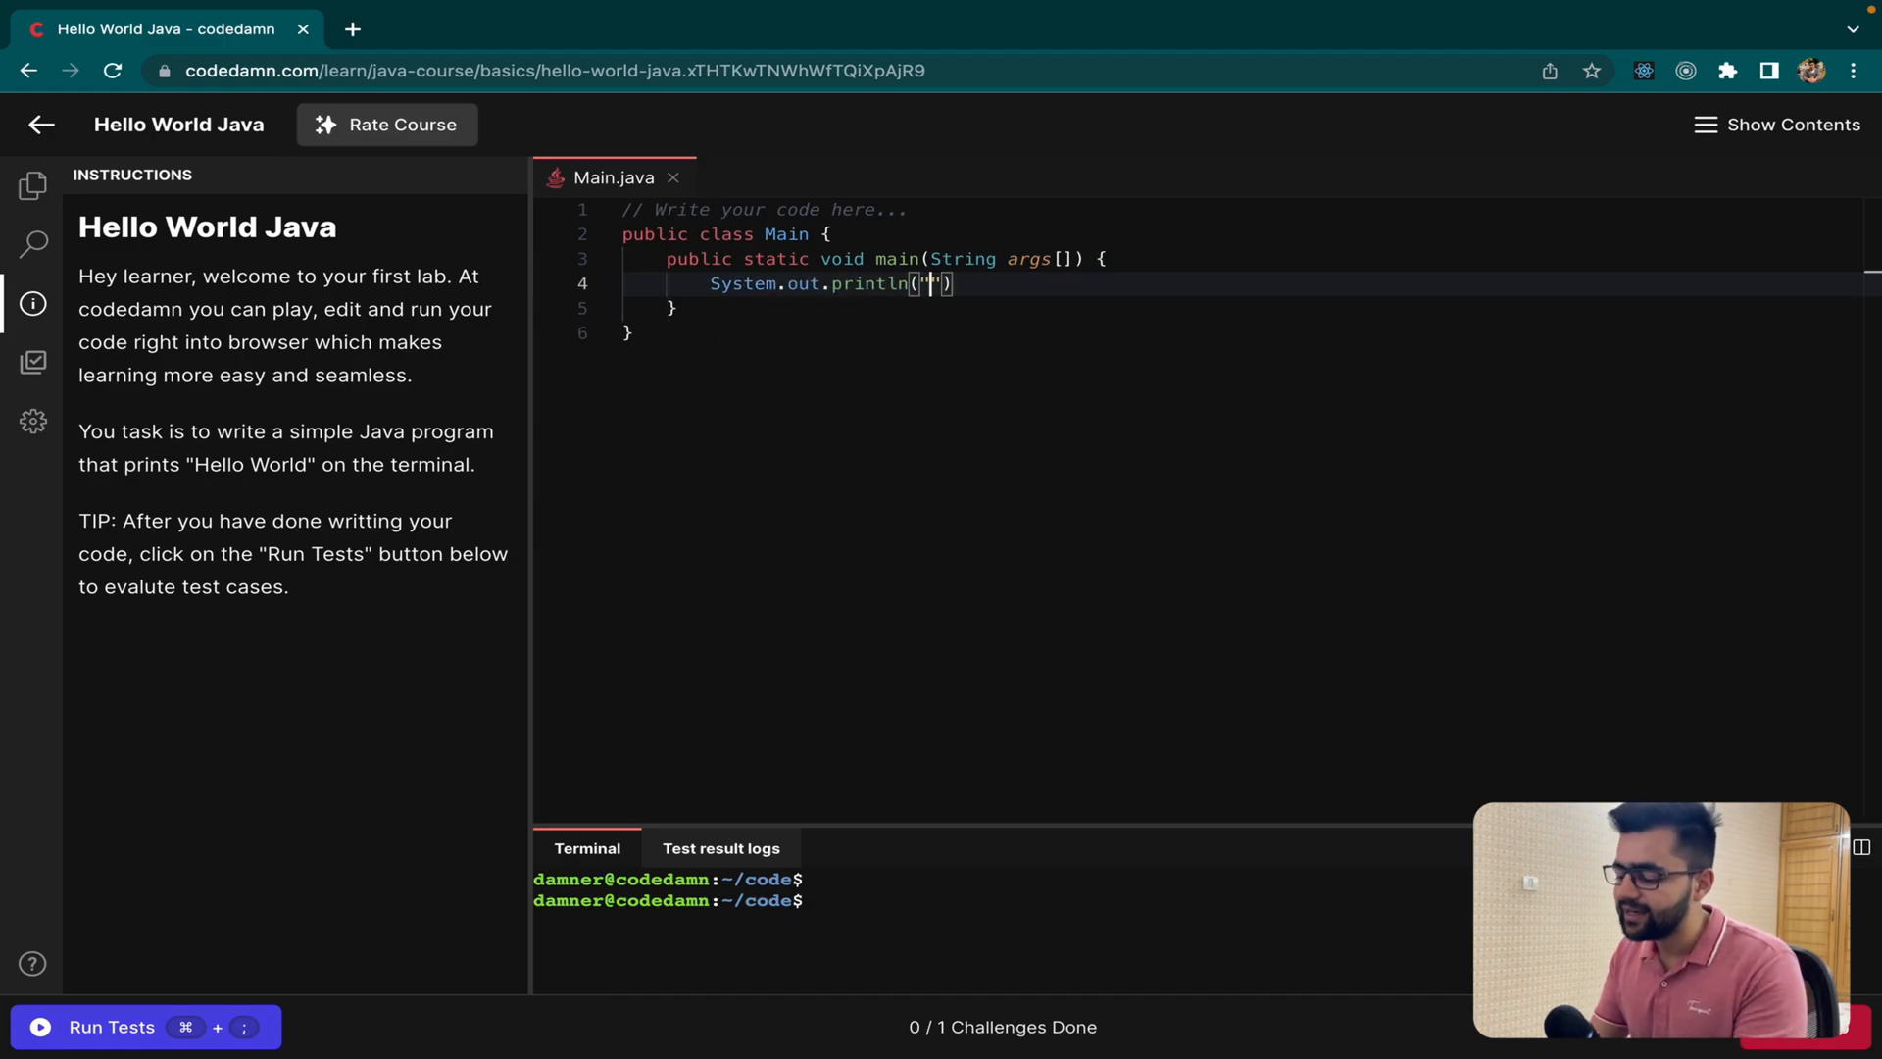
{"action": "mouse_move", "coordinate": [949, 455]}
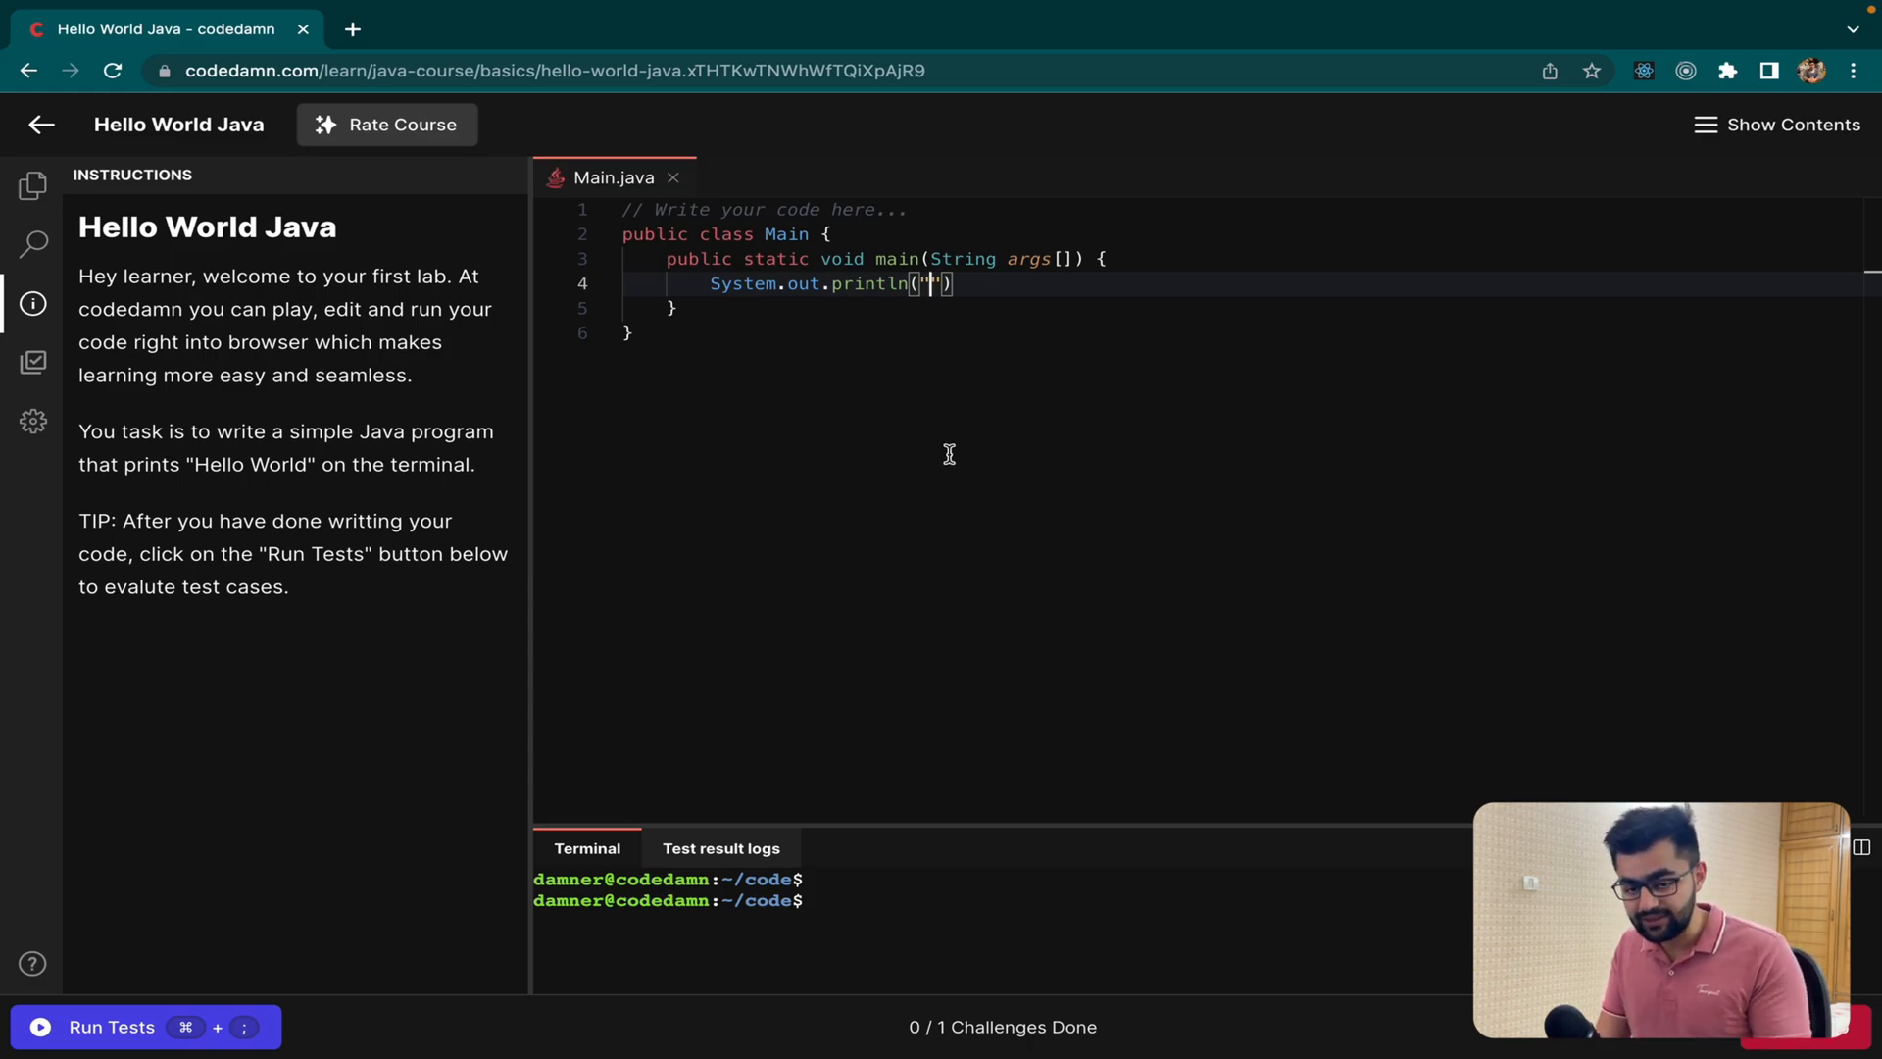
{"action": "type", "text": "Hey"}
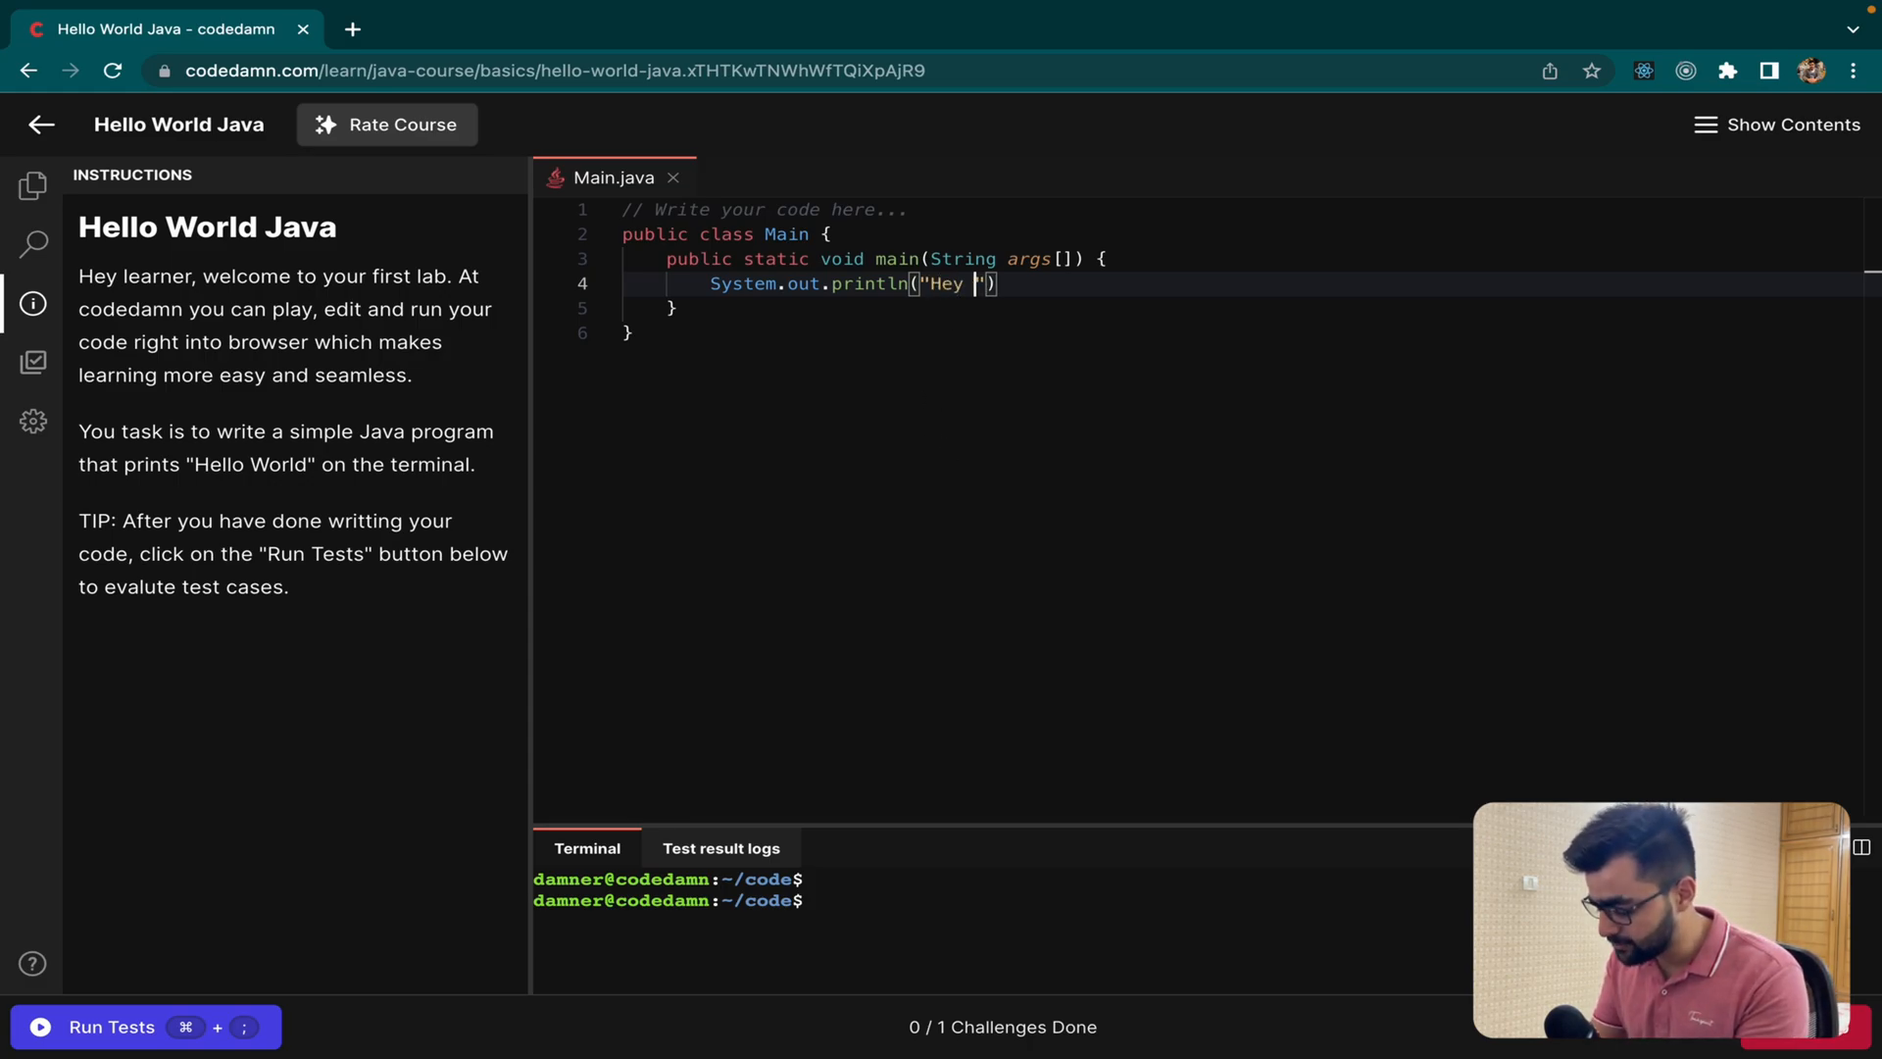
{"action": "type", "text": "Piyush"}
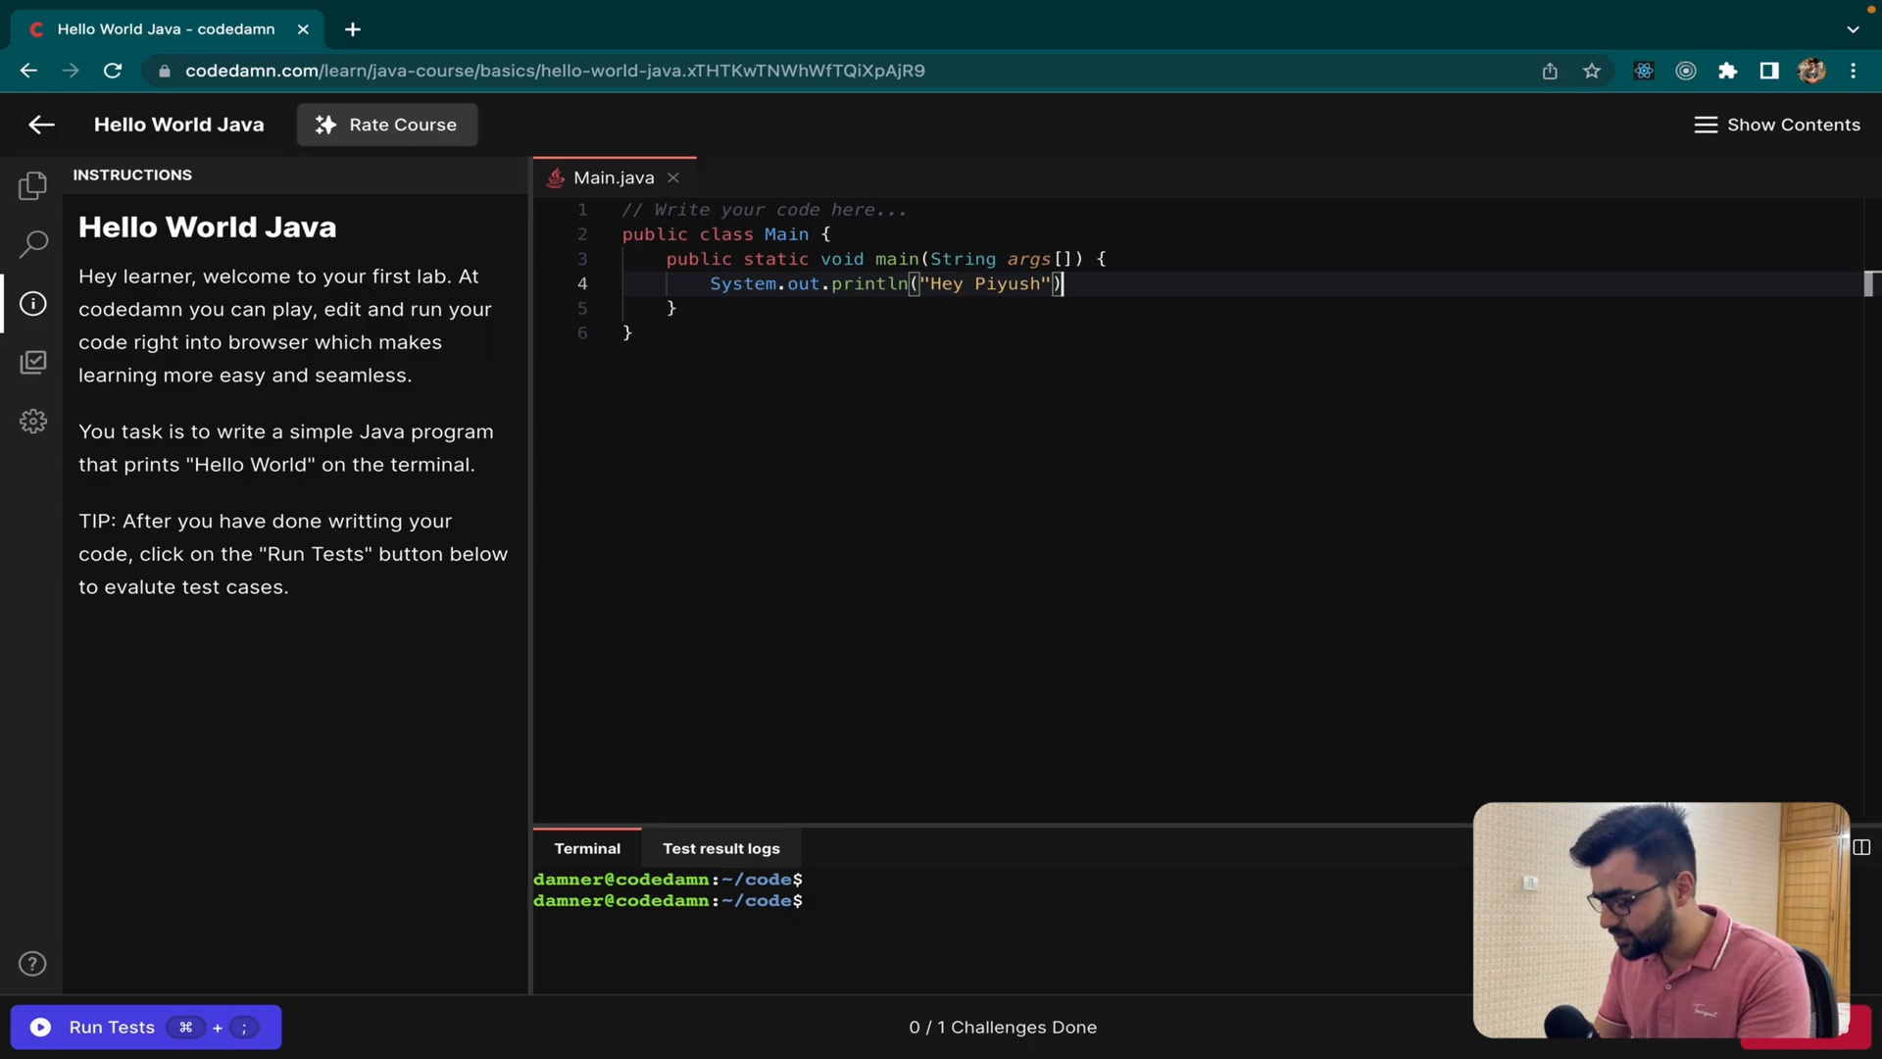
Step: Run the lab's tests, then rerun them after correcting the string to "Hello World"
{"action": "left_click", "coordinate": [110, 1026]}
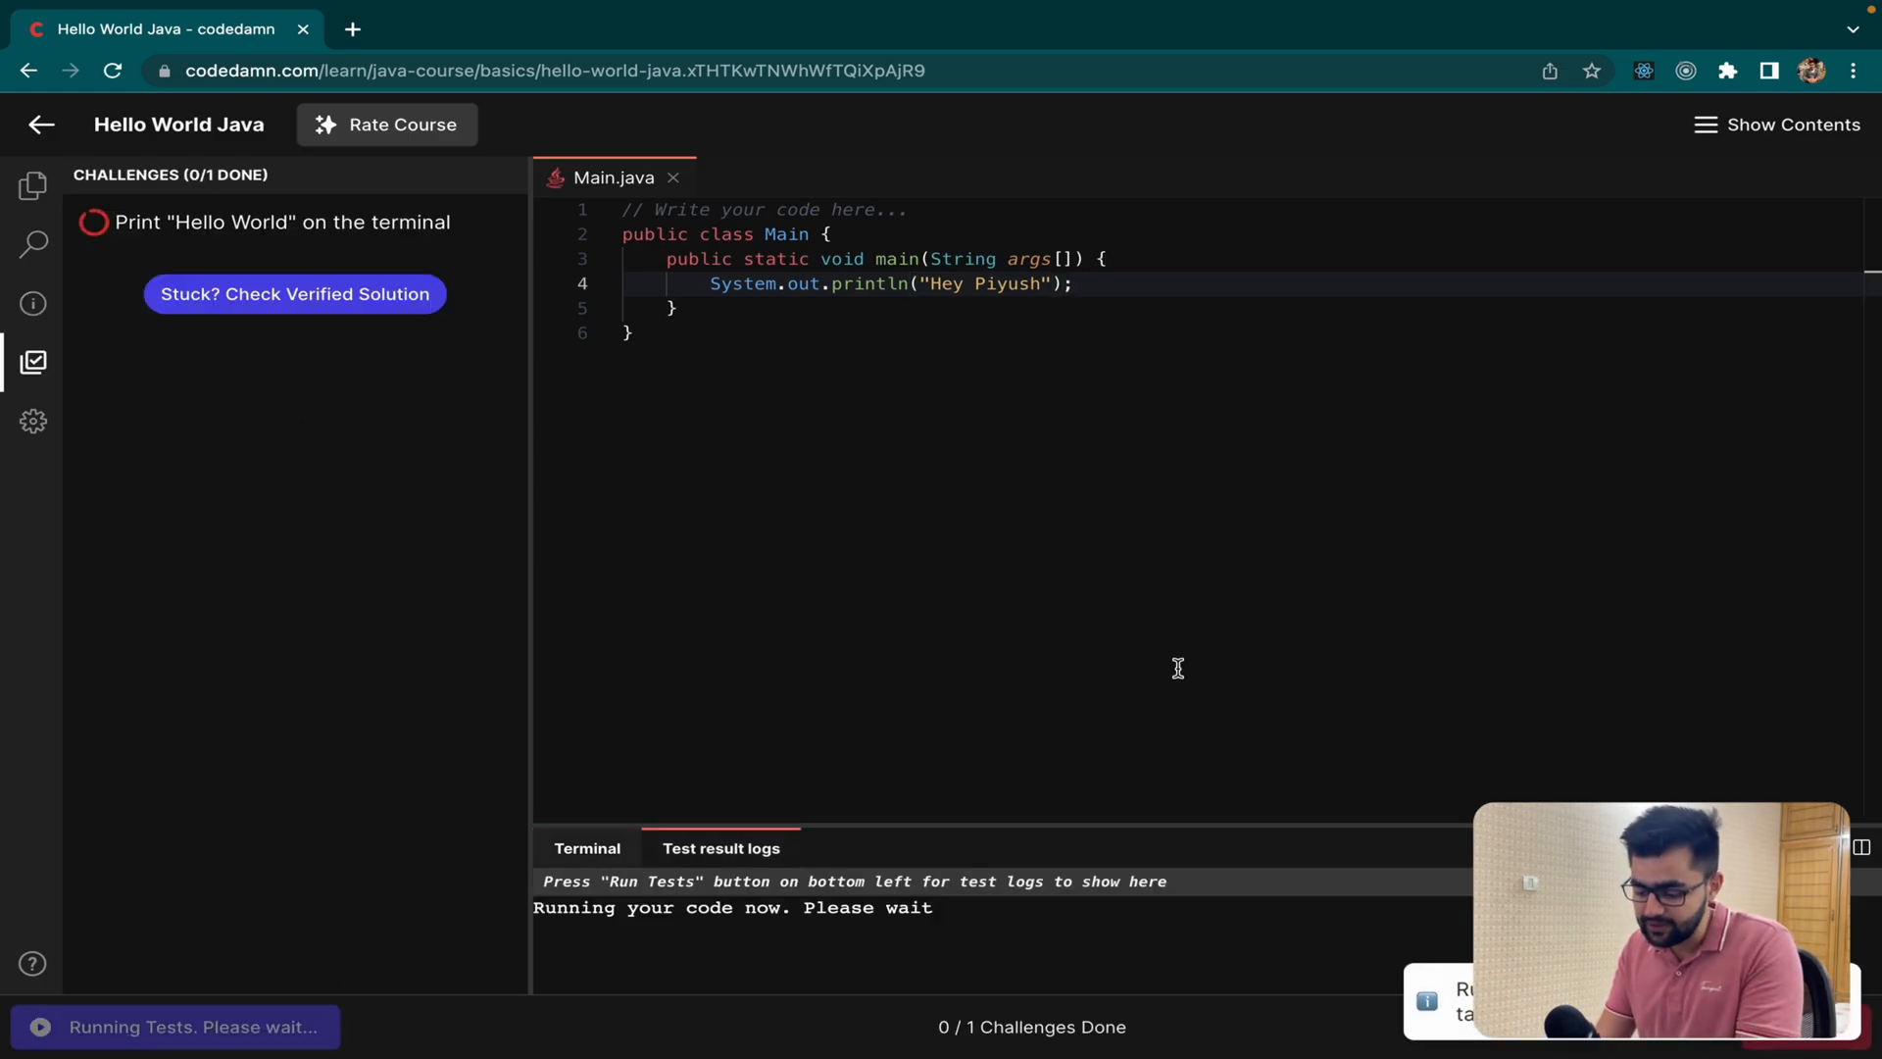
{"action": "mouse_move", "coordinate": [731, 722]}
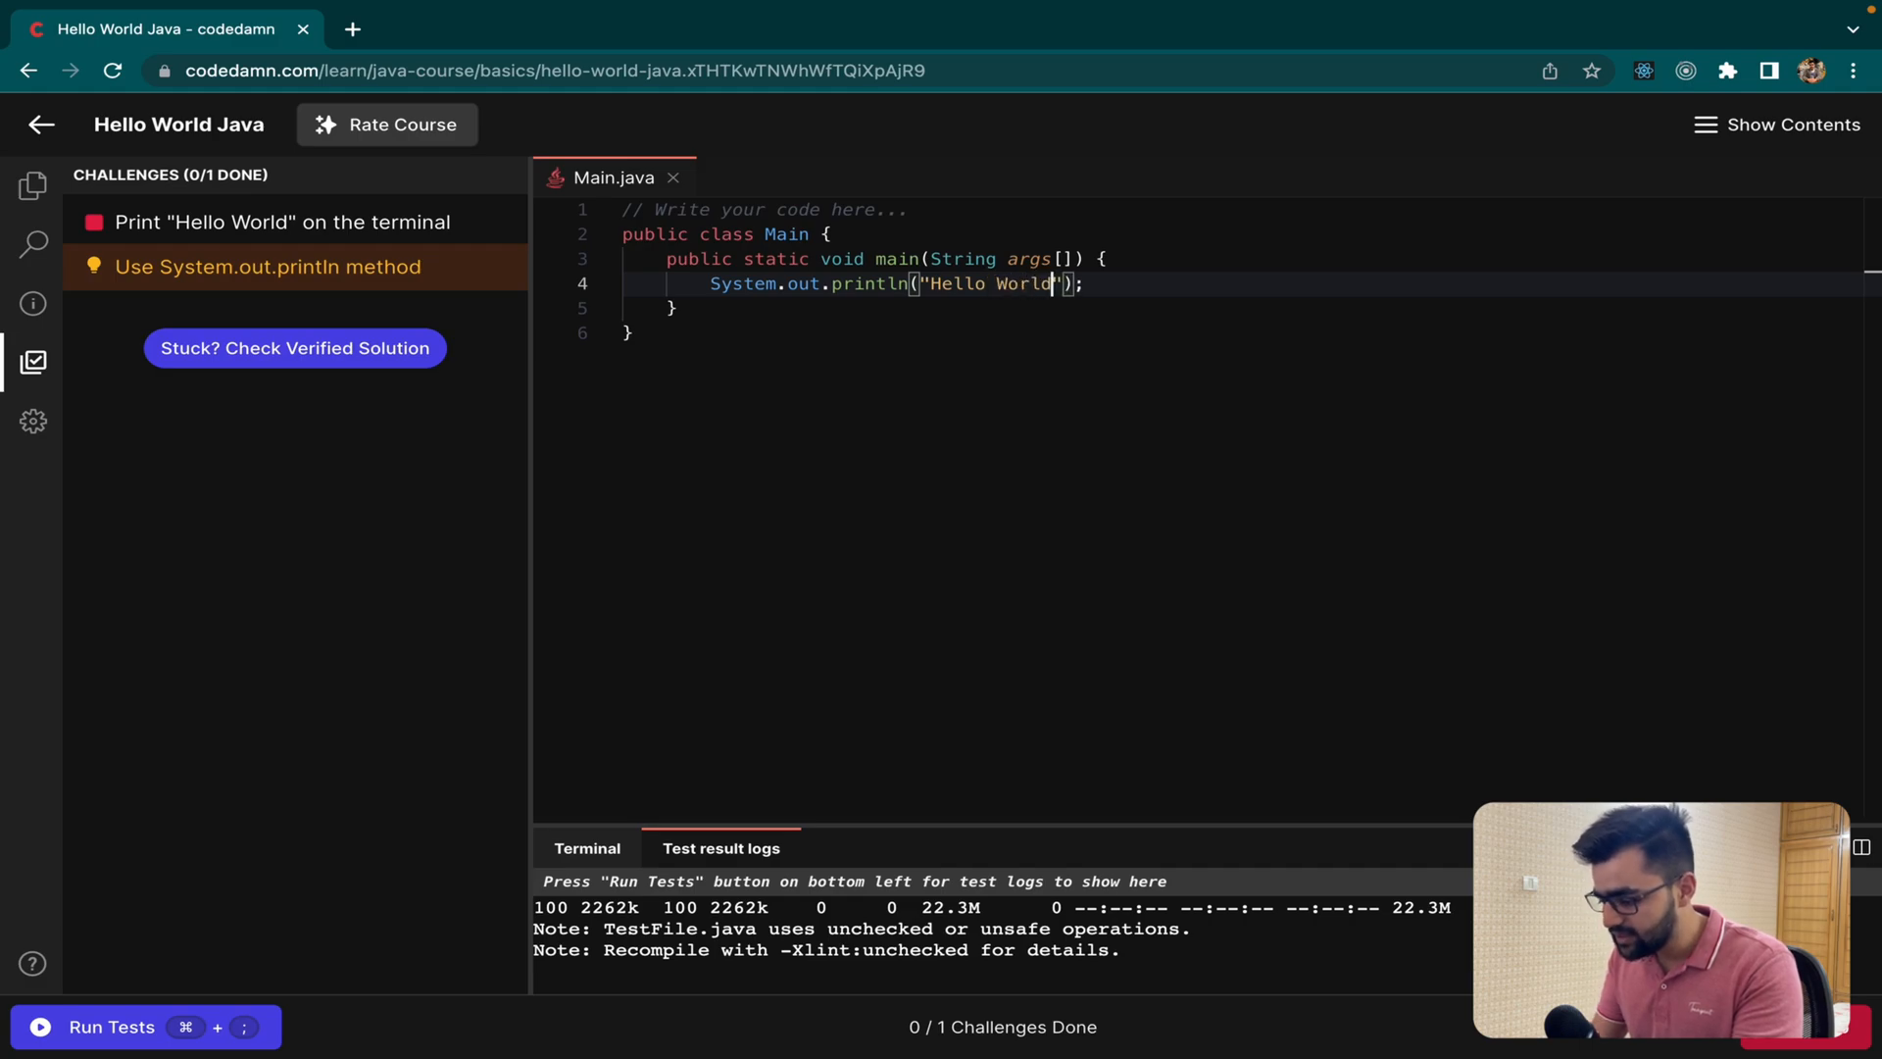
{"action": "left_click", "coordinate": [110, 1025]}
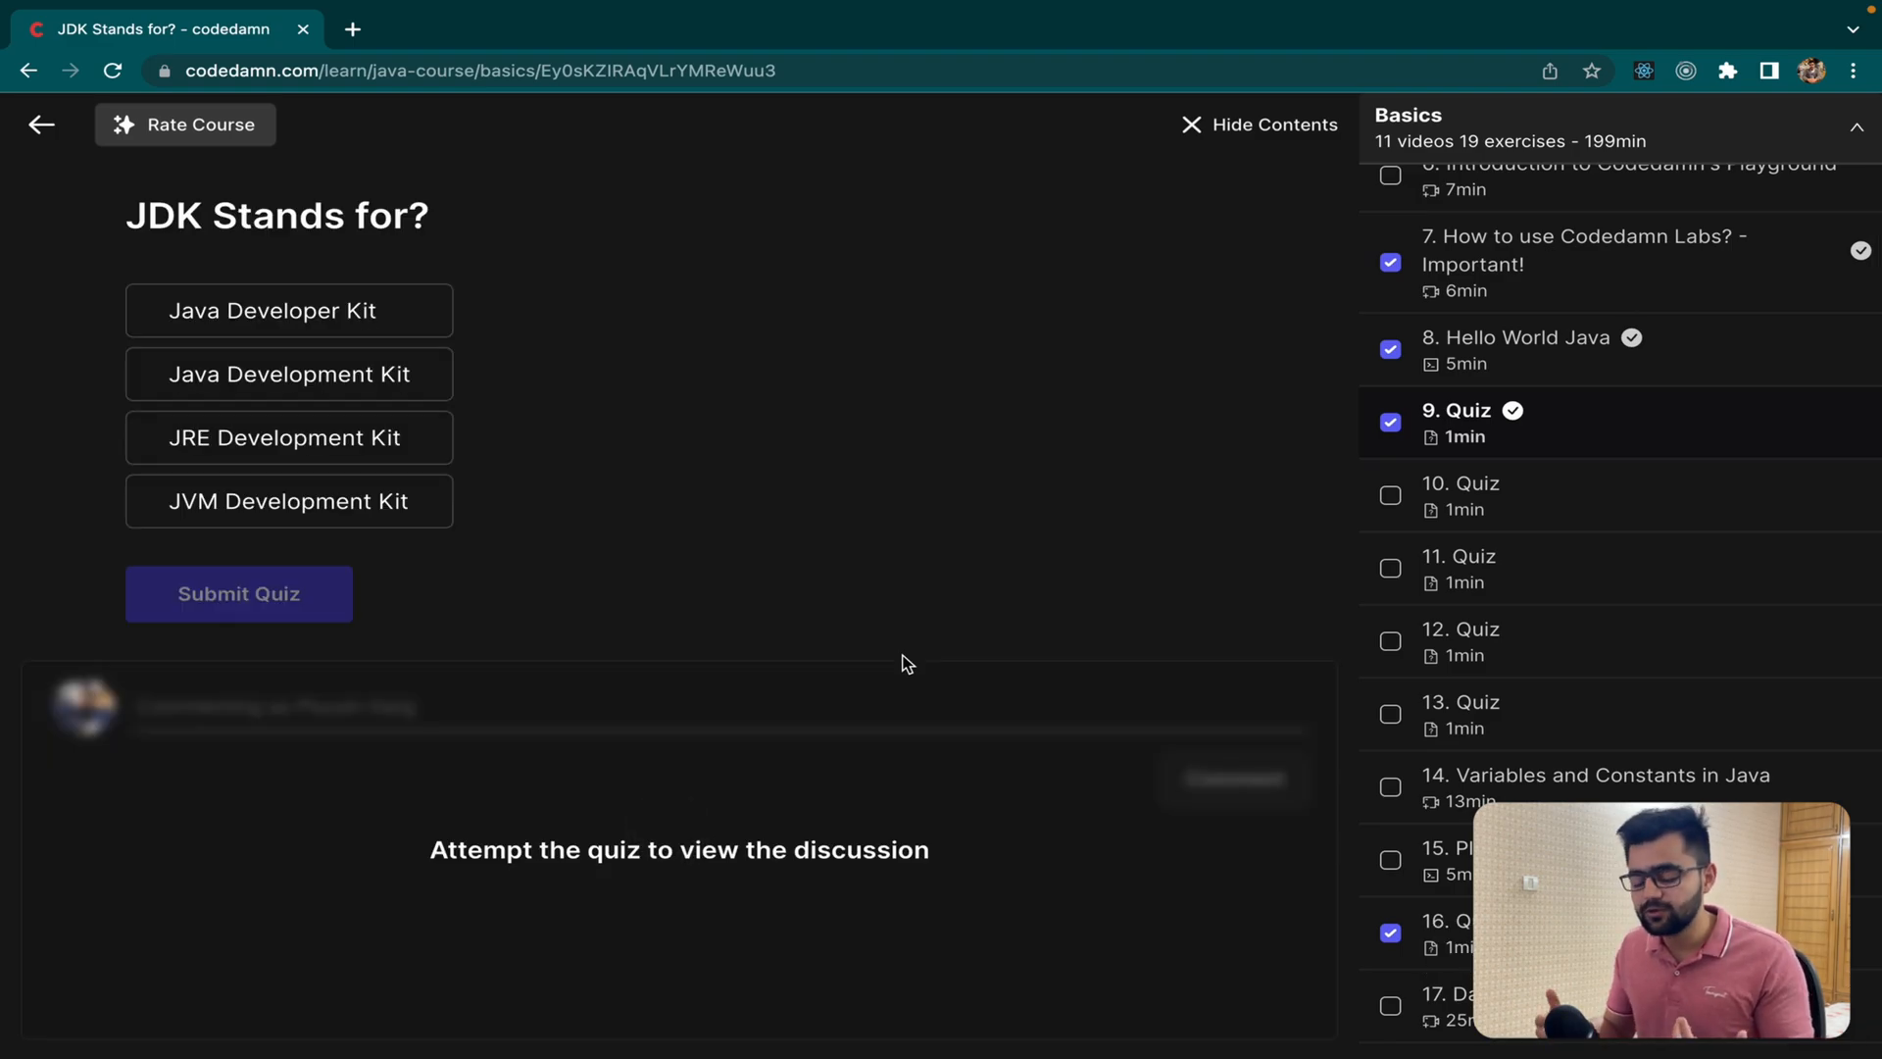
{"action": "mouse_move", "coordinate": [574, 380]}
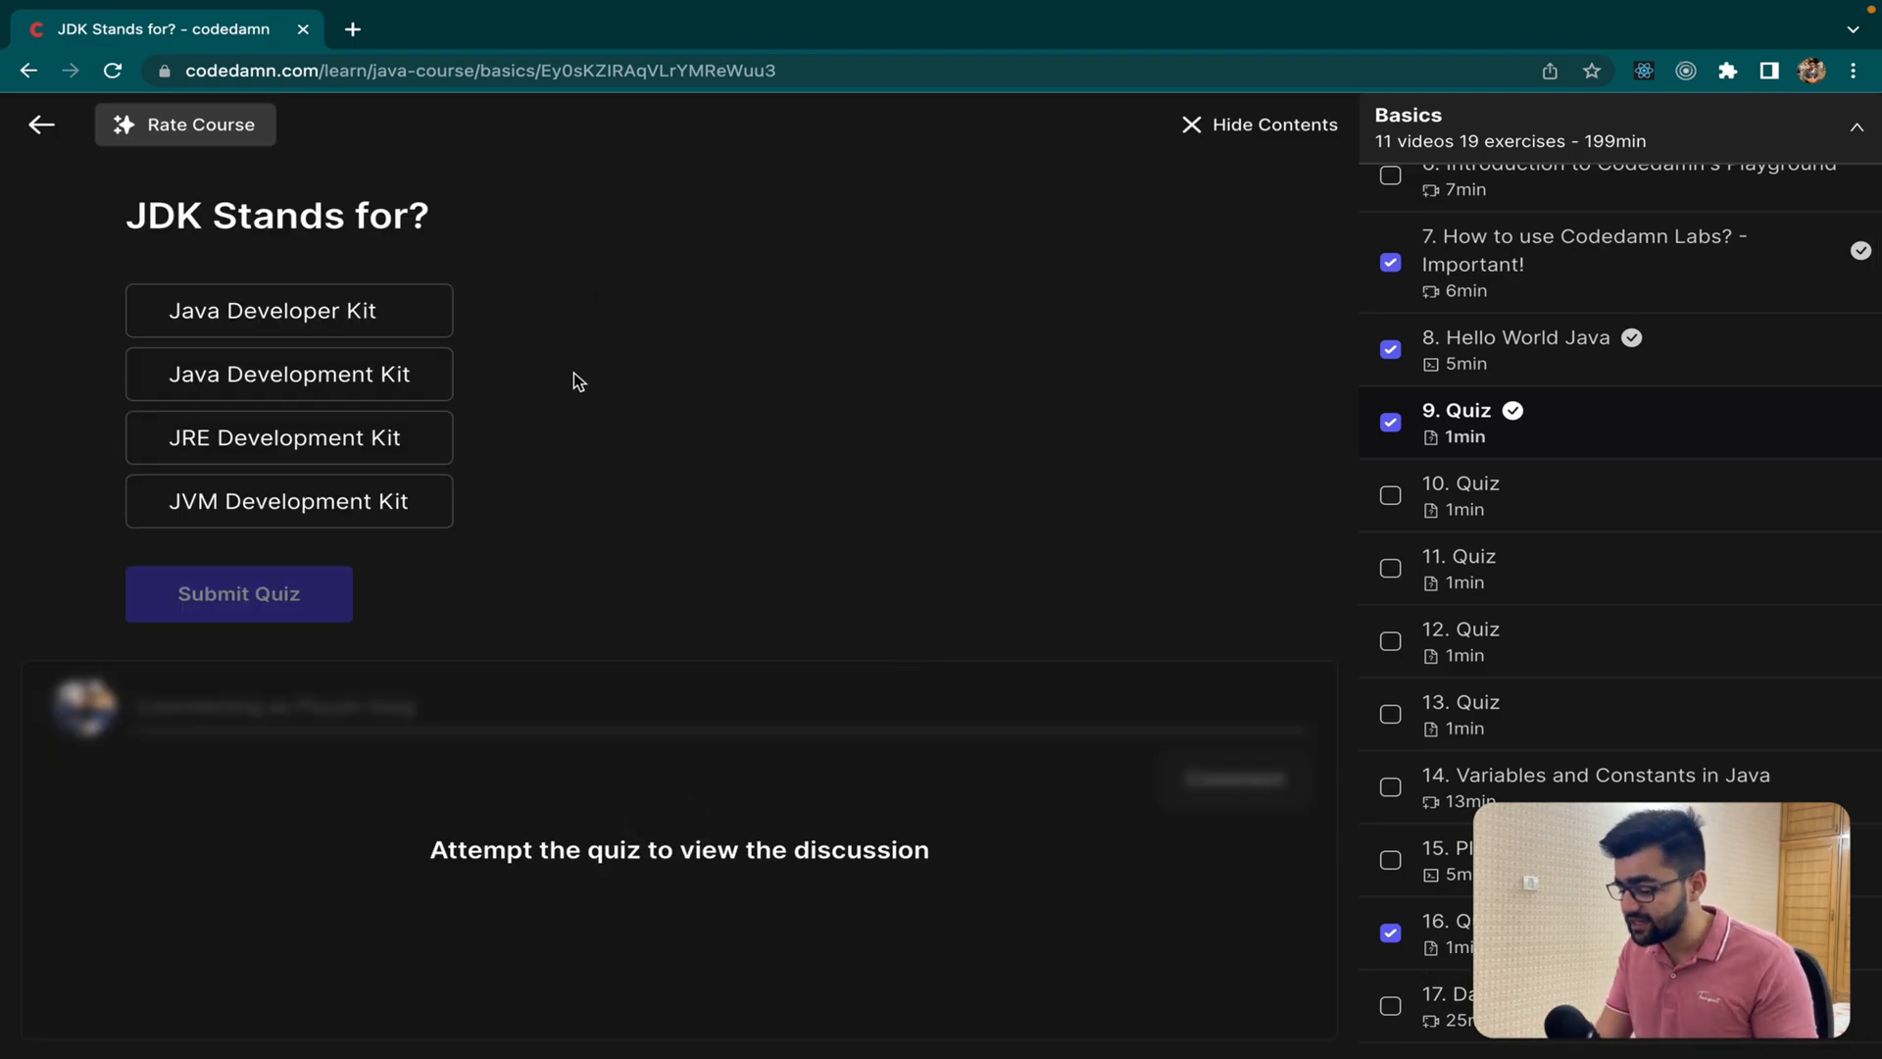
Step: Answer the JDK quiz with Java Development Kit, submit it, and browse down the course contents
{"action": "left_click", "coordinate": [292, 373]}
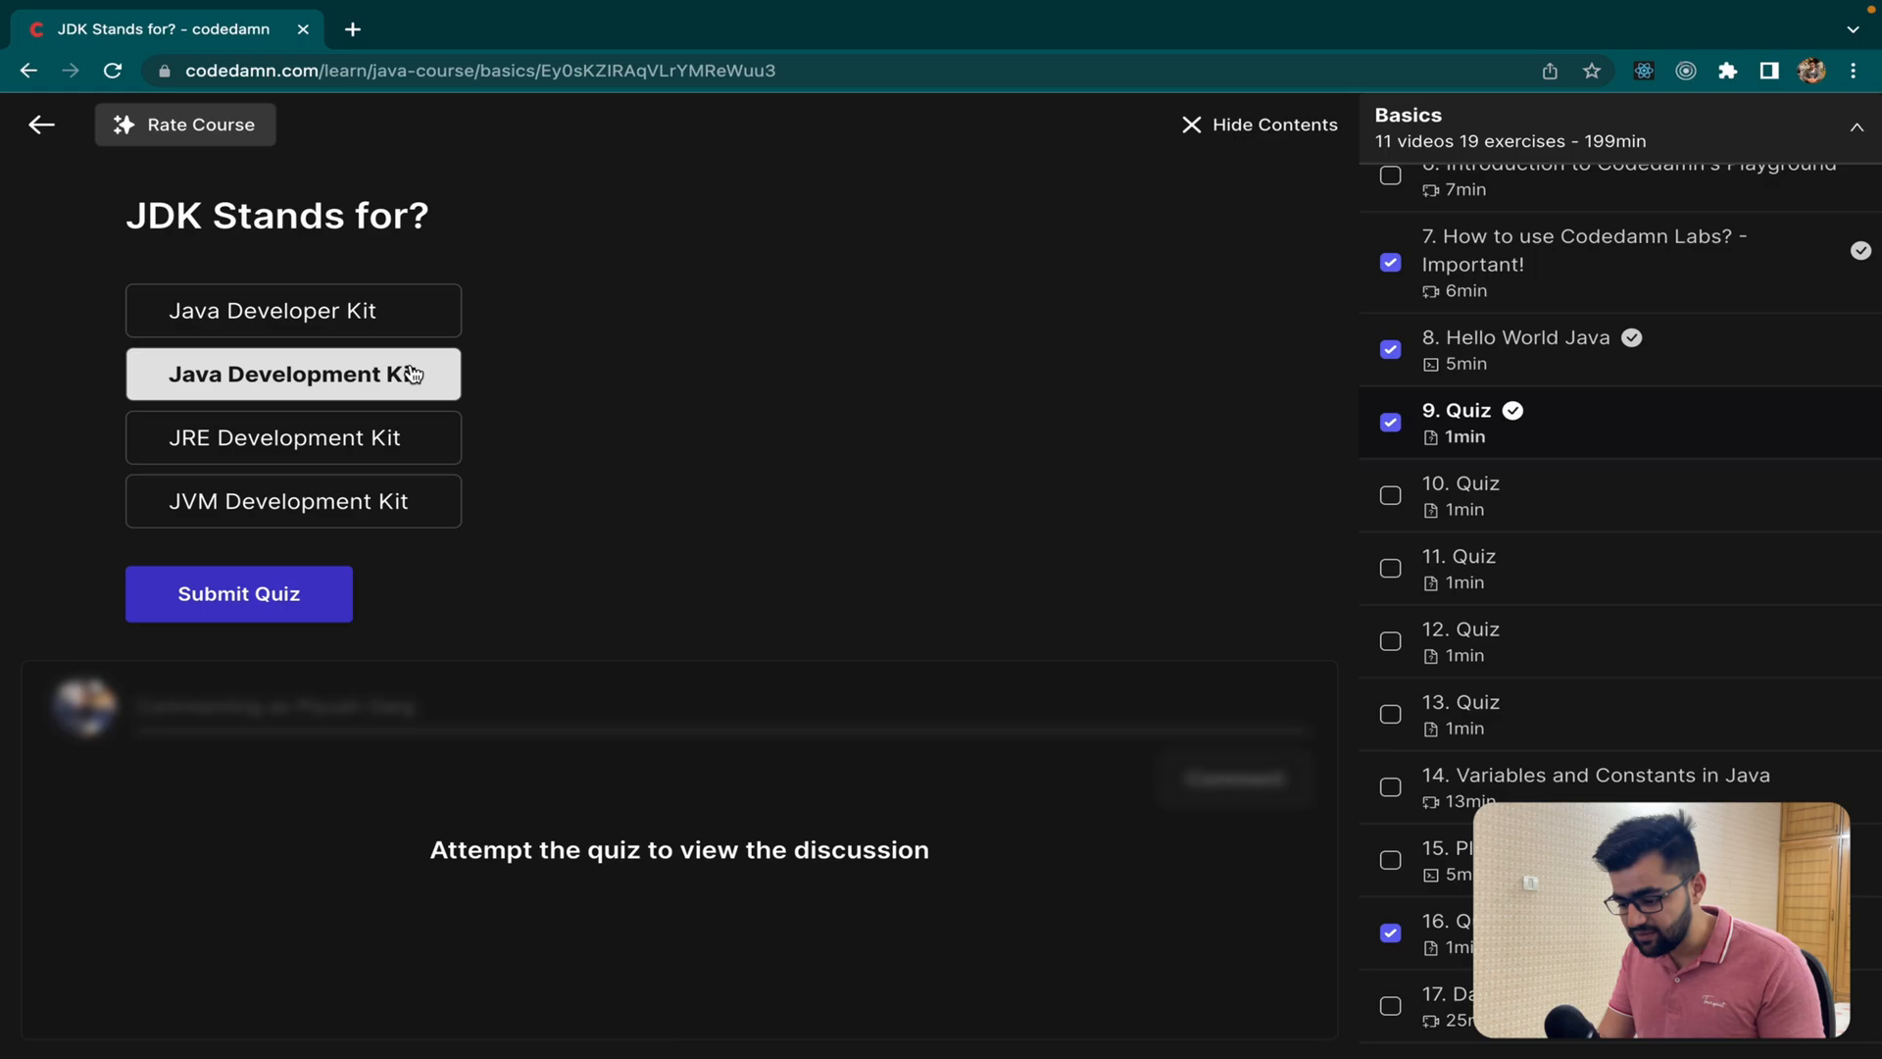
{"action": "left_click", "coordinate": [237, 592]}
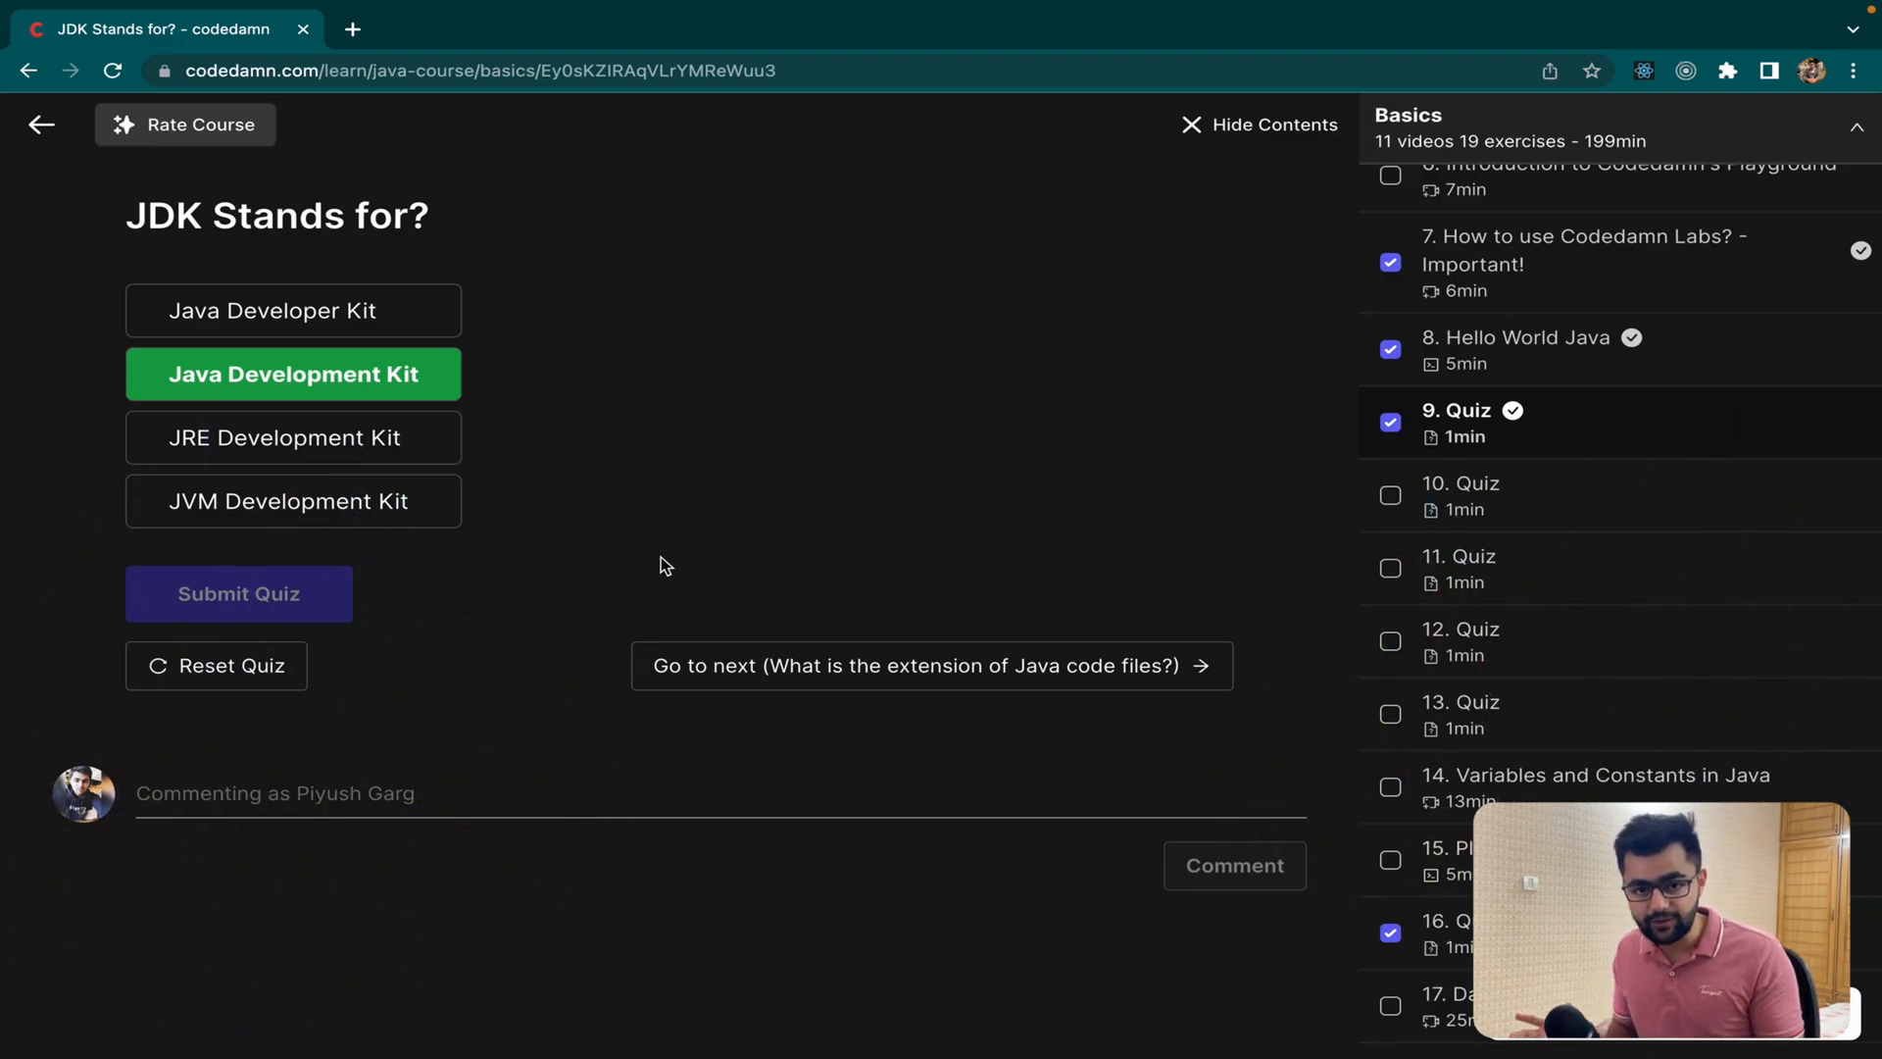
{"action": "mouse_move", "coordinate": [1496, 646]}
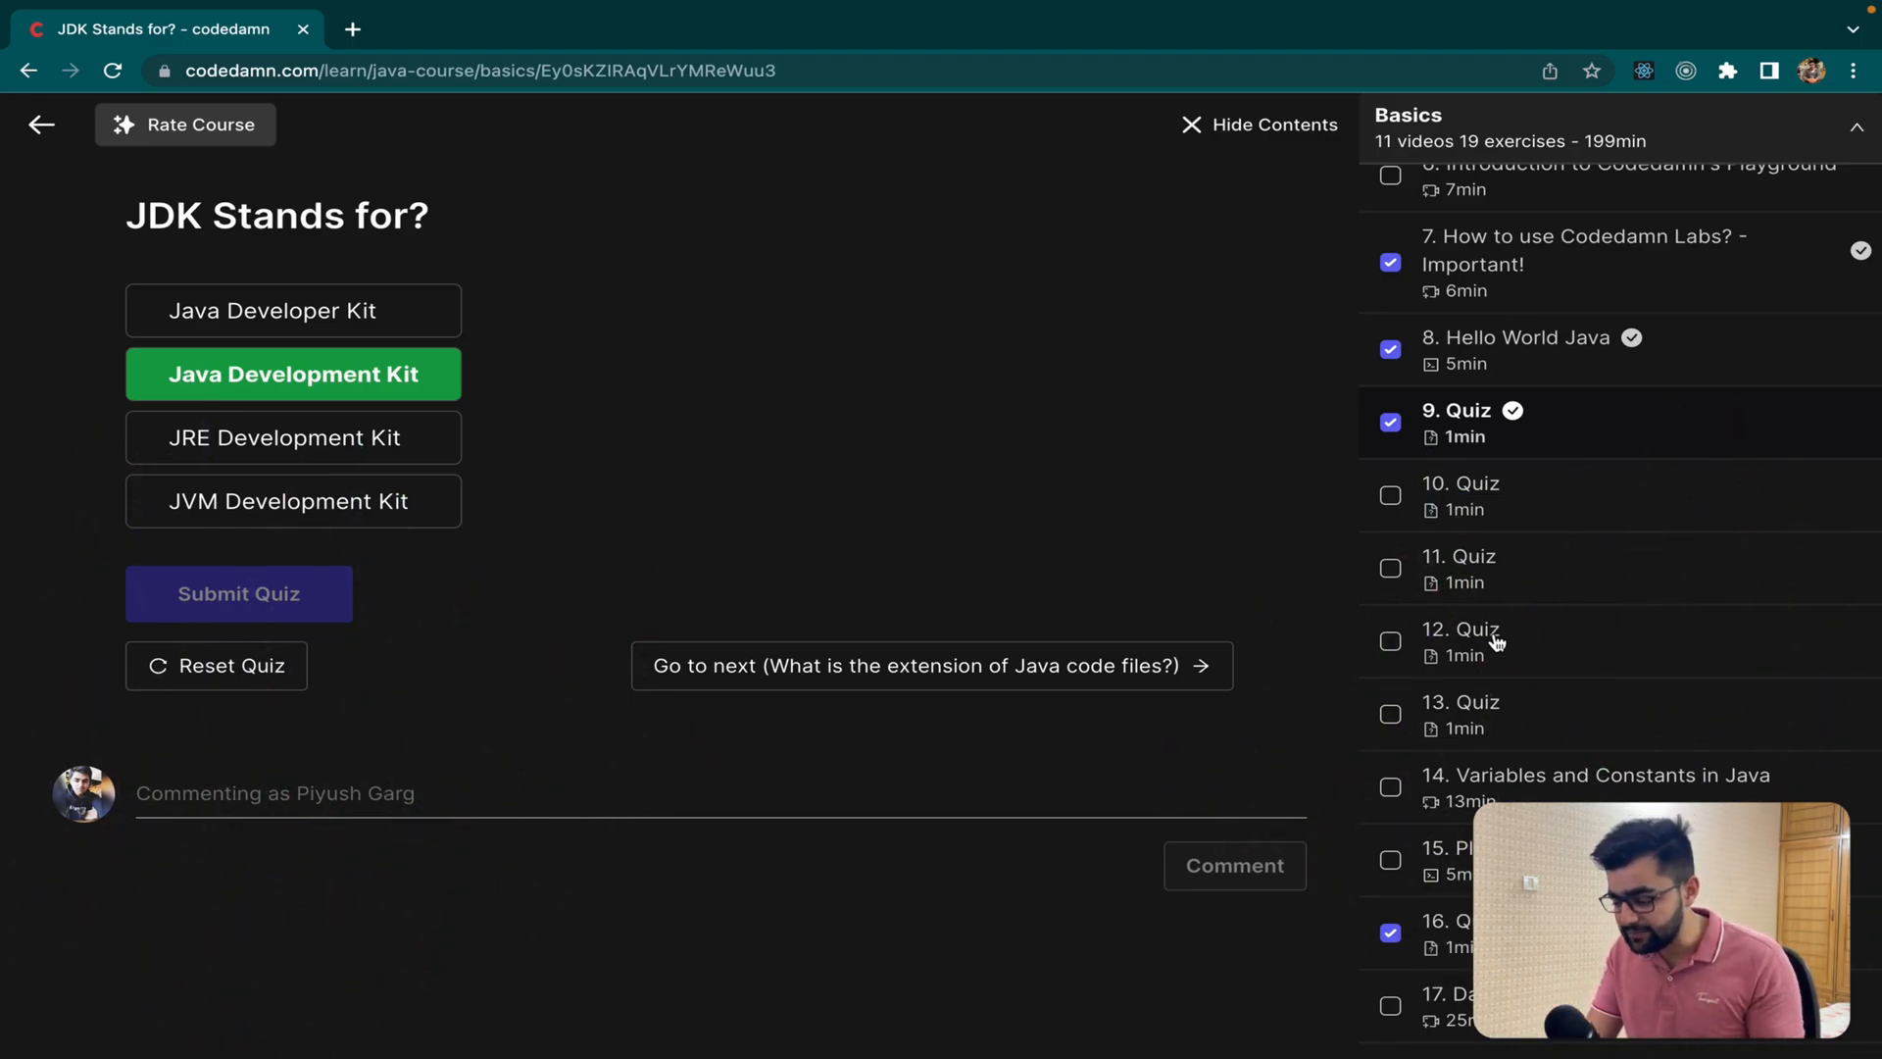
{"action": "scroll", "scroll_direction": "down", "scroll_amount": 3}
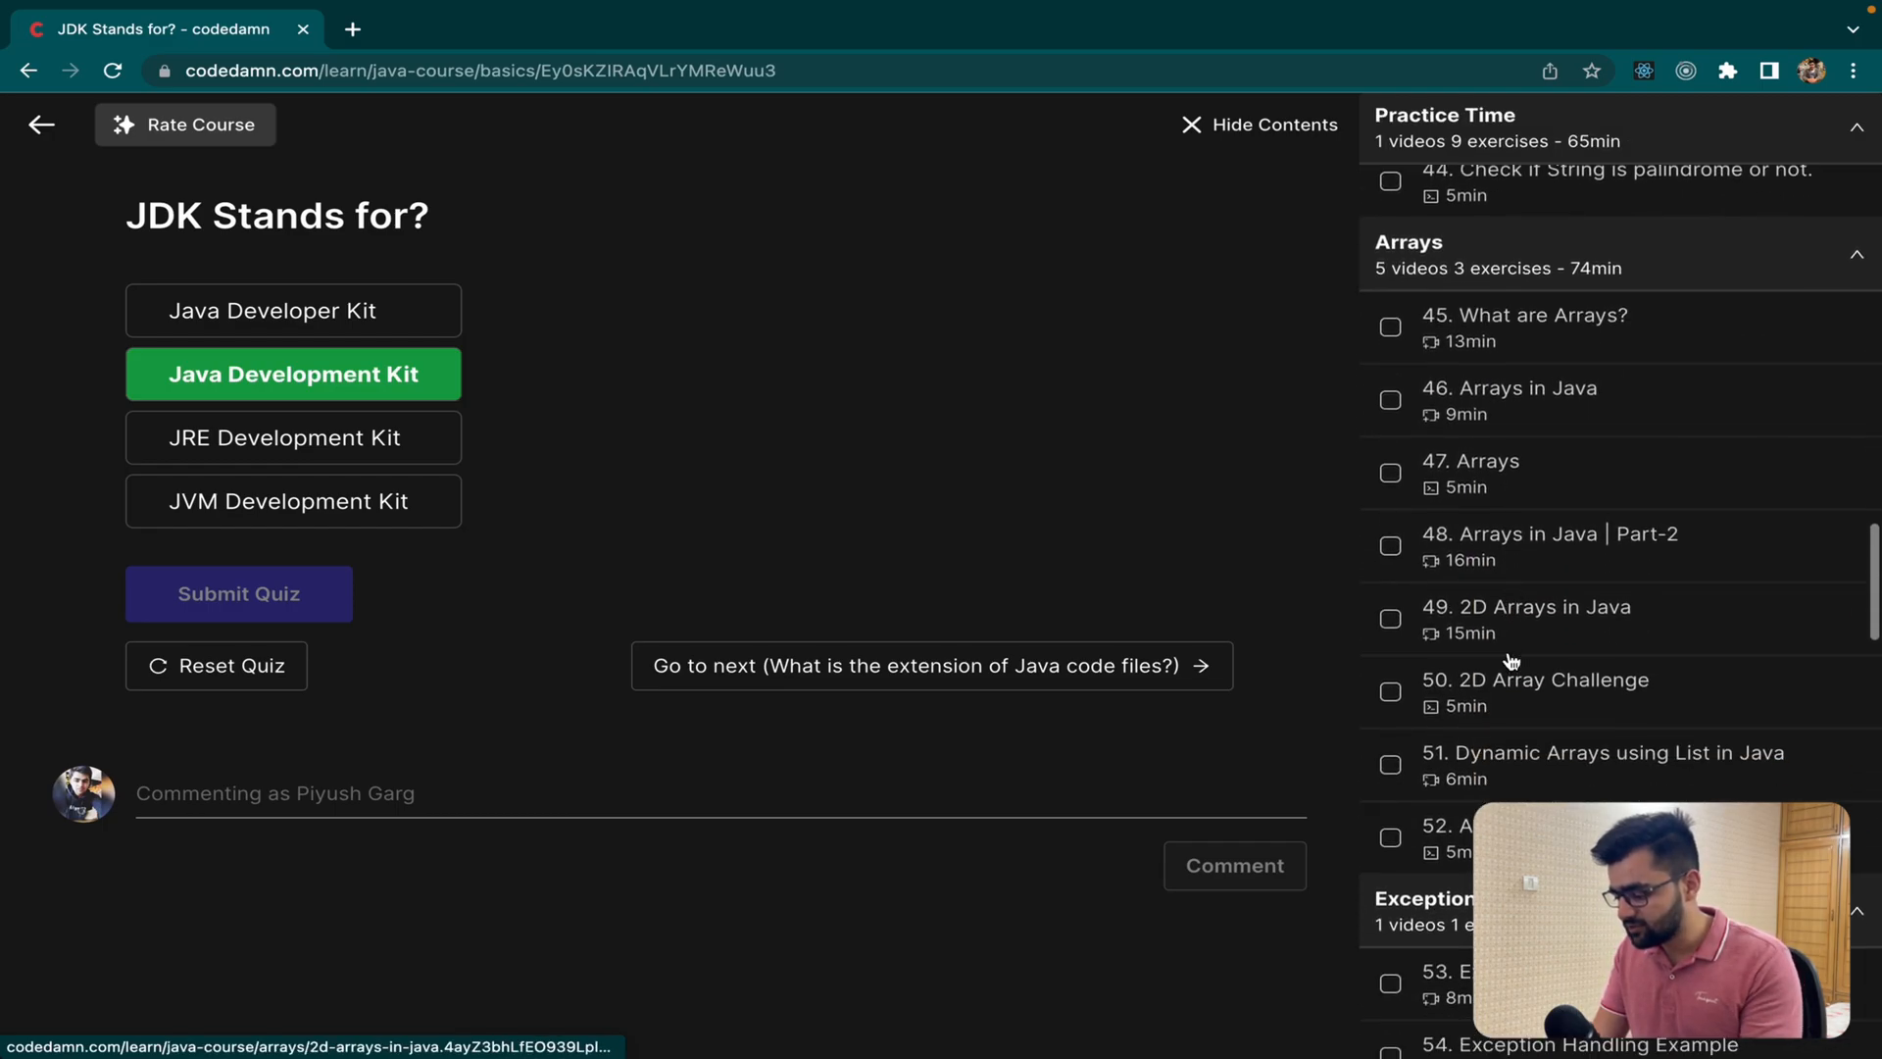
{"action": "scroll", "scroll_direction": "down", "scroll_amount": 3}
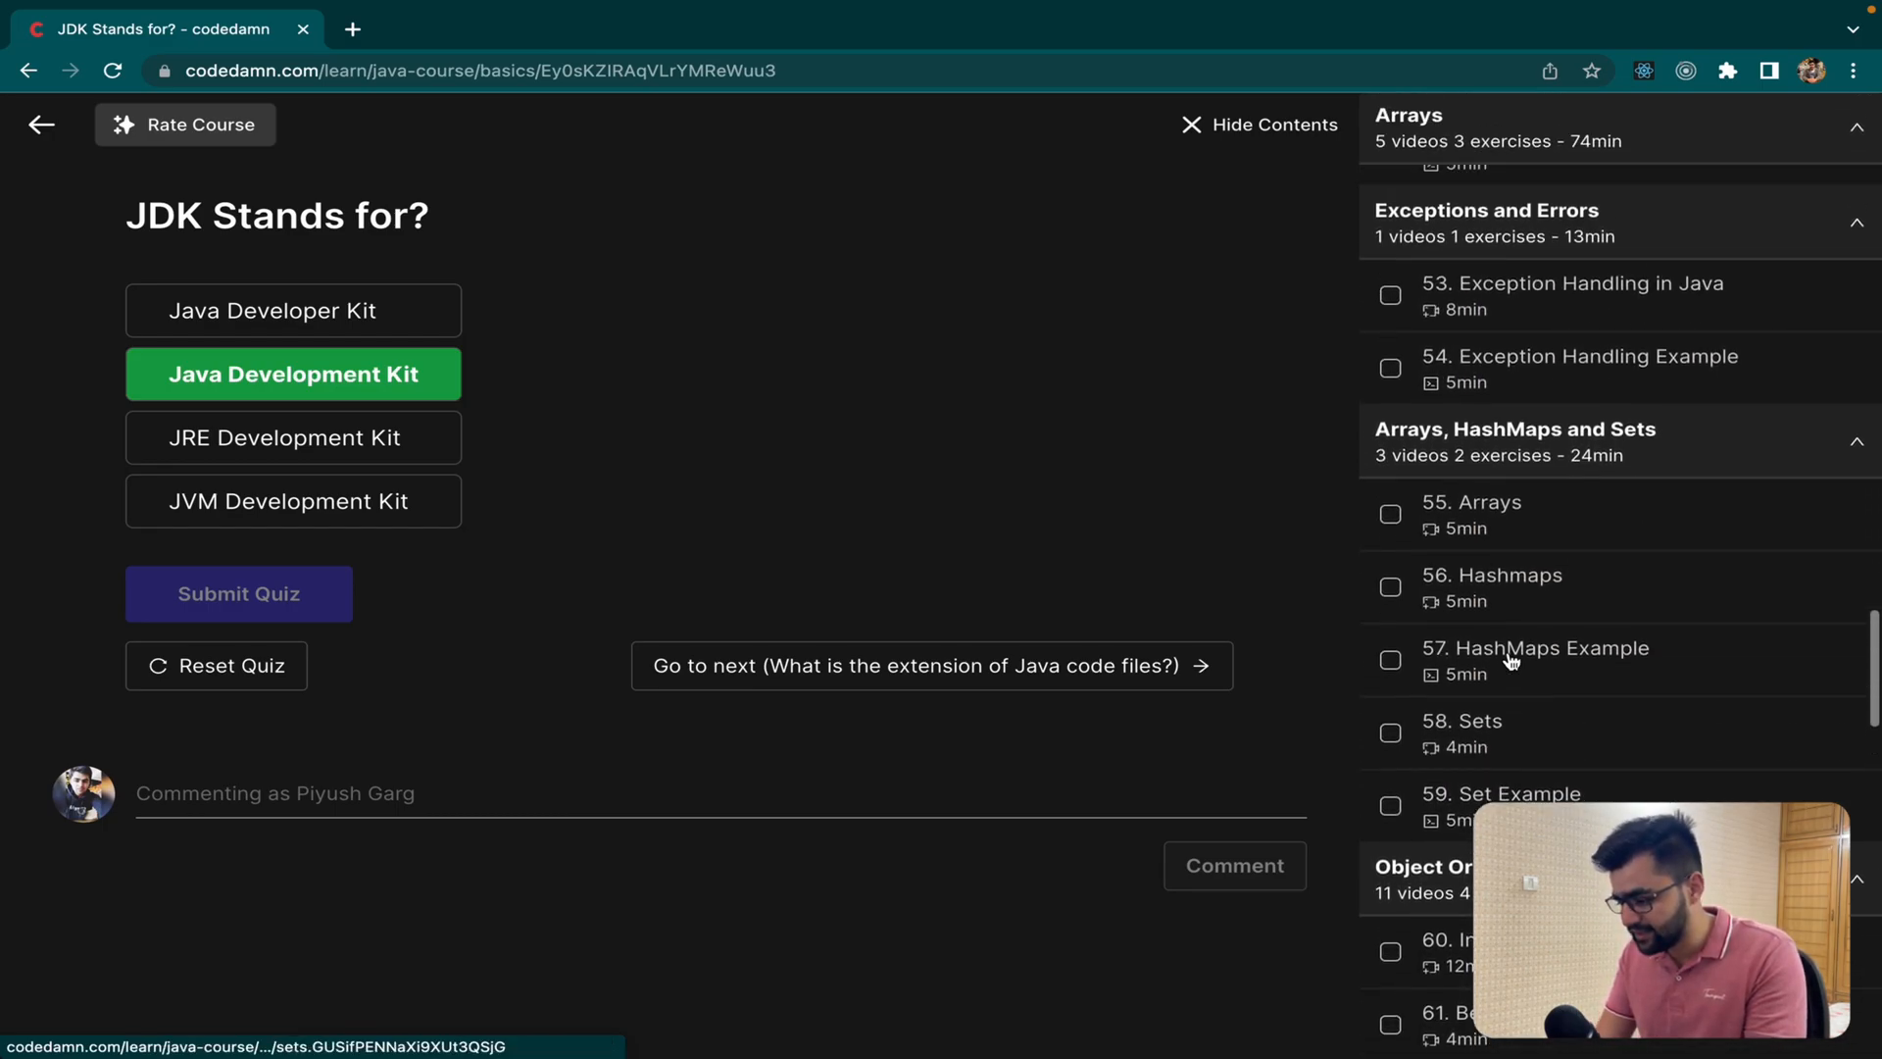
{"action": "scroll", "scroll_direction": "down", "scroll_amount": 3}
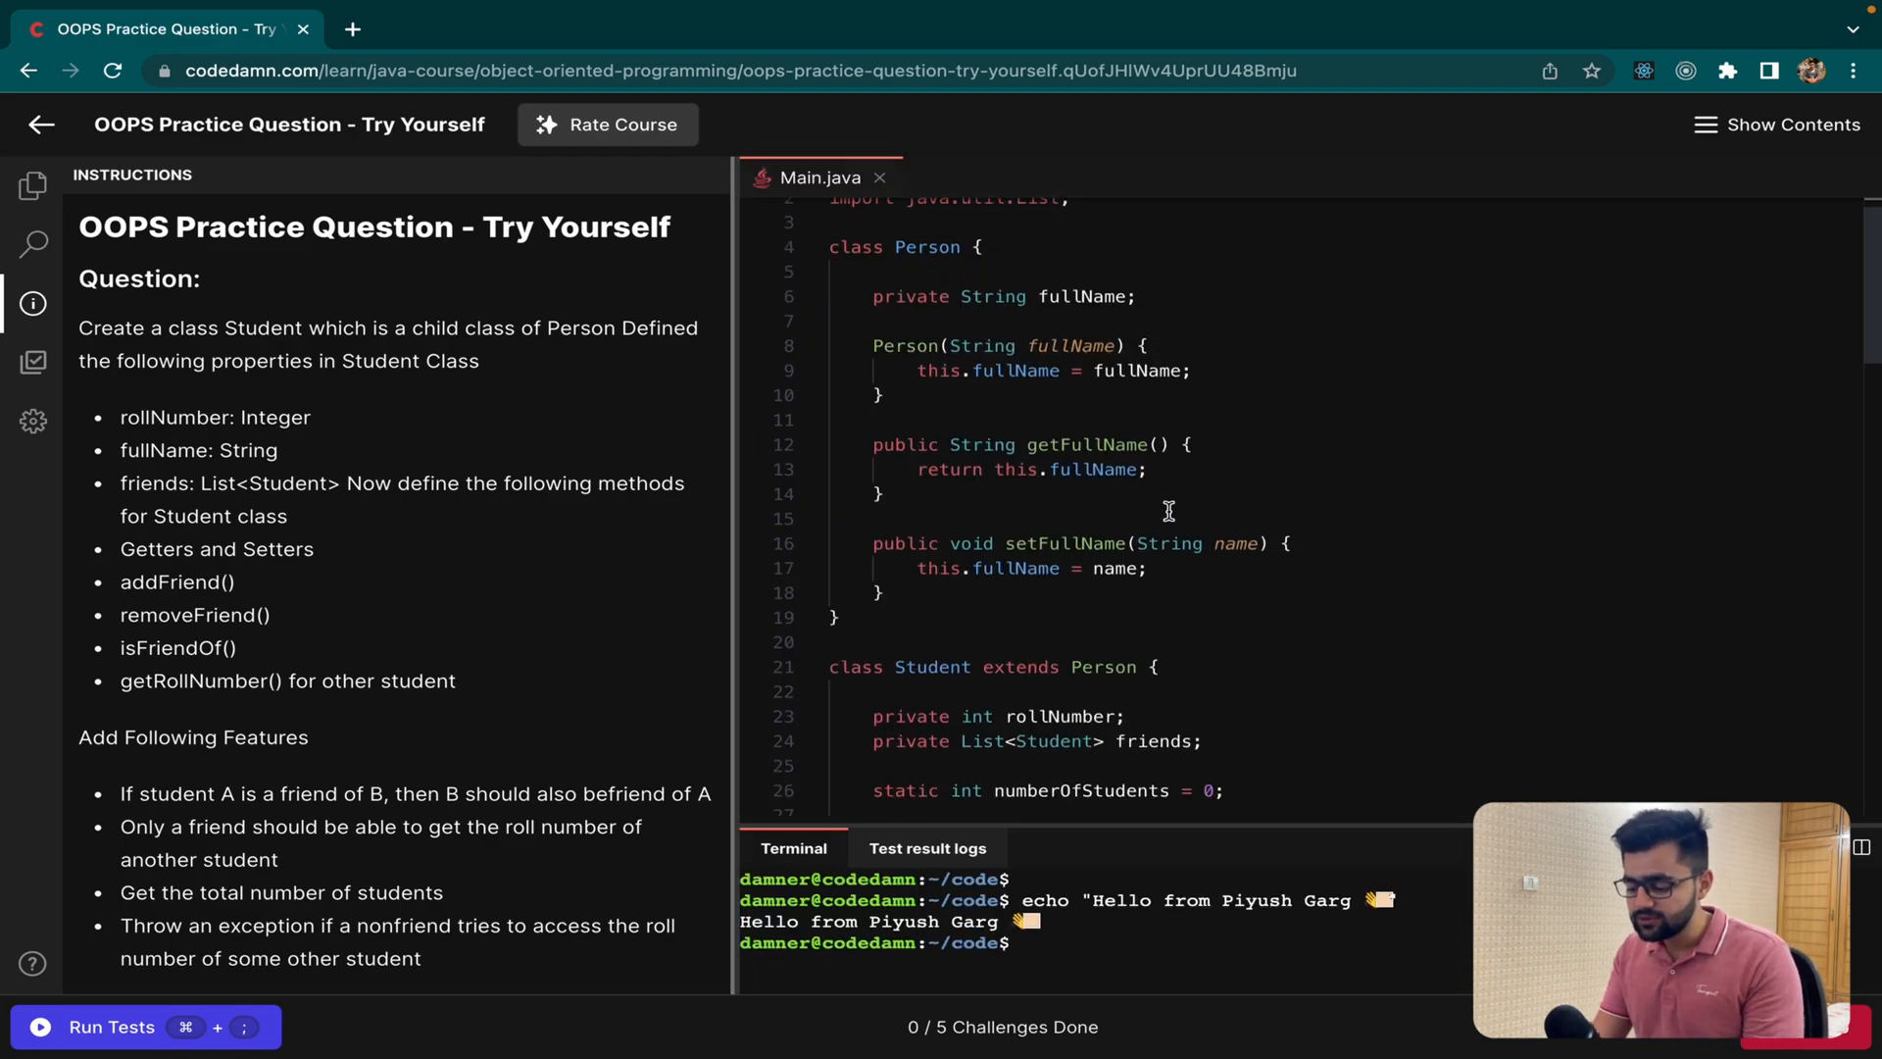
Step: Show the OOPS lab's five challenges and run its tests on the Person and Student code
{"action": "left_click", "coordinate": [33, 361]}
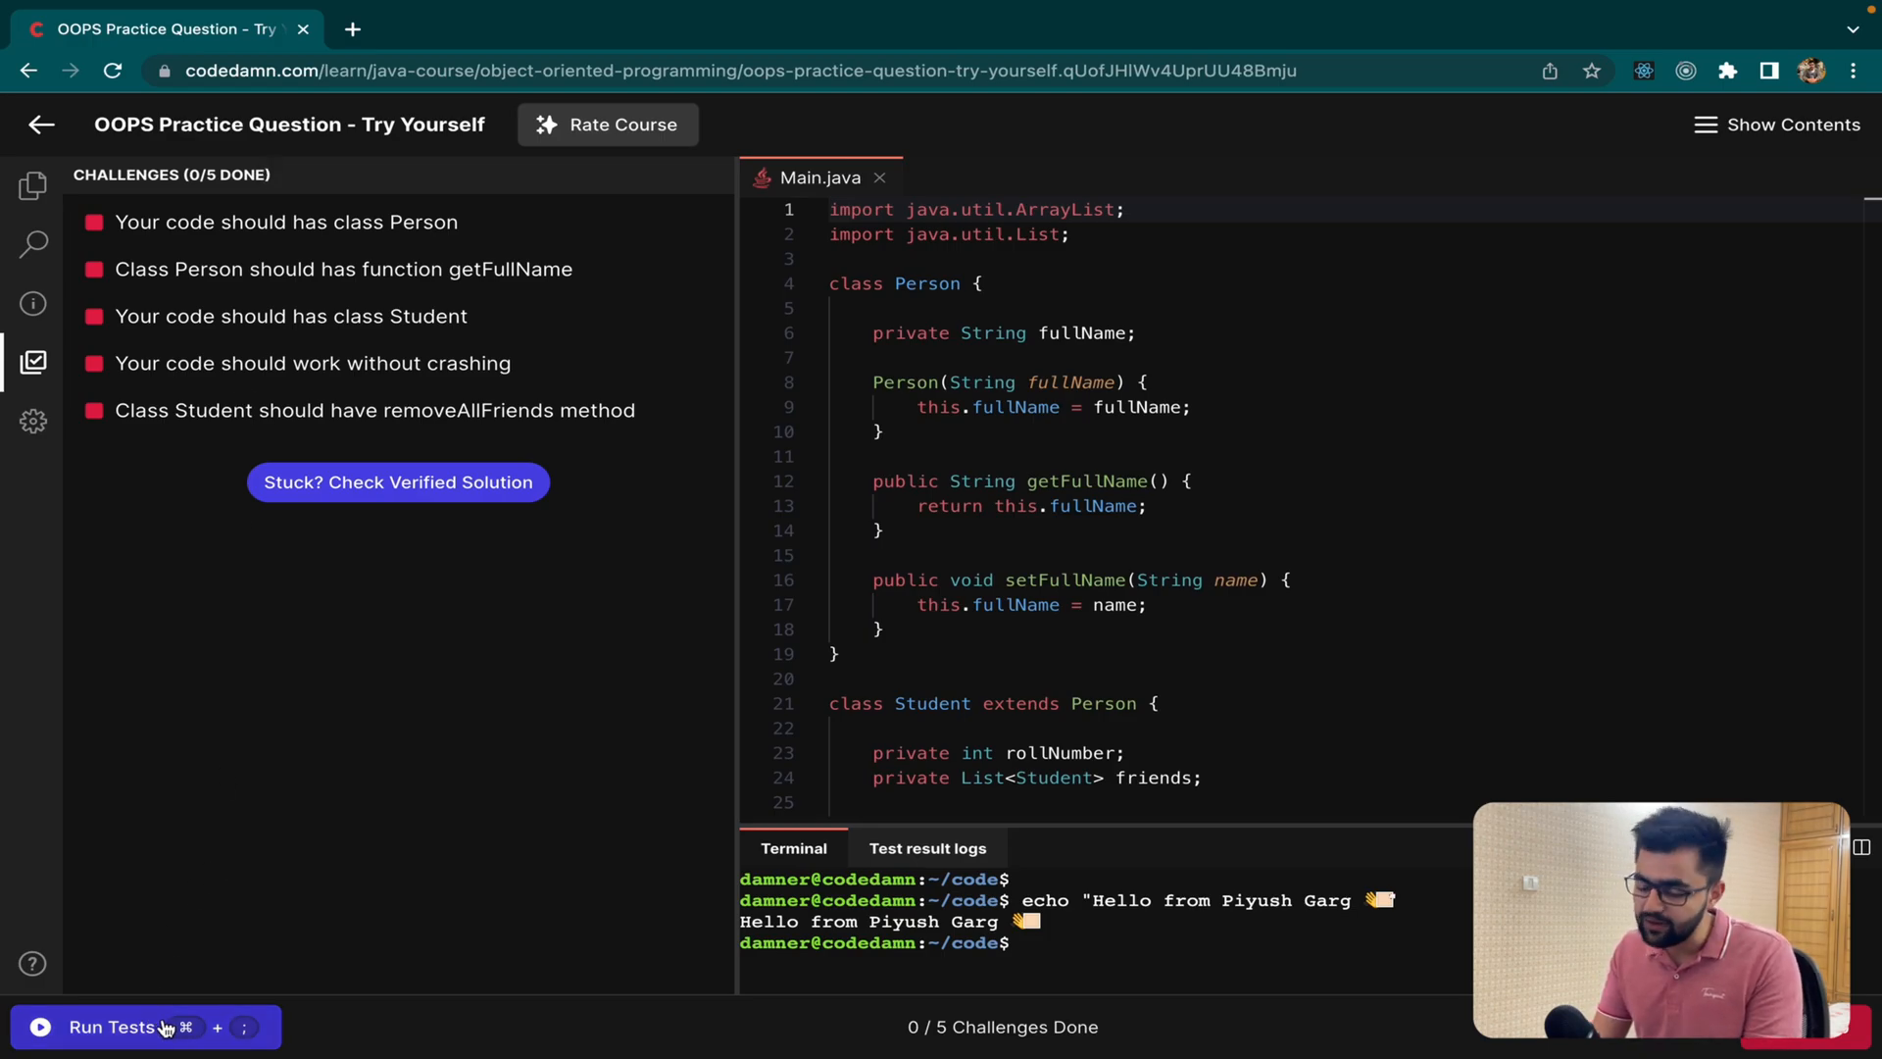
{"action": "left_click", "coordinate": [111, 1025]}
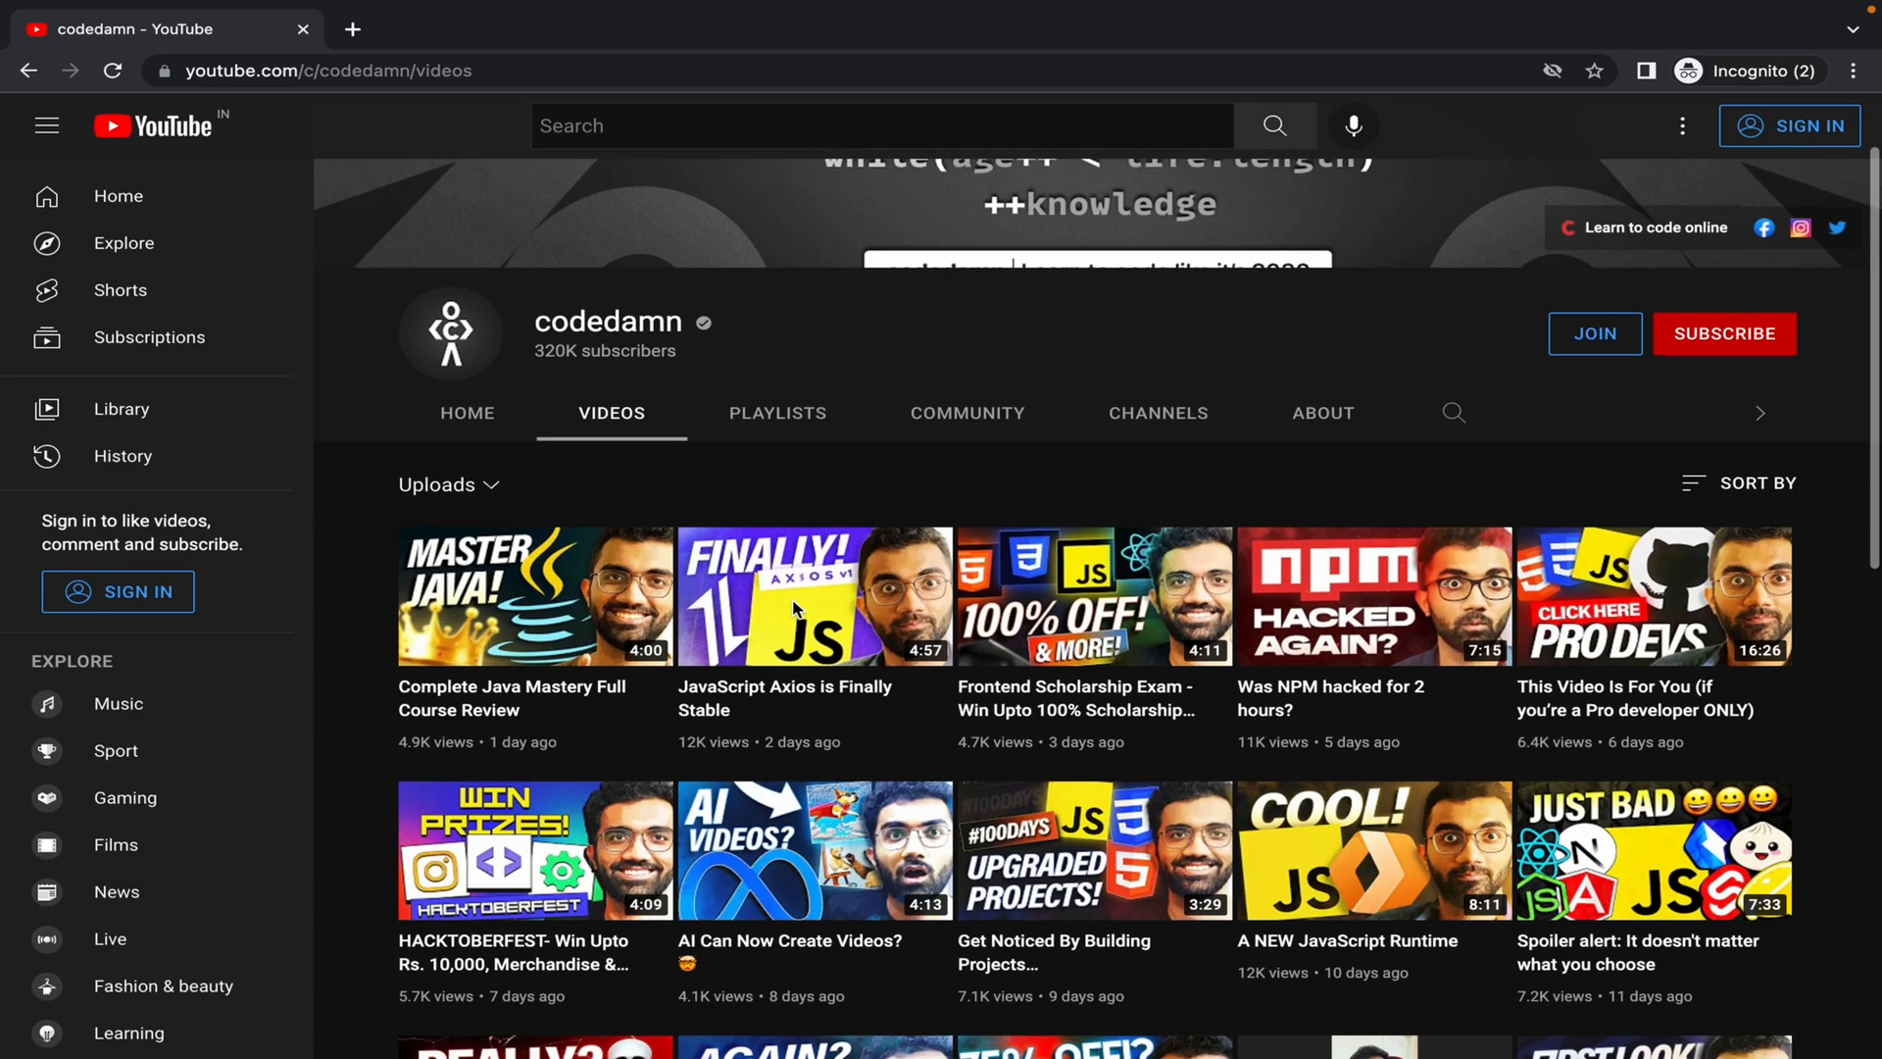
Step: Return from the codedamn YouTube Videos tab to the Complete Java Master Course overview page
{"action": "left_click", "coordinate": [813, 596]}
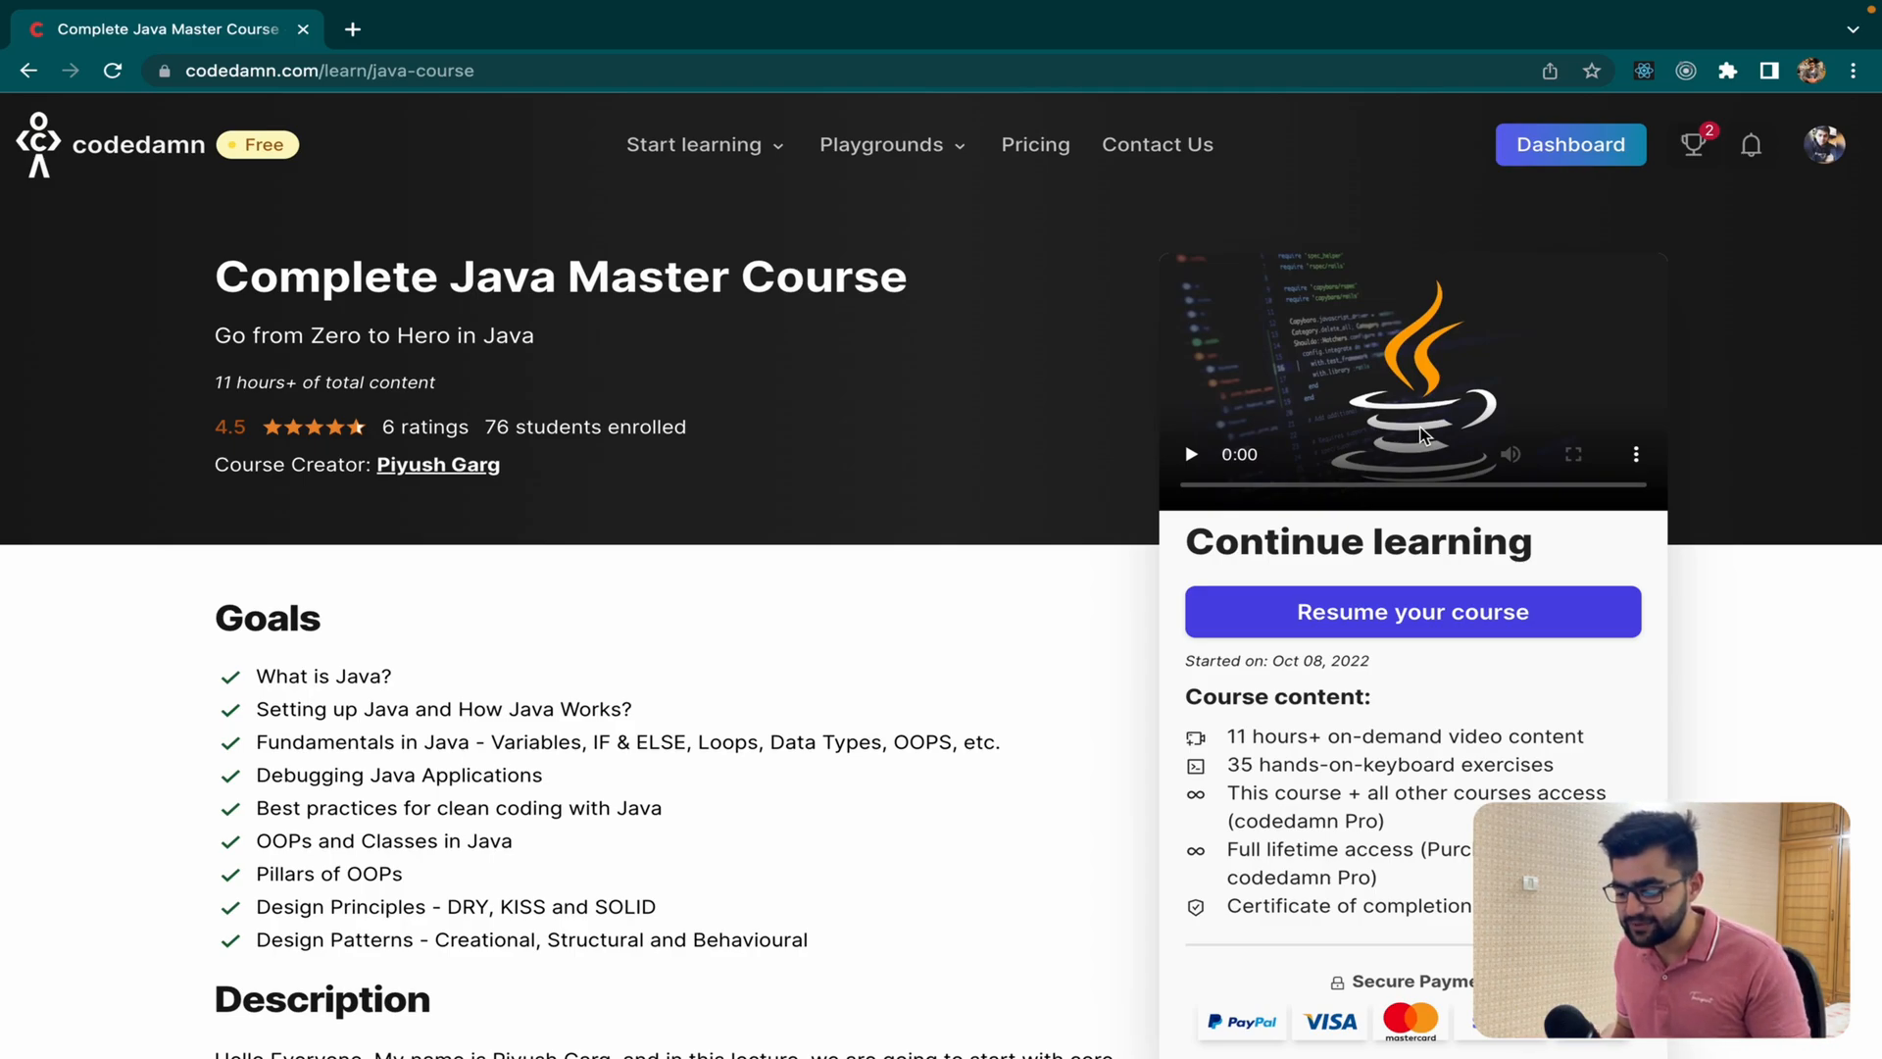
{"action": "mouse_move", "coordinate": [1038, 535]}
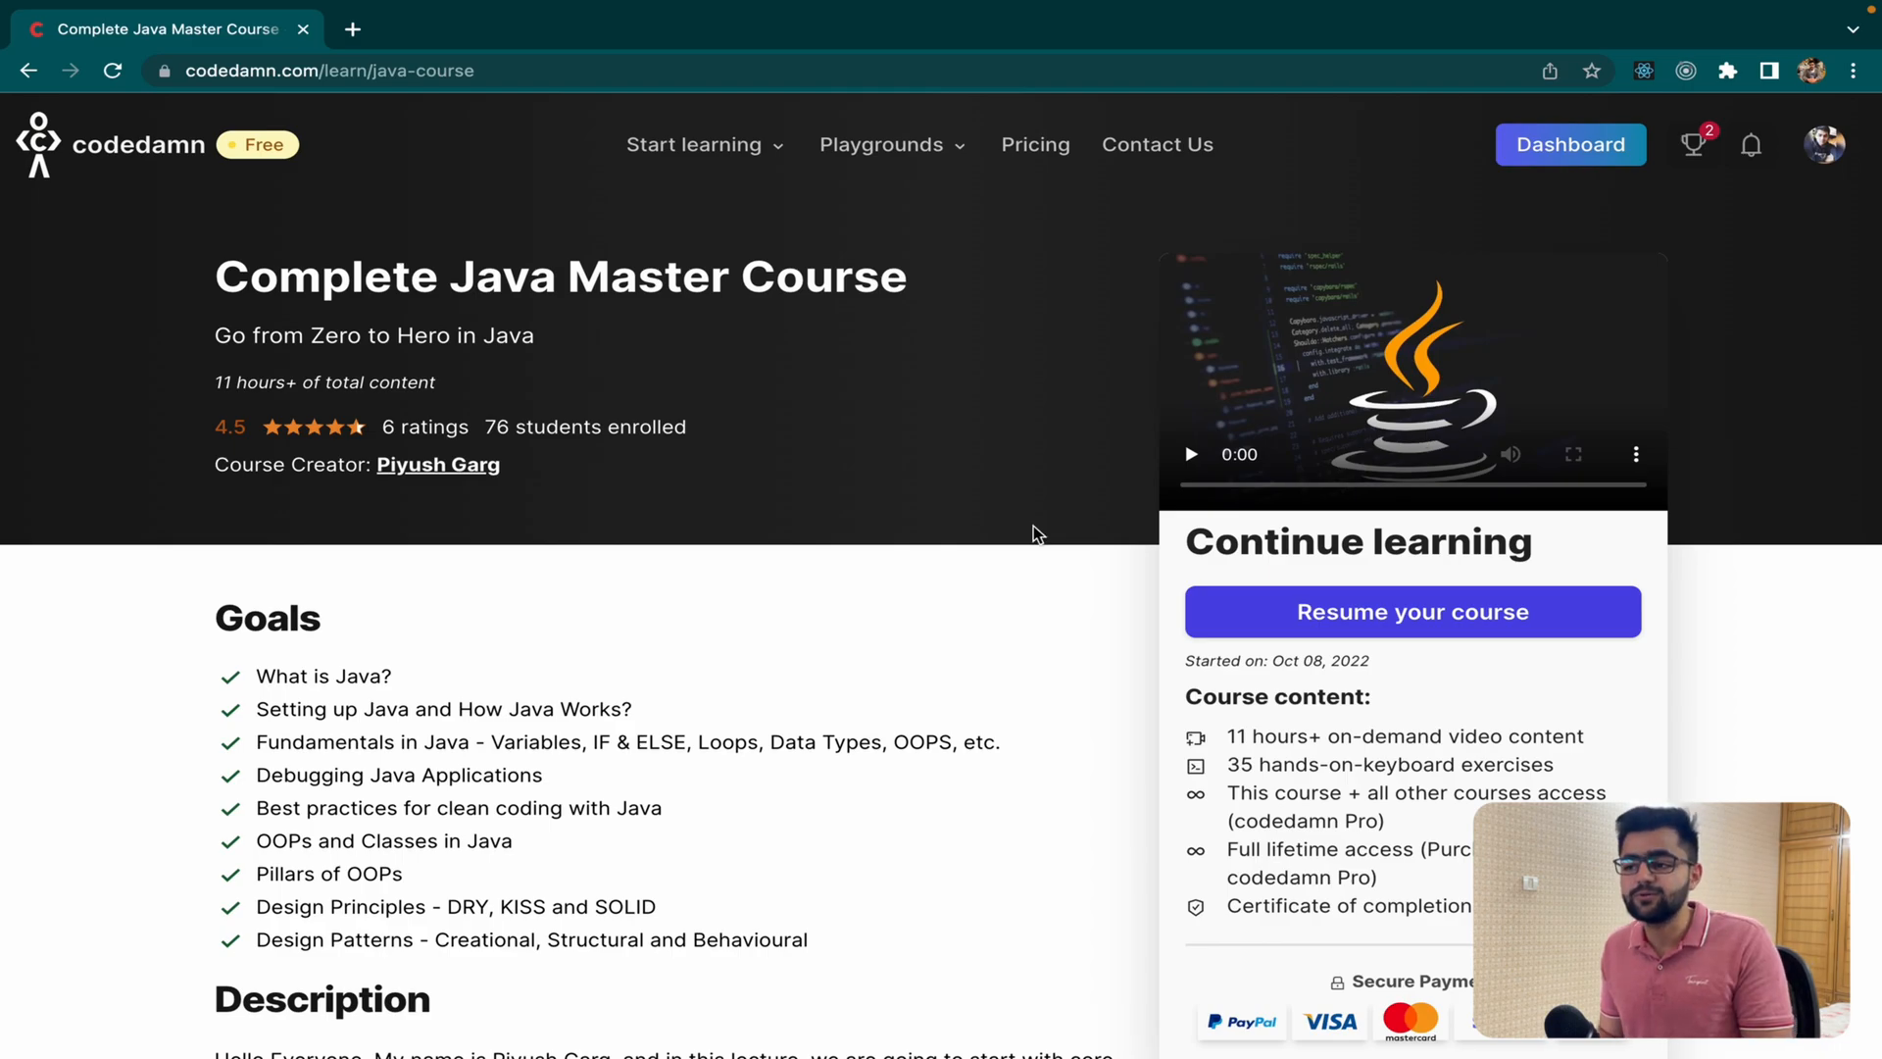